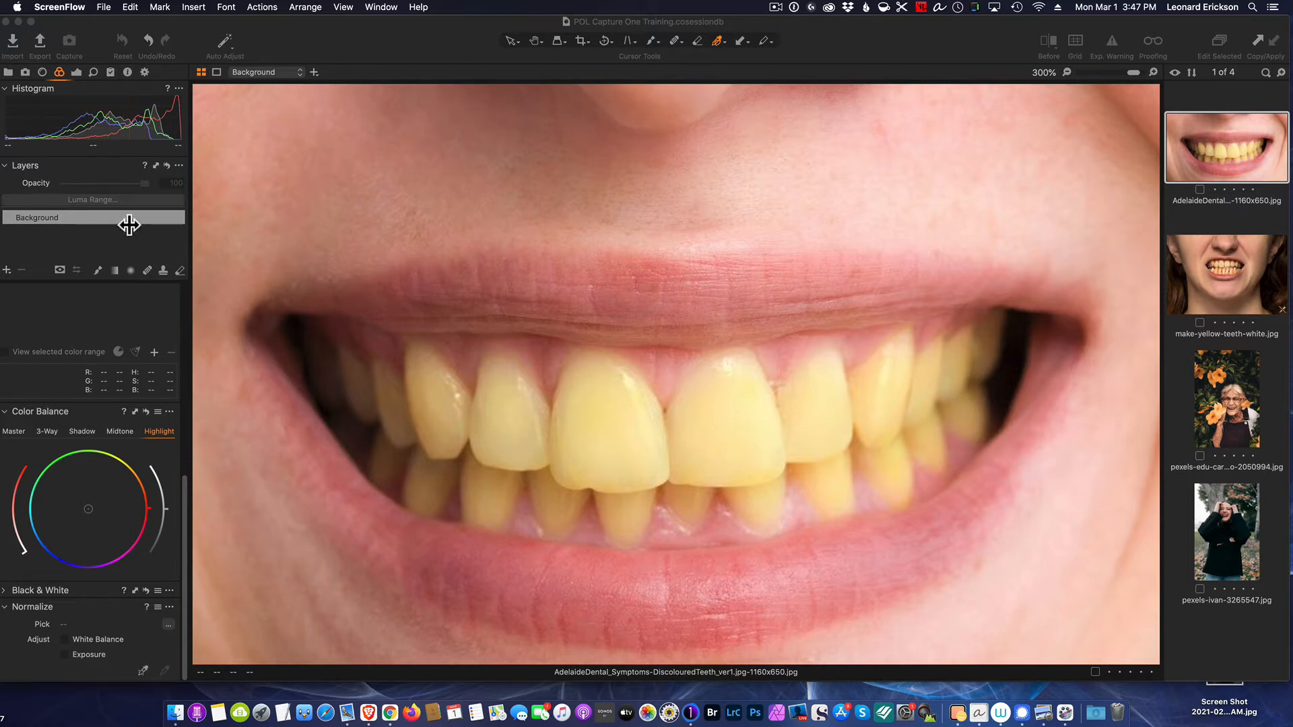
mouse_move(700, 379)
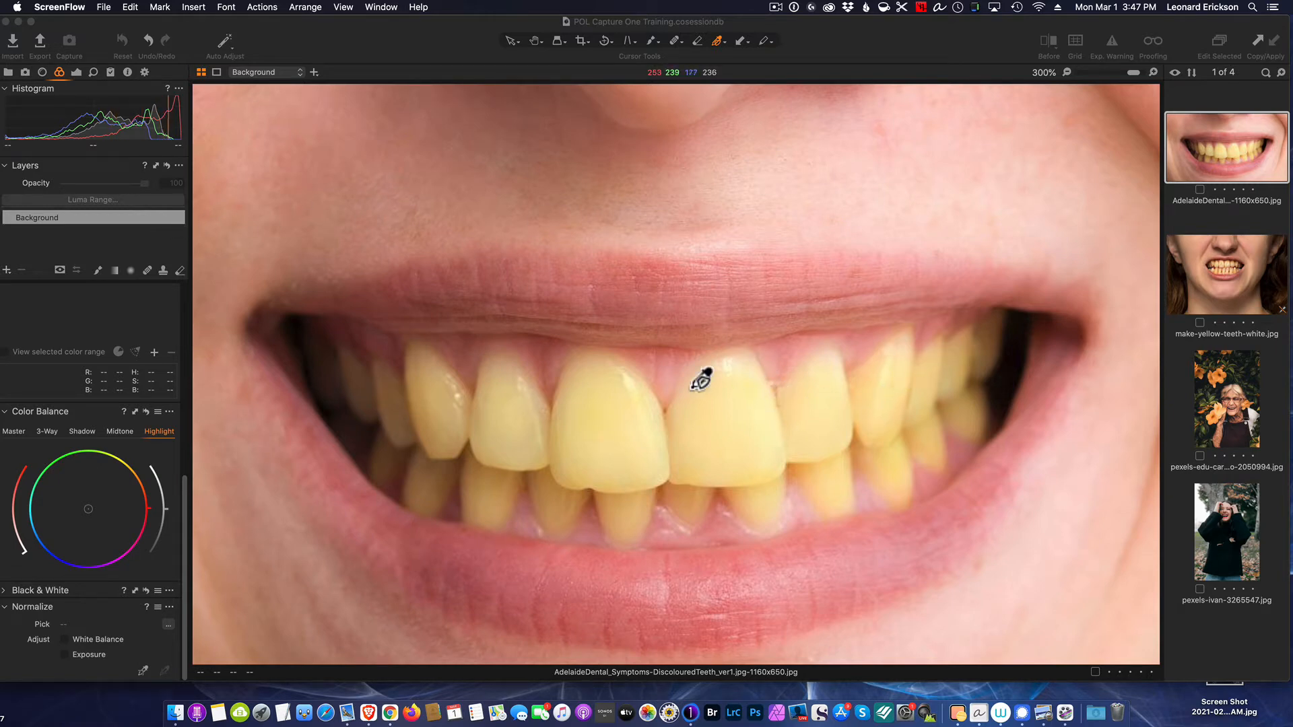
mouse_move(675, 503)
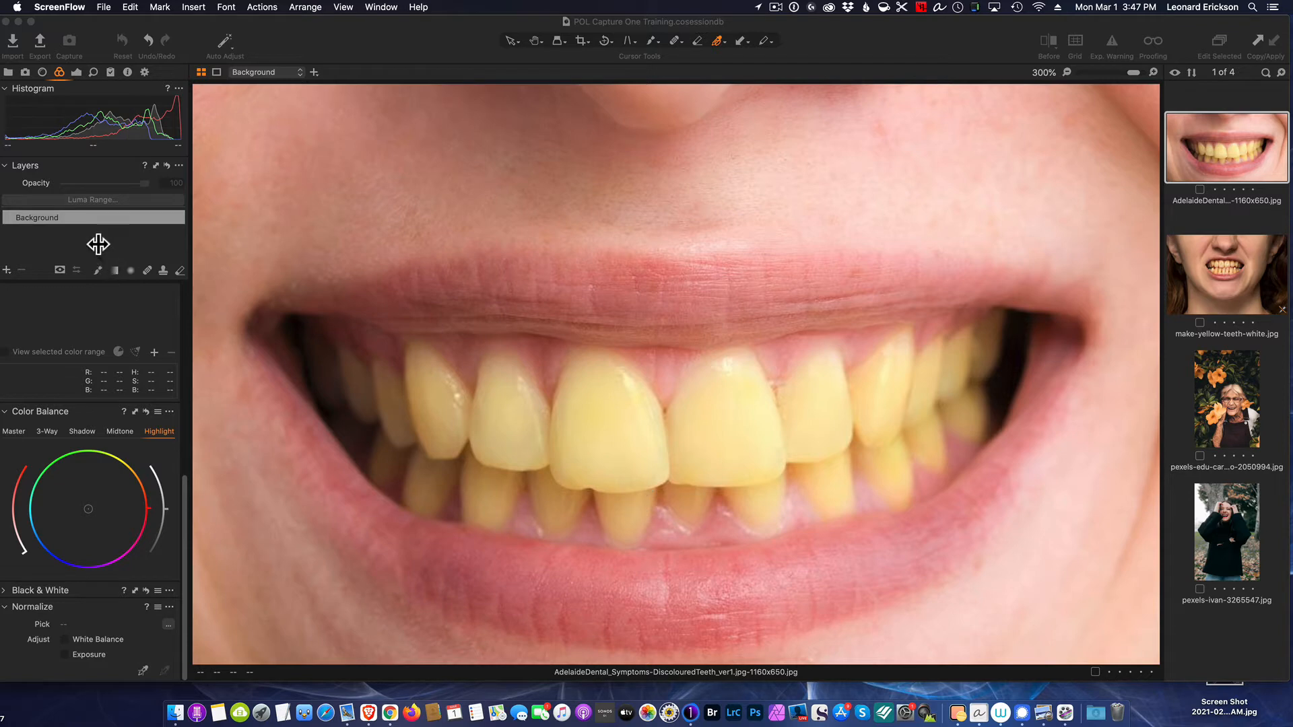
mouse_move(12, 275)
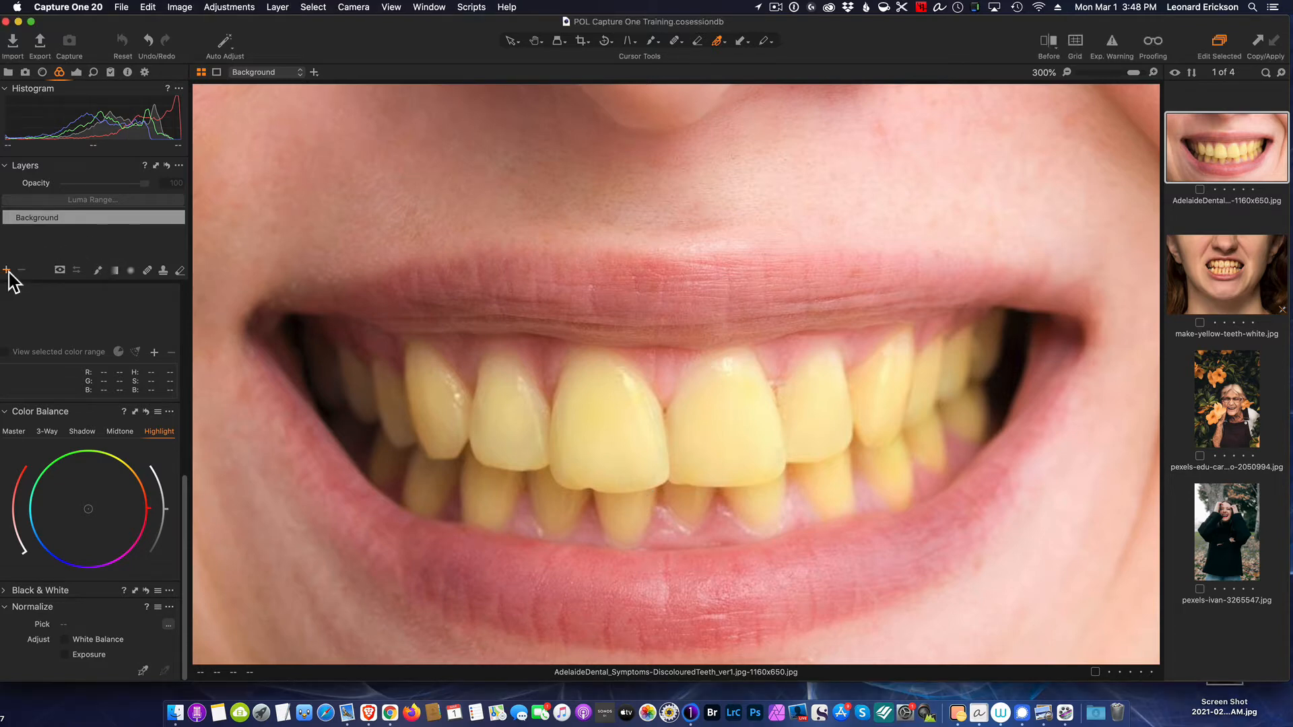
- Add a new adjustment layer and rename it 'Teeth'
click(7, 269)
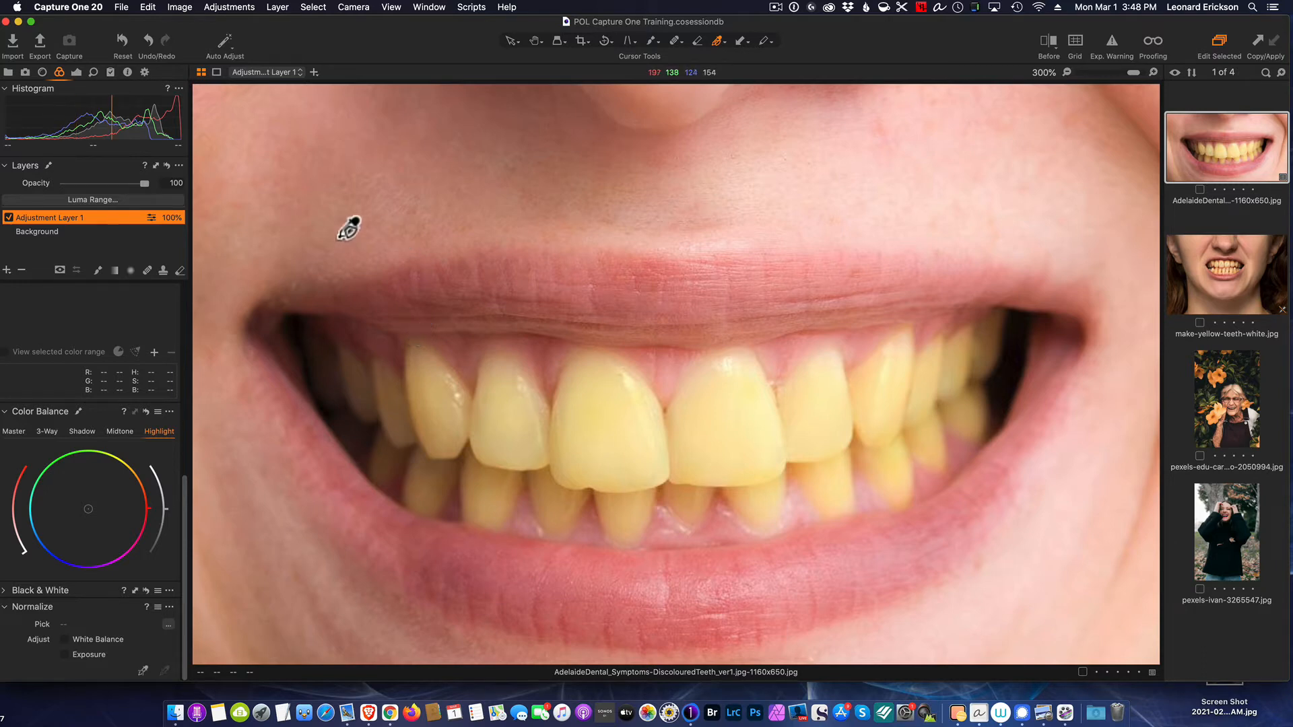
double_click(49, 216)
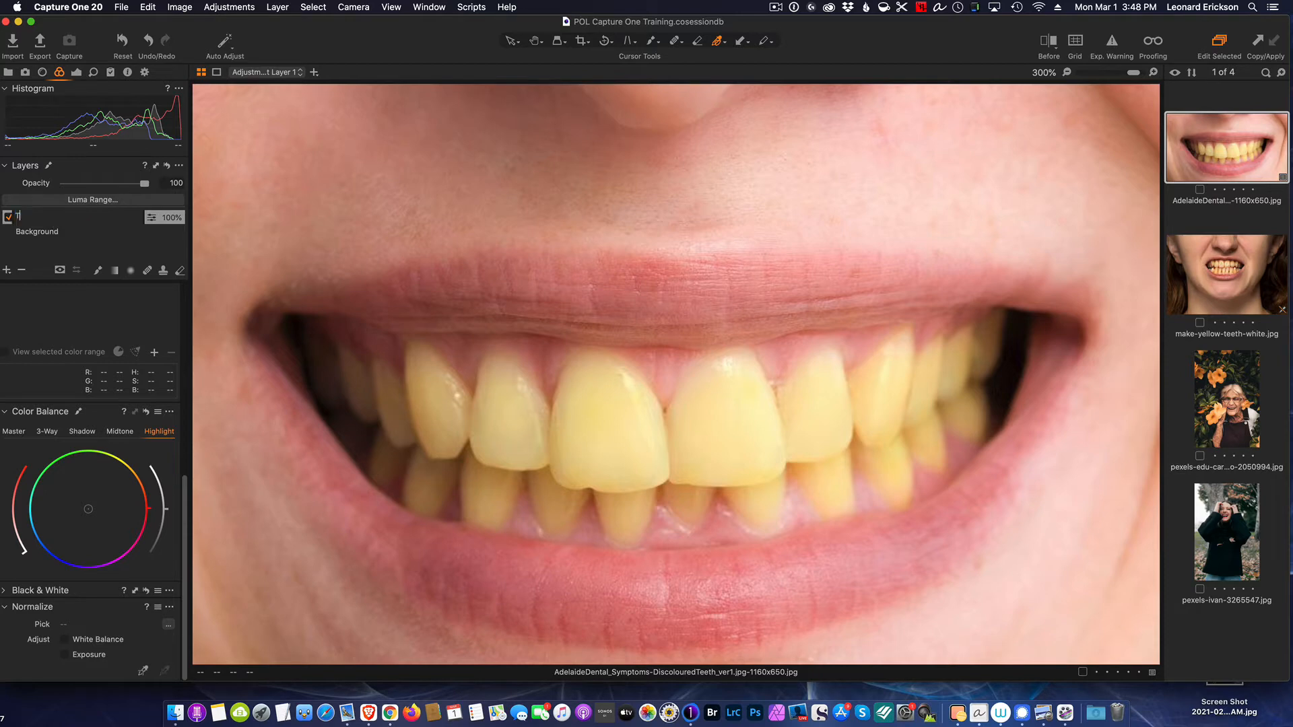
text(Teeth)
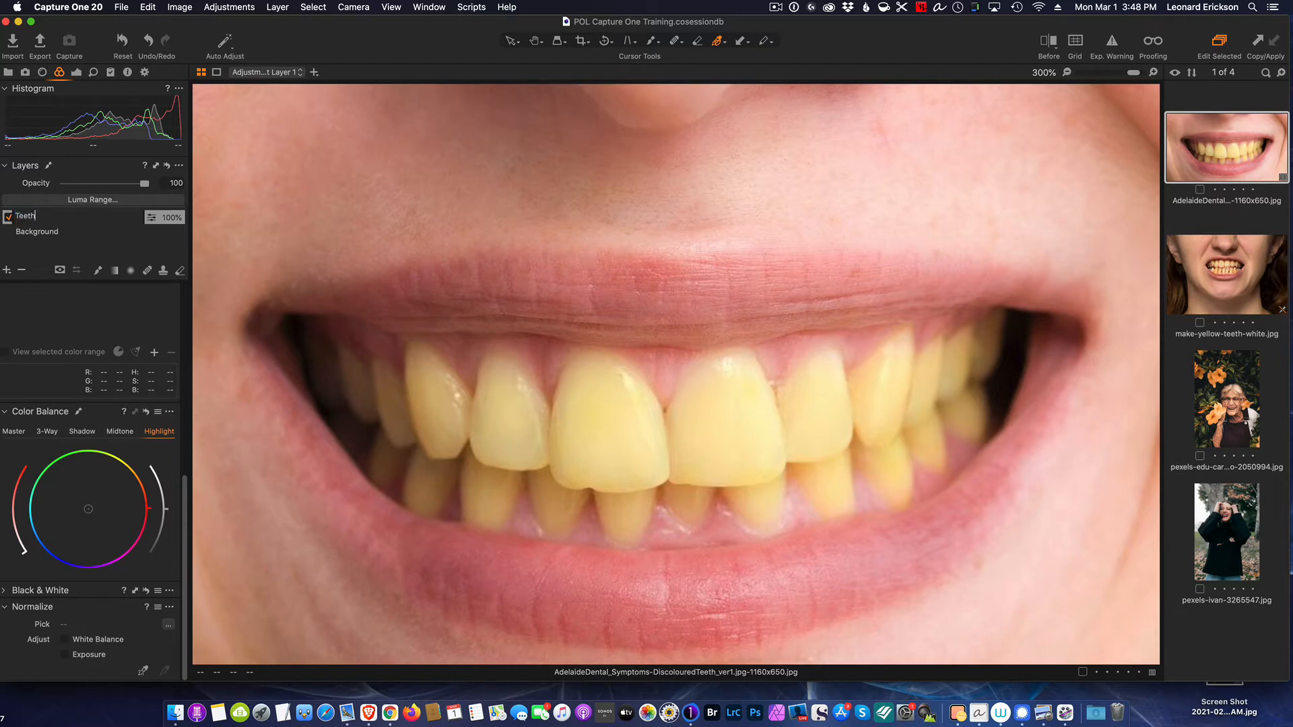
click(25, 217)
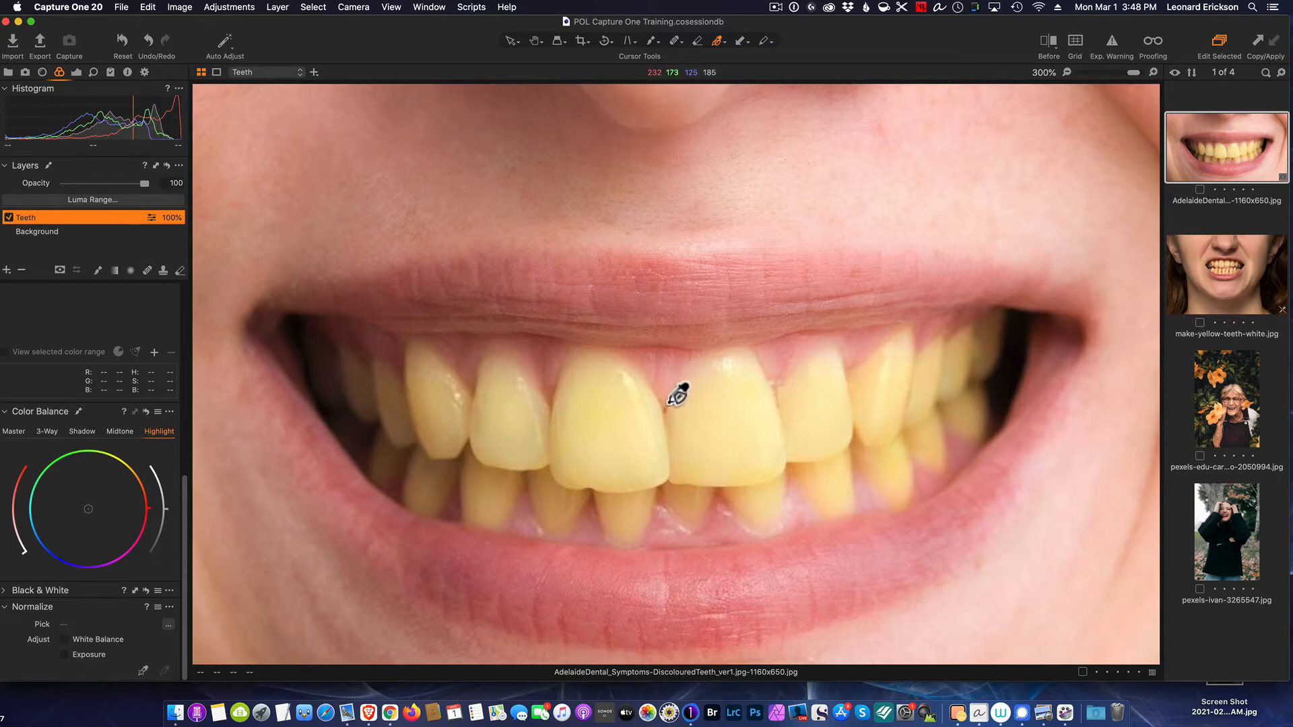
mouse_move(657, 393)
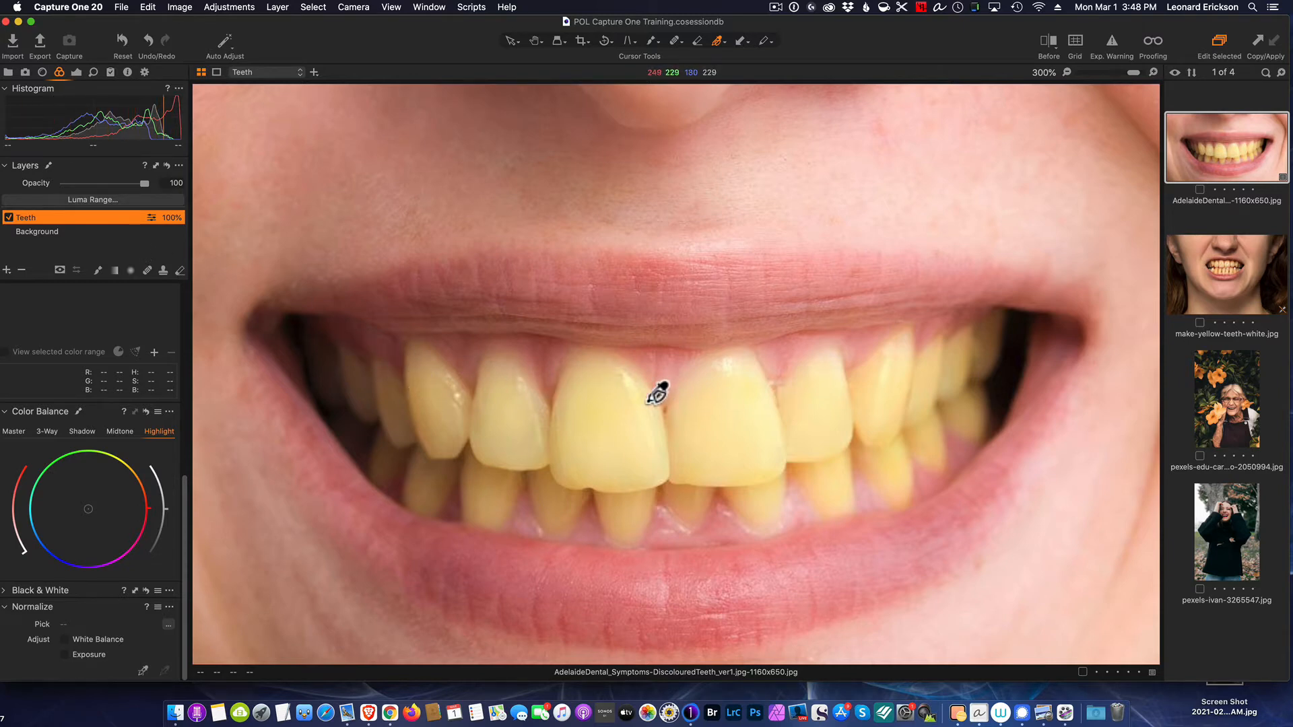
mouse_move(629, 381)
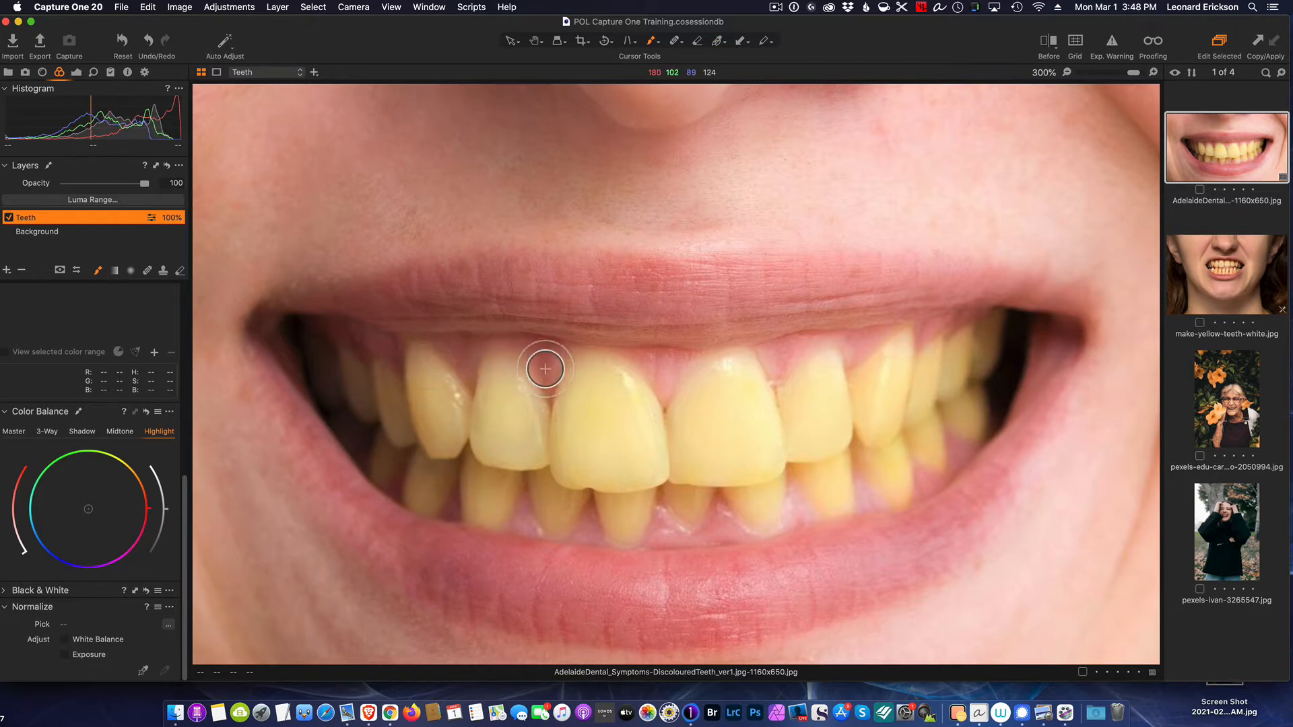
mouse_move(587, 385)
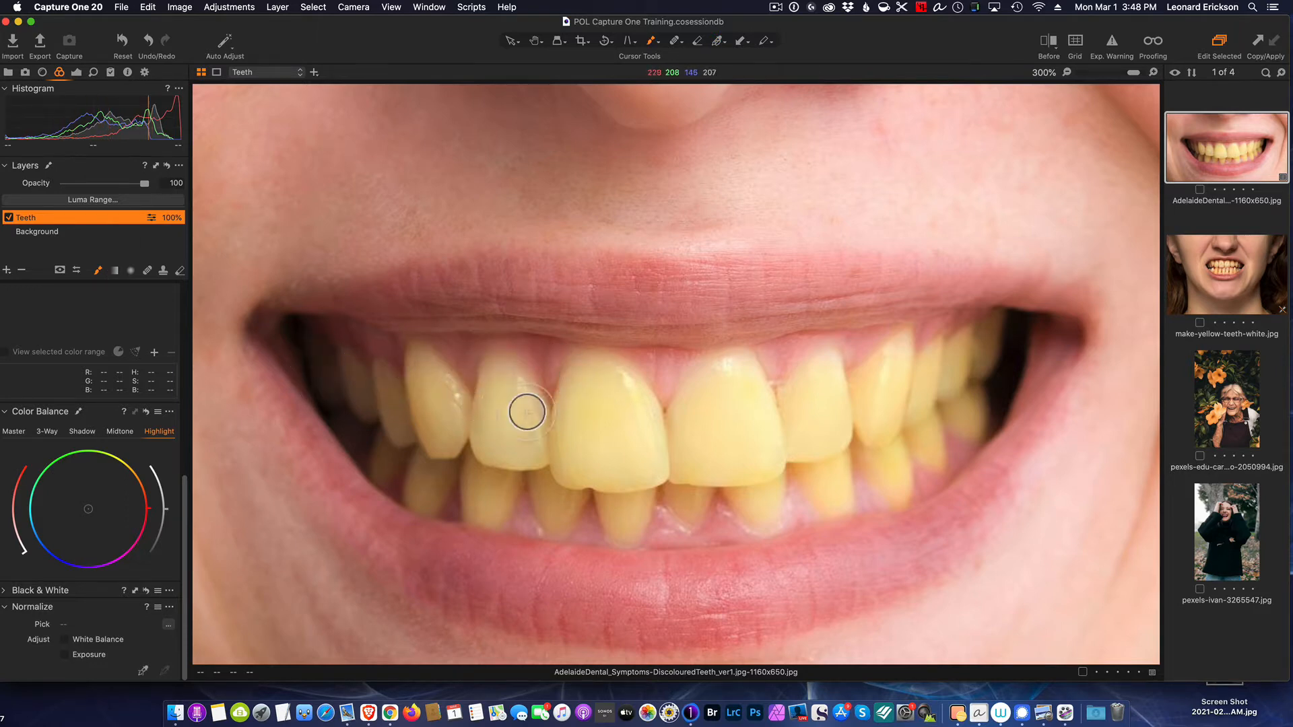
mouse_move(585, 420)
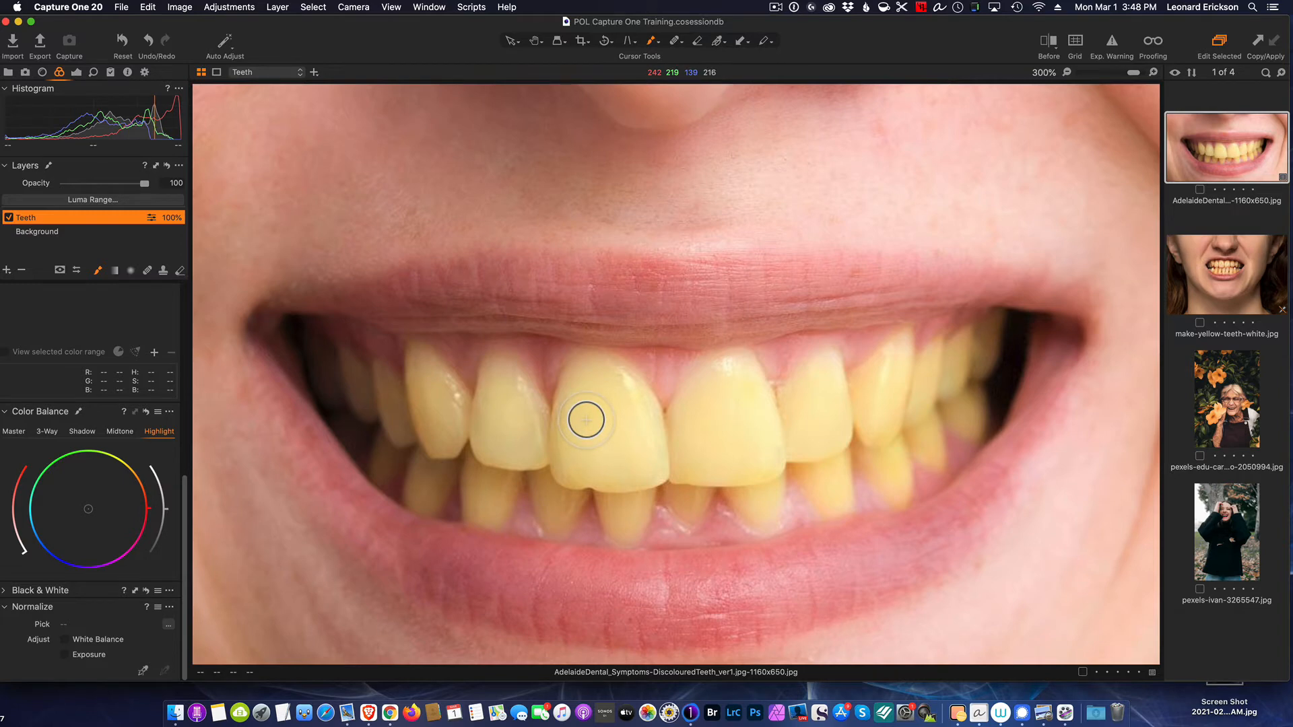
mouse_move(570, 414)
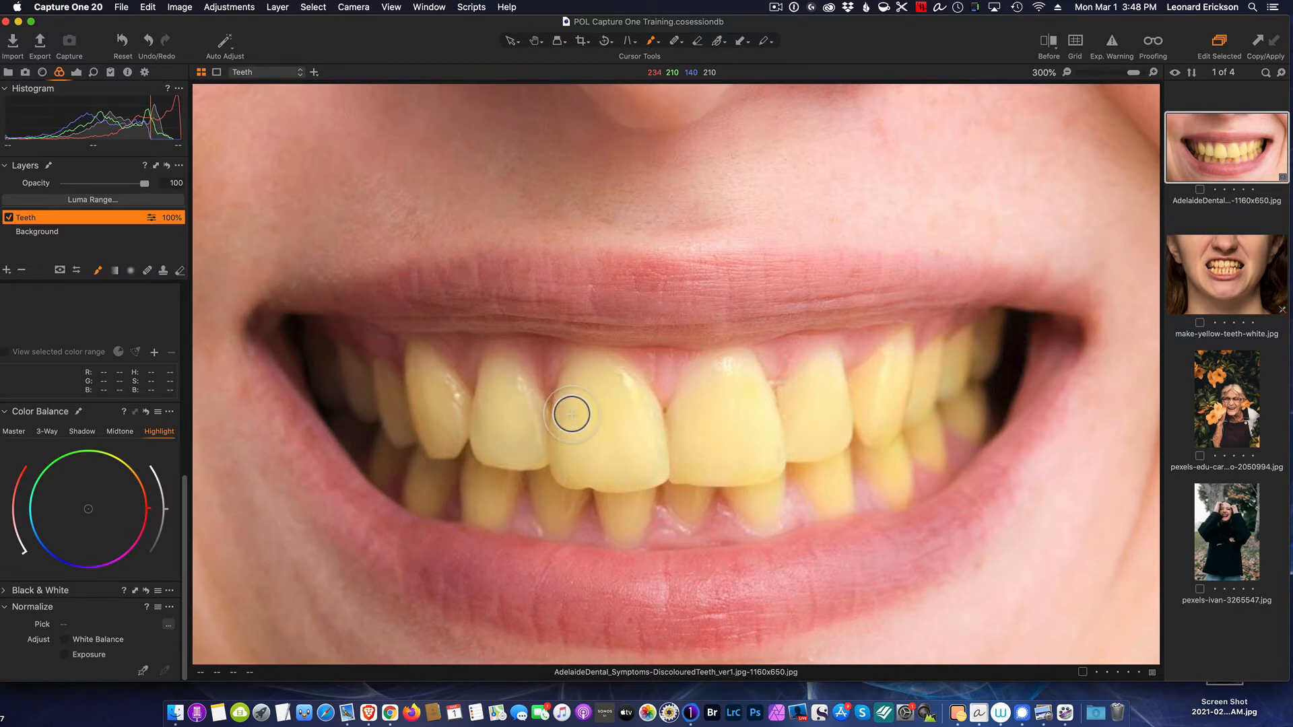
mouse_move(328, 366)
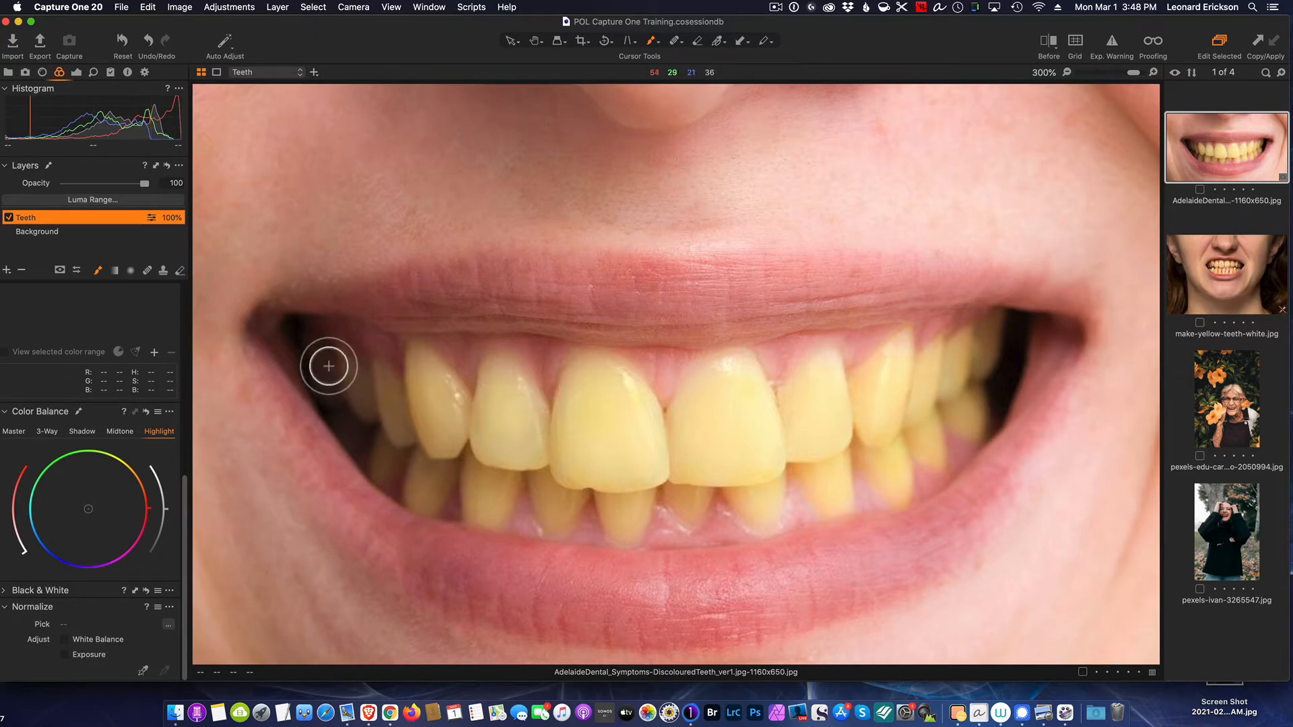
- Paint the mask outline from the left mouth corner along the left upper gumline
click(338, 367)
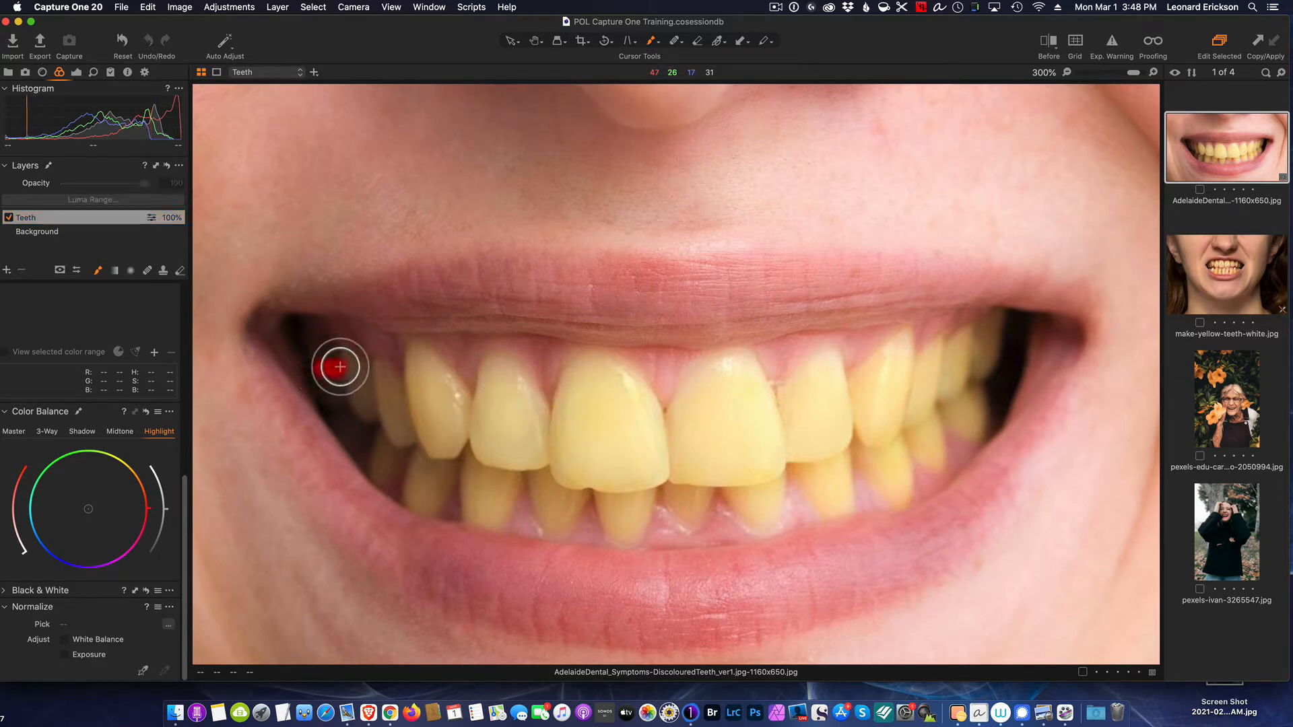
drag(338, 367, 375, 368)
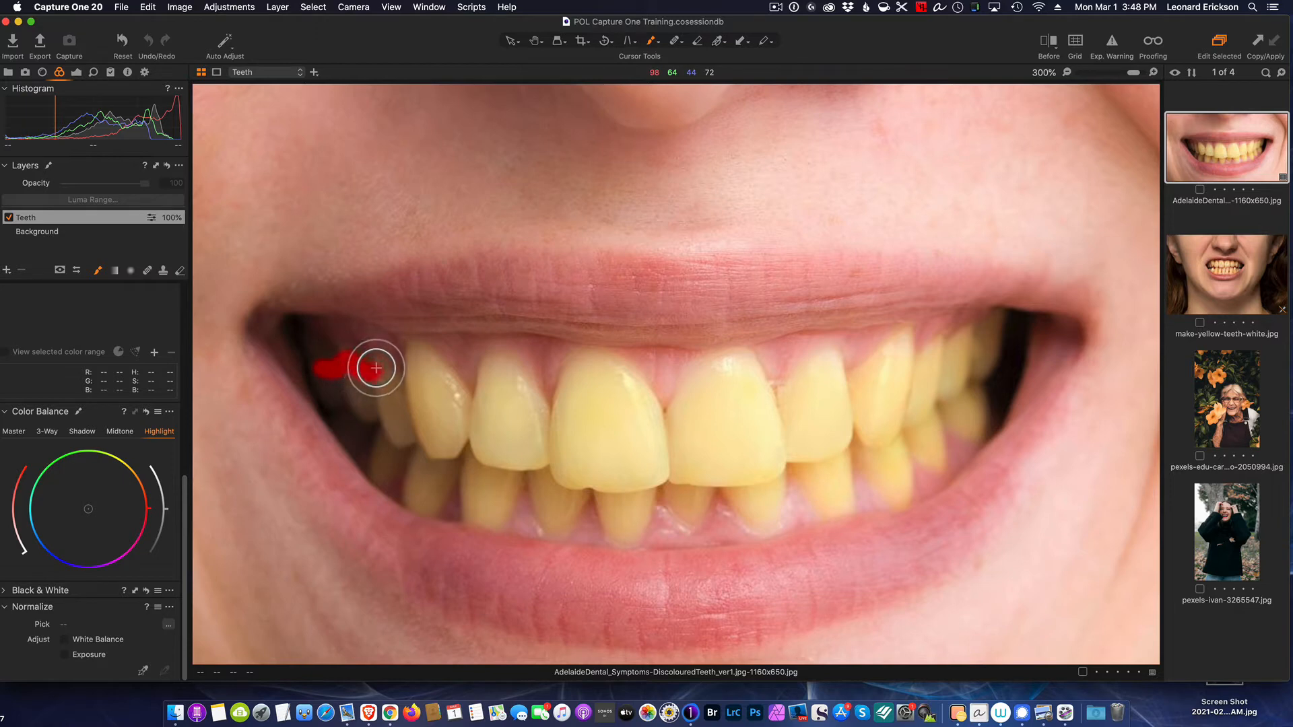
drag(376, 368, 412, 377)
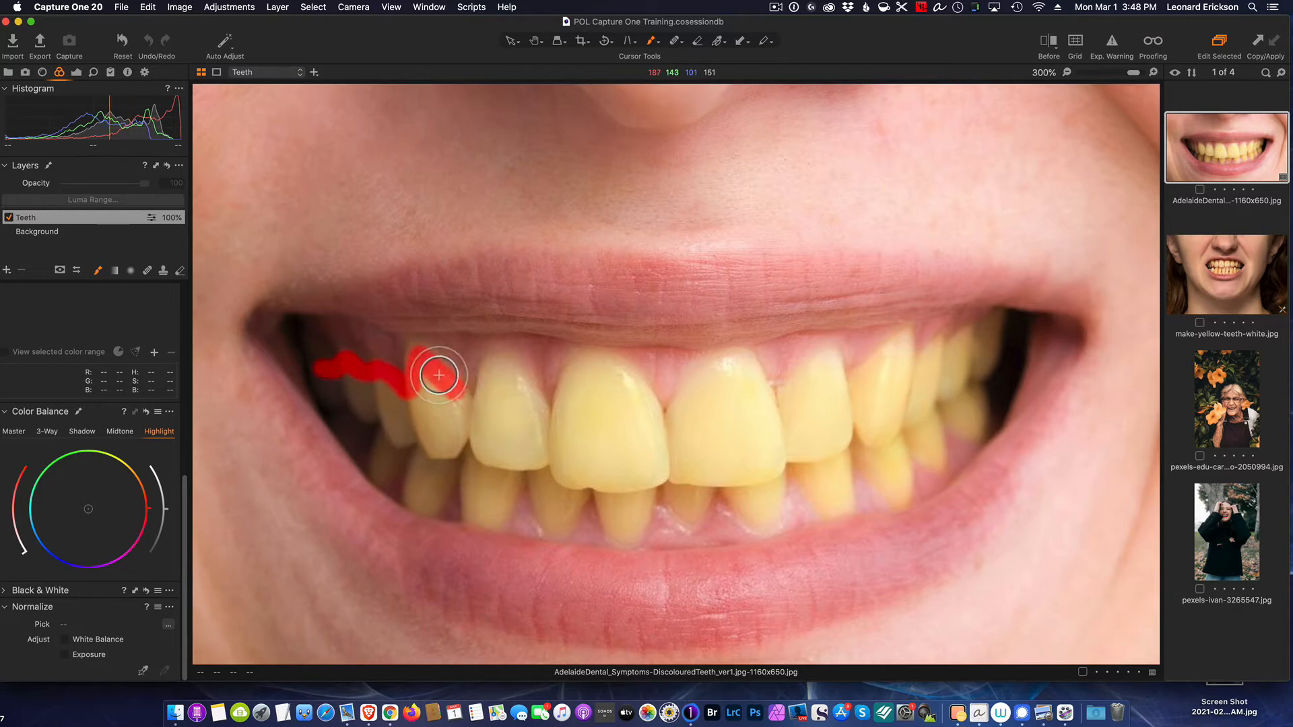
drag(439, 376, 491, 376)
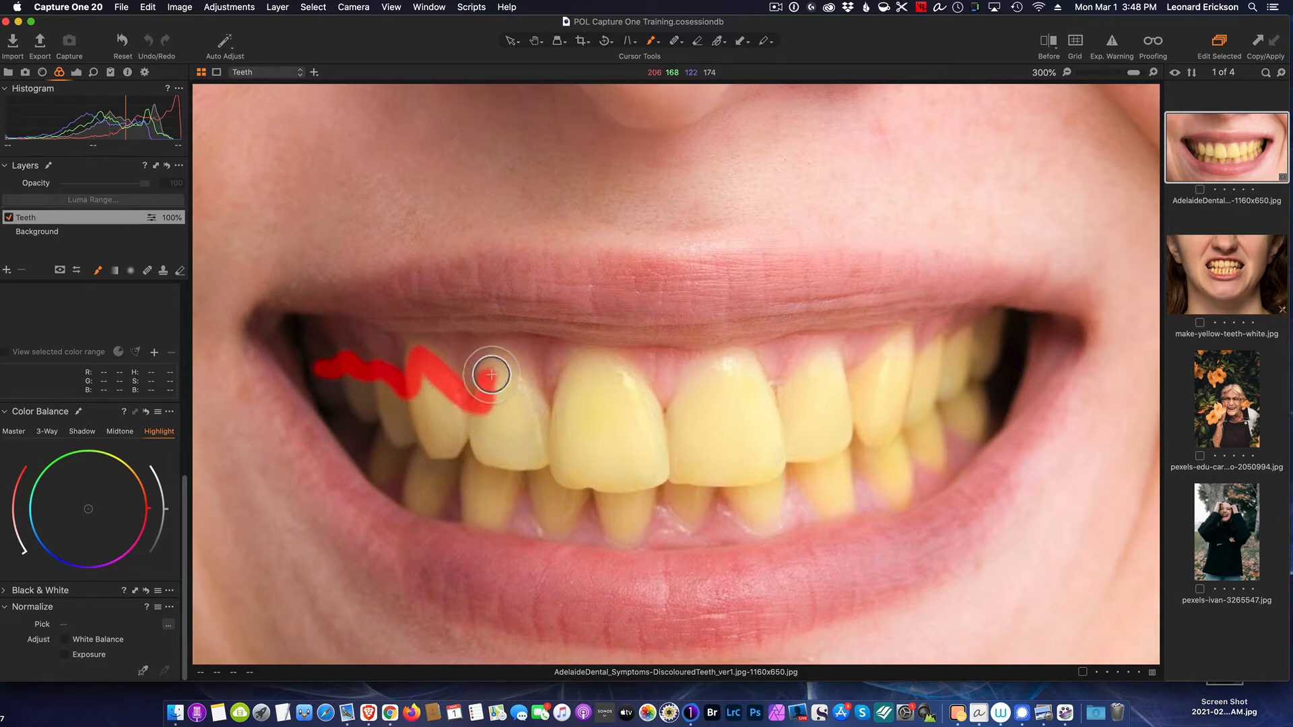
drag(491, 375, 515, 368)
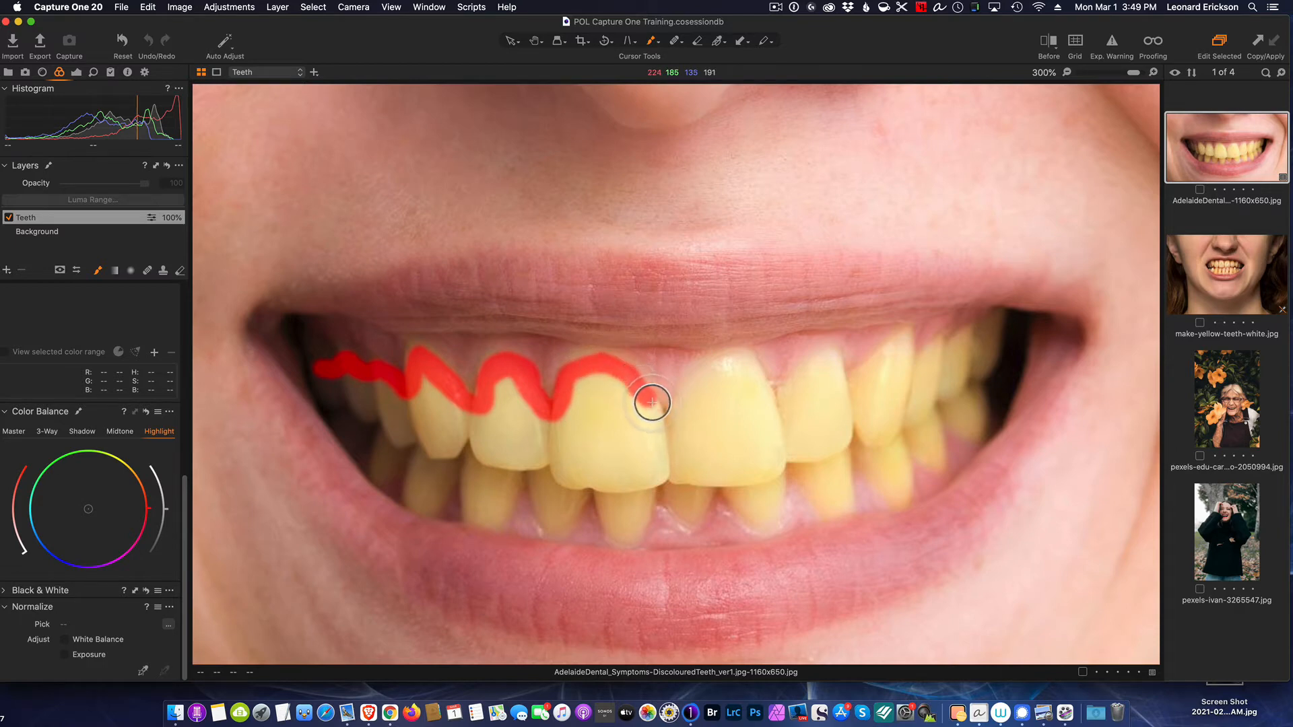
- Trace the outline across the front teeth, around the right corner and along the lower teeth
drag(651, 403, 678, 411)
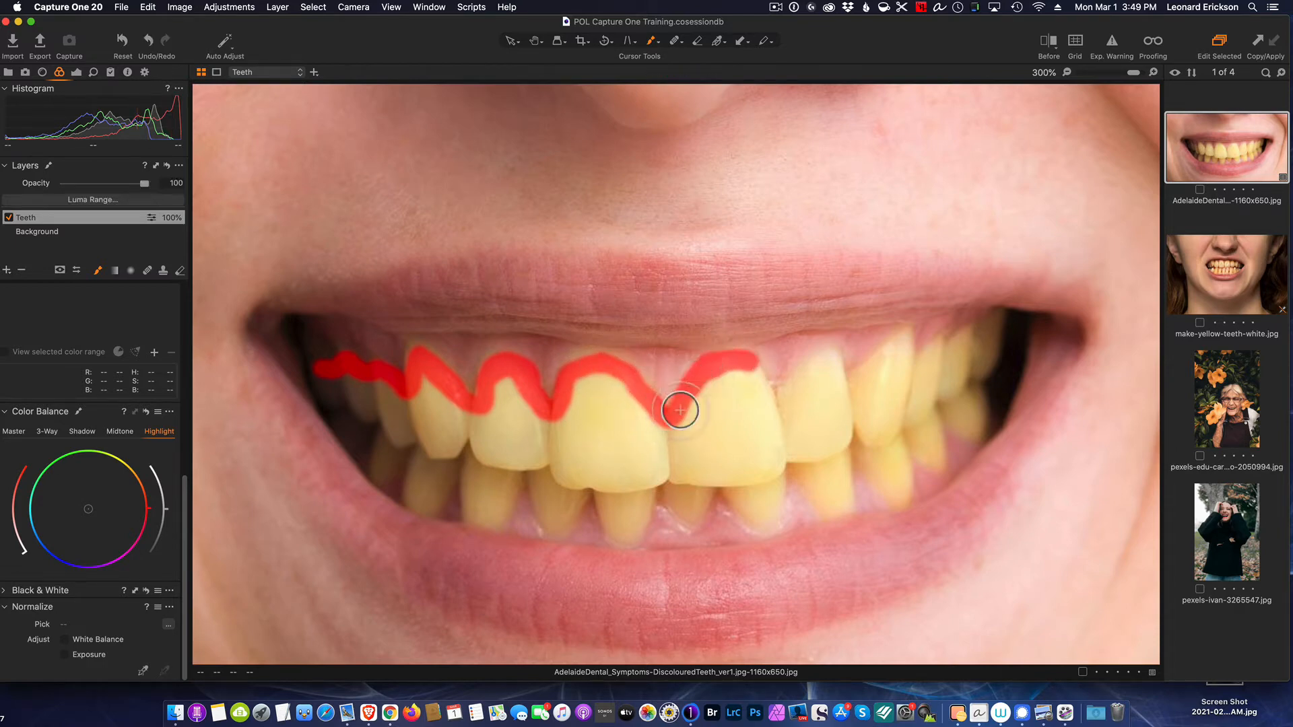
drag(679, 410, 911, 358)
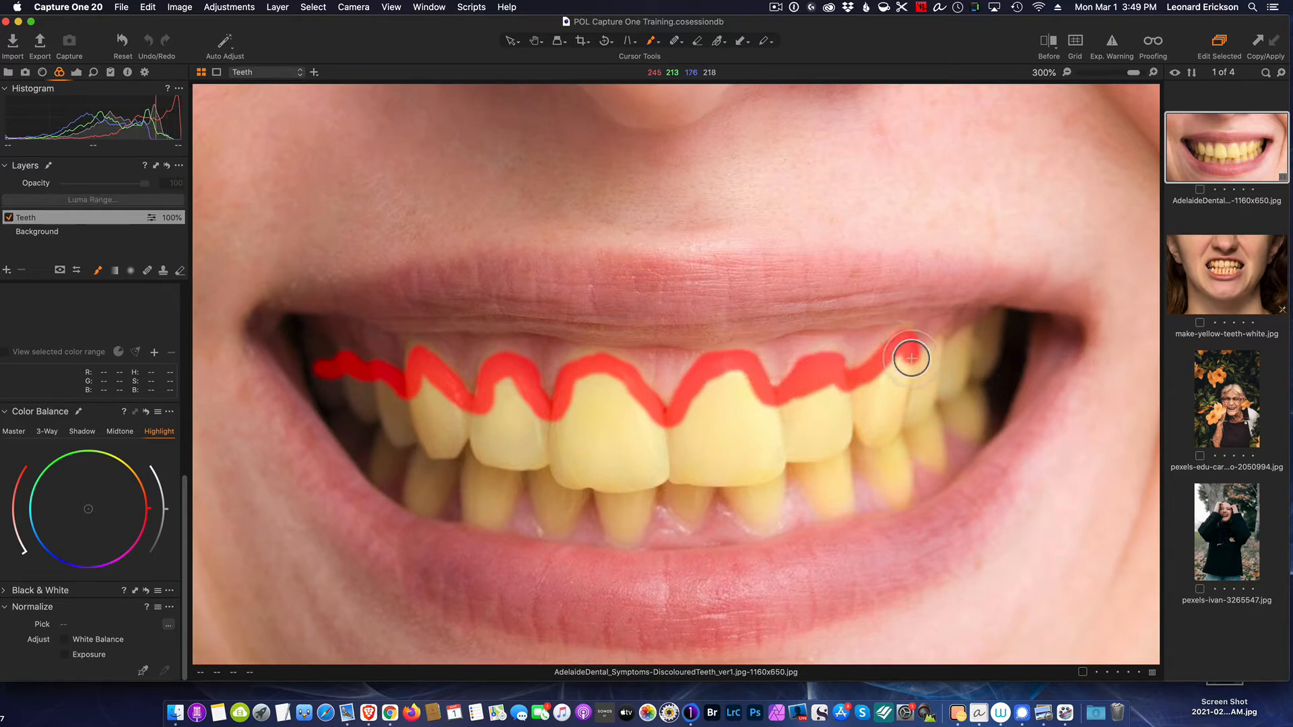
drag(911, 357, 930, 430)
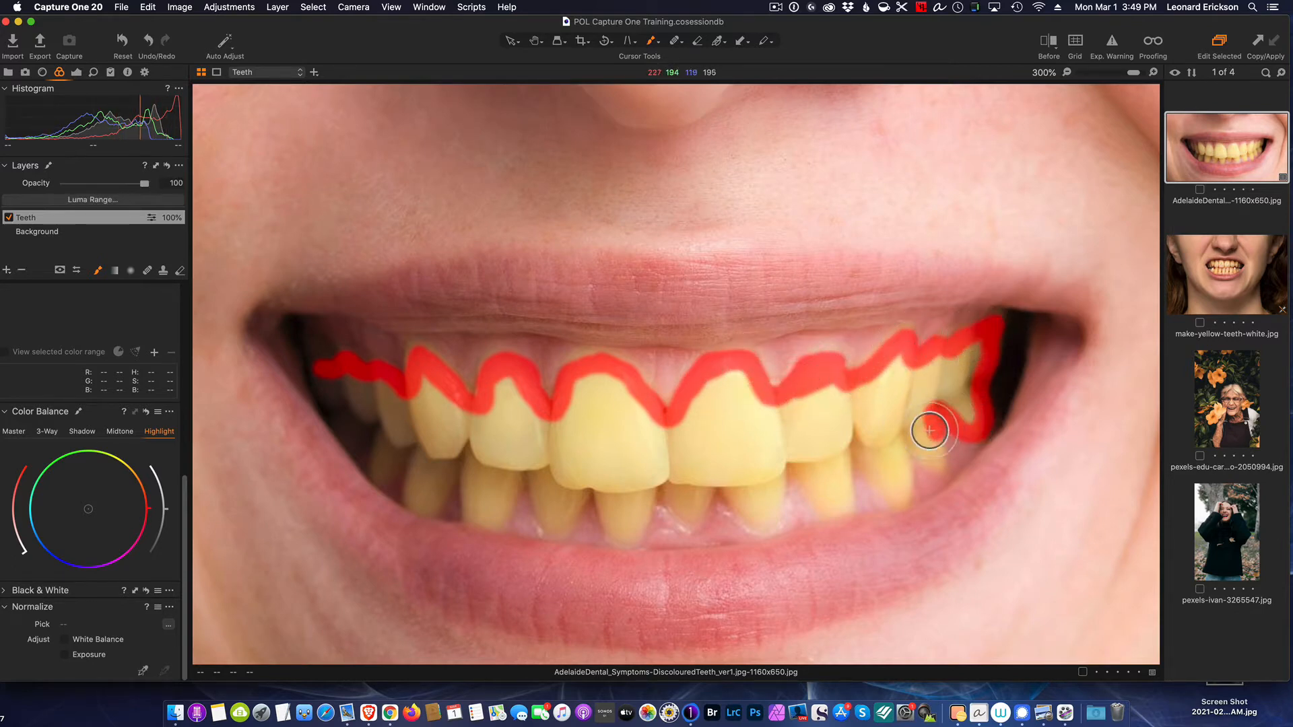
drag(928, 429, 853, 441)
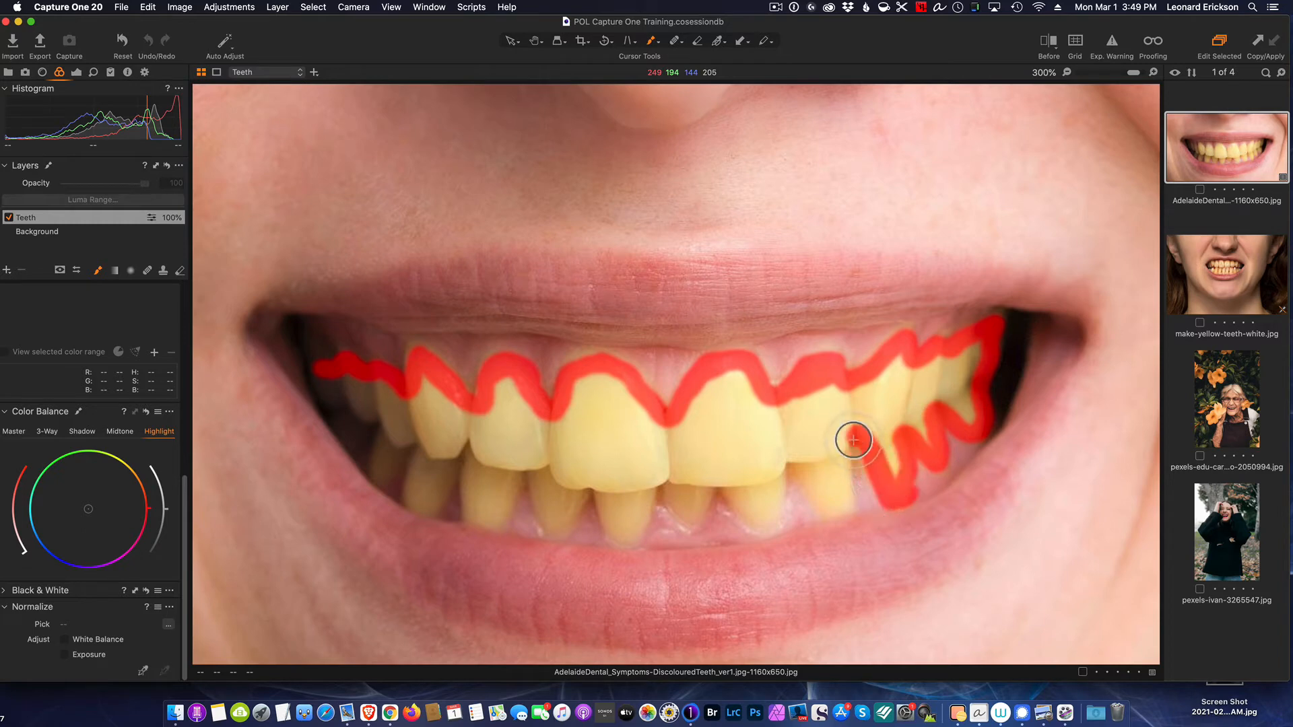
drag(854, 441, 705, 486)
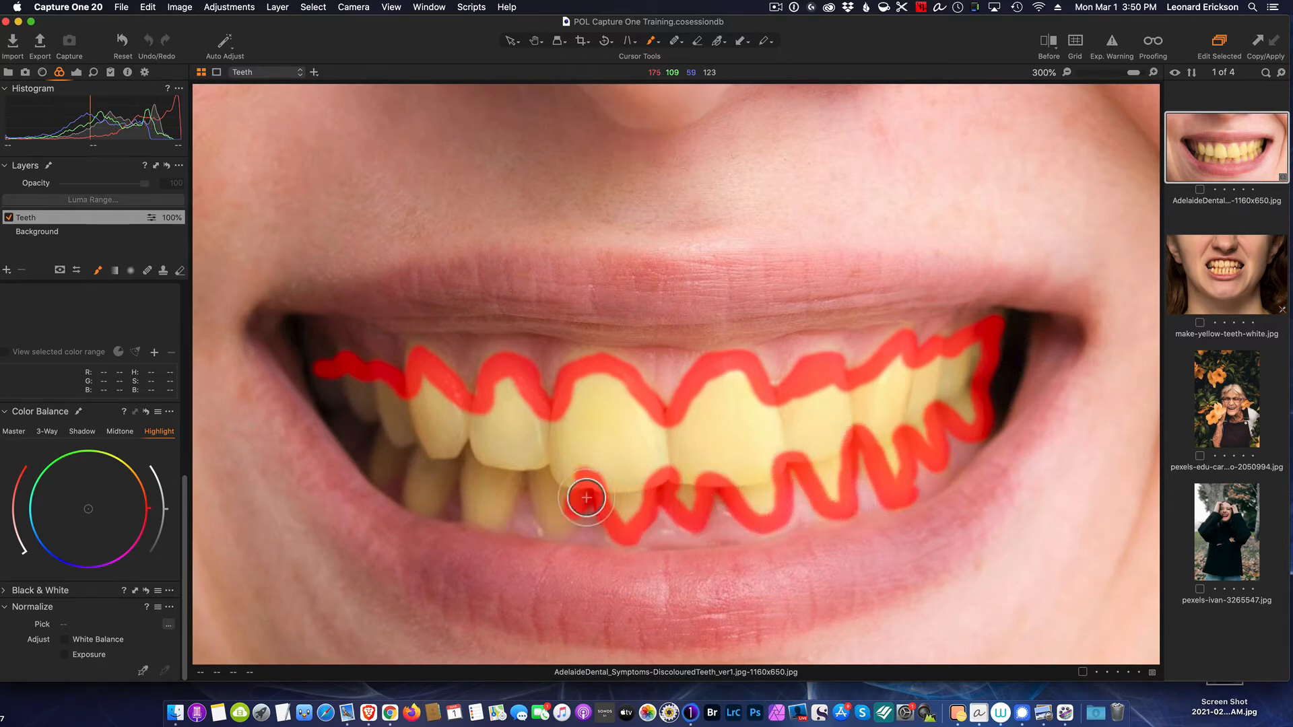
drag(585, 498, 456, 454)
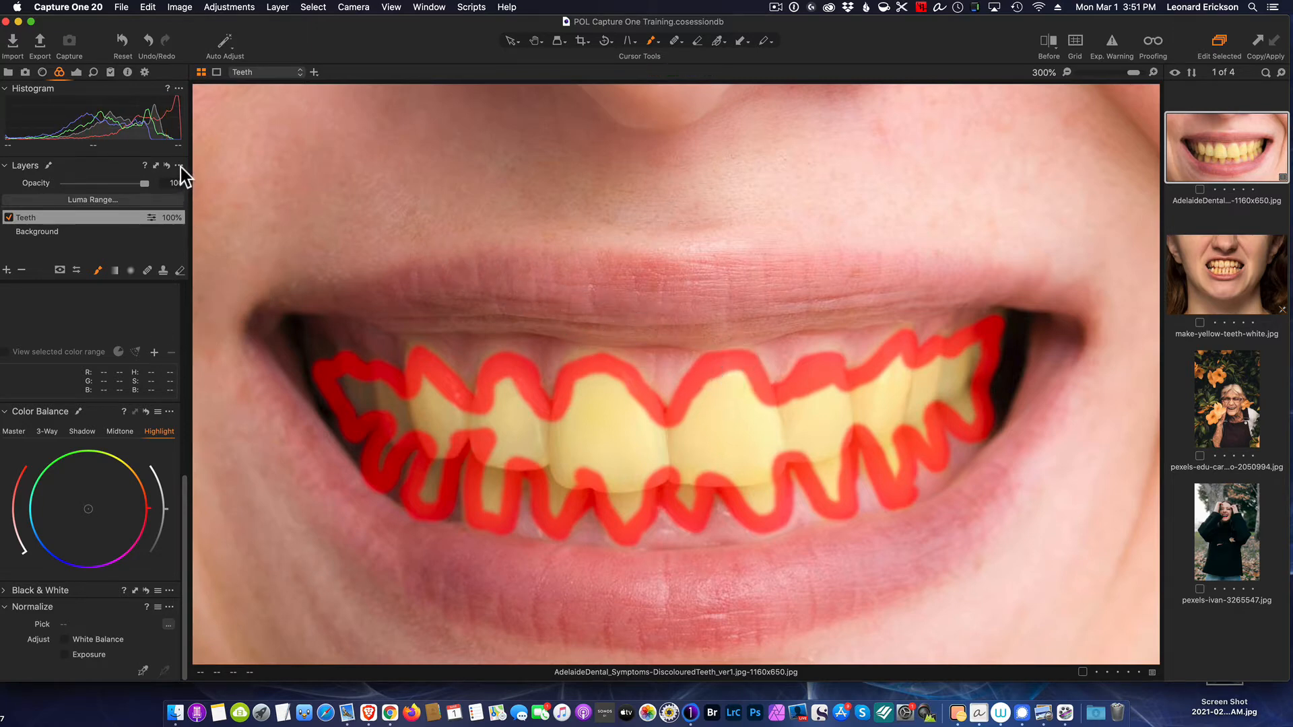
- Apply Fill Mask so the Teeth mask covers the whole outlined area
click(178, 166)
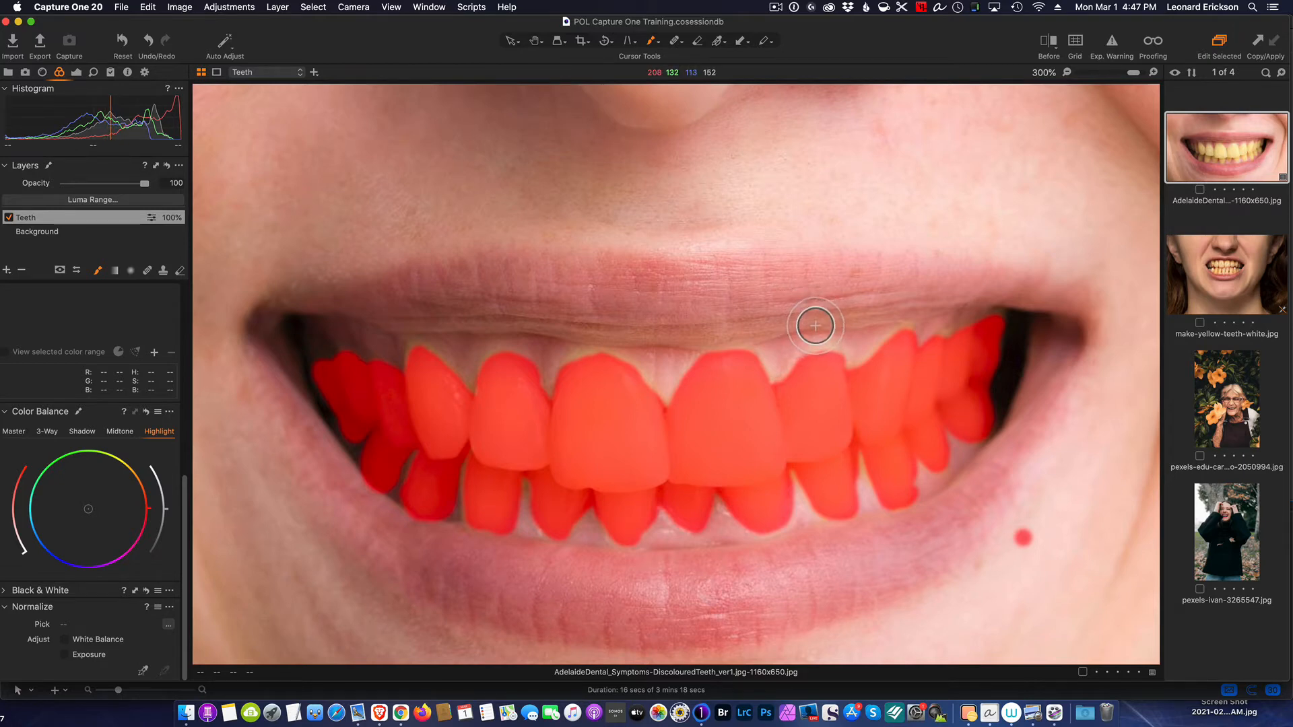
mouse_move(798, 320)
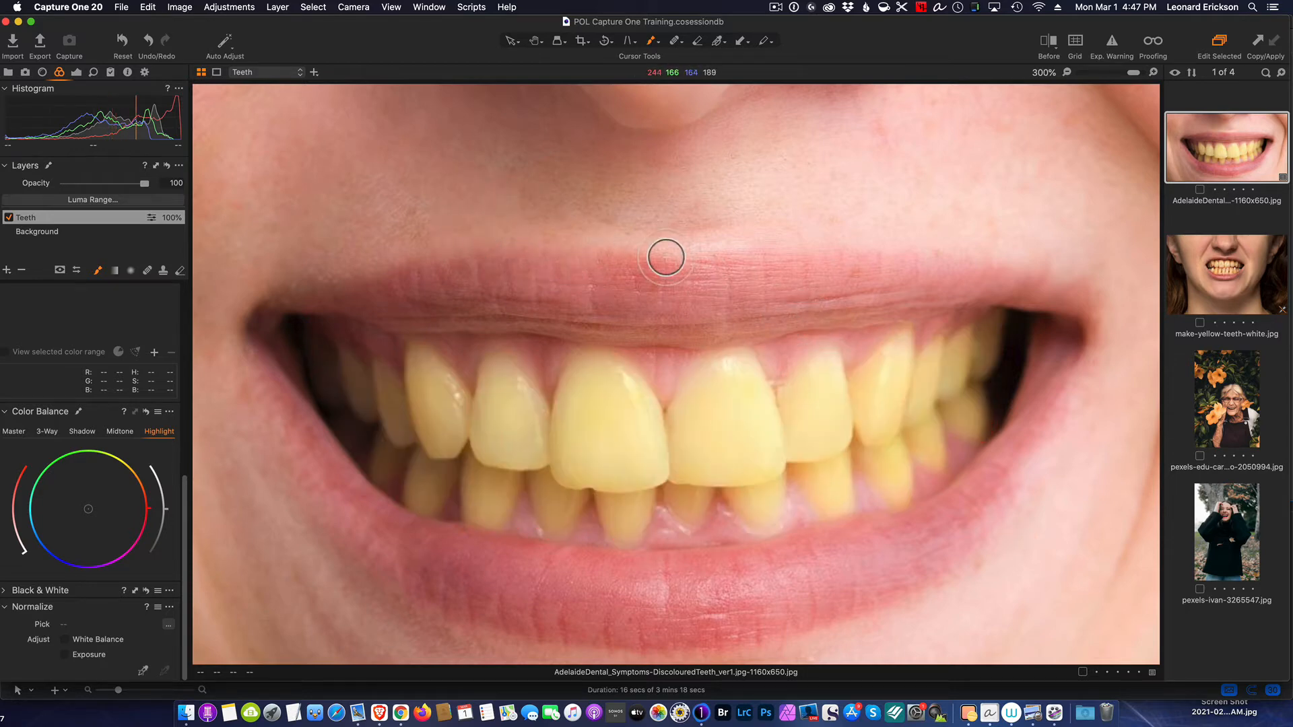
mouse_move(525, 403)
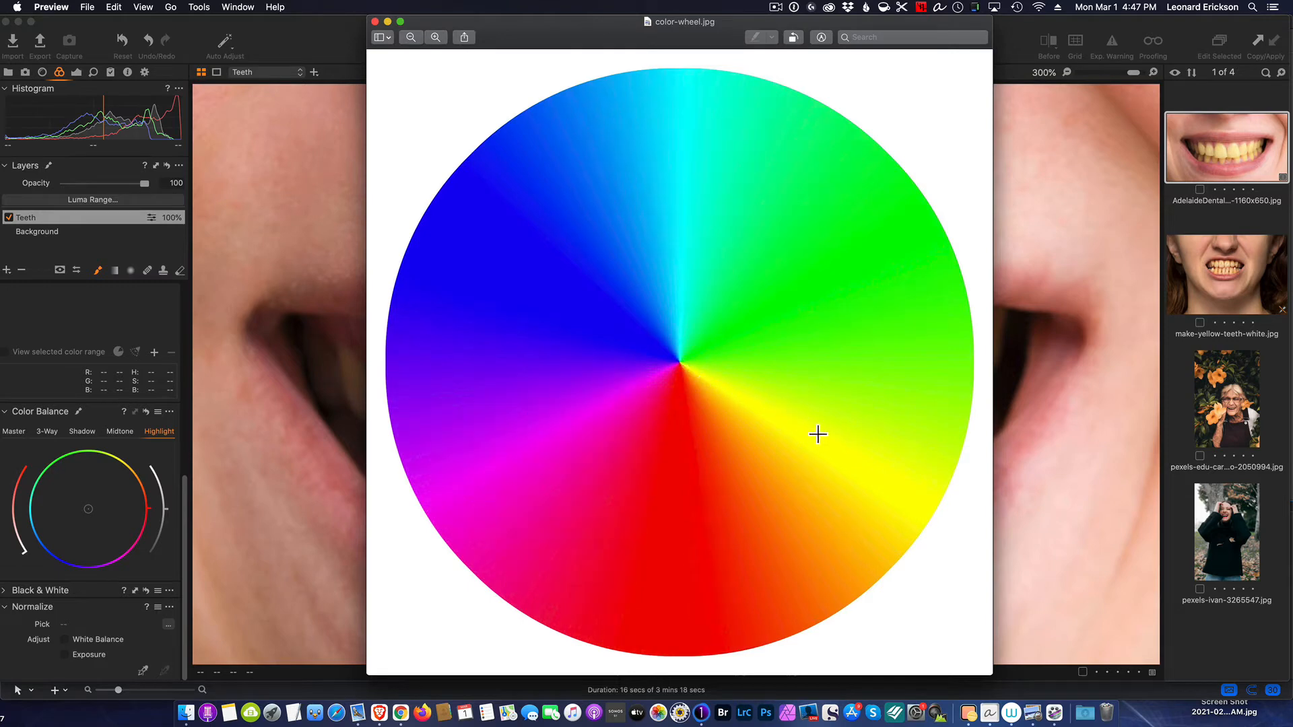
mouse_move(939, 507)
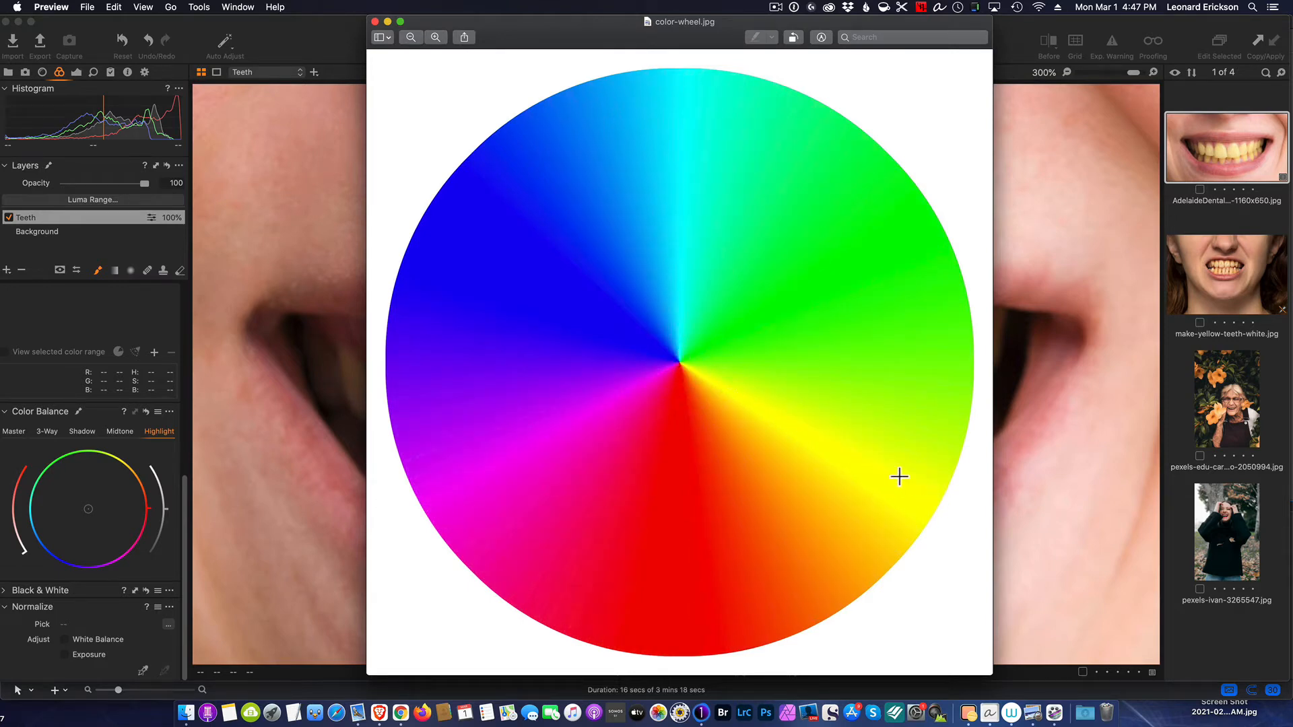
mouse_move(932, 504)
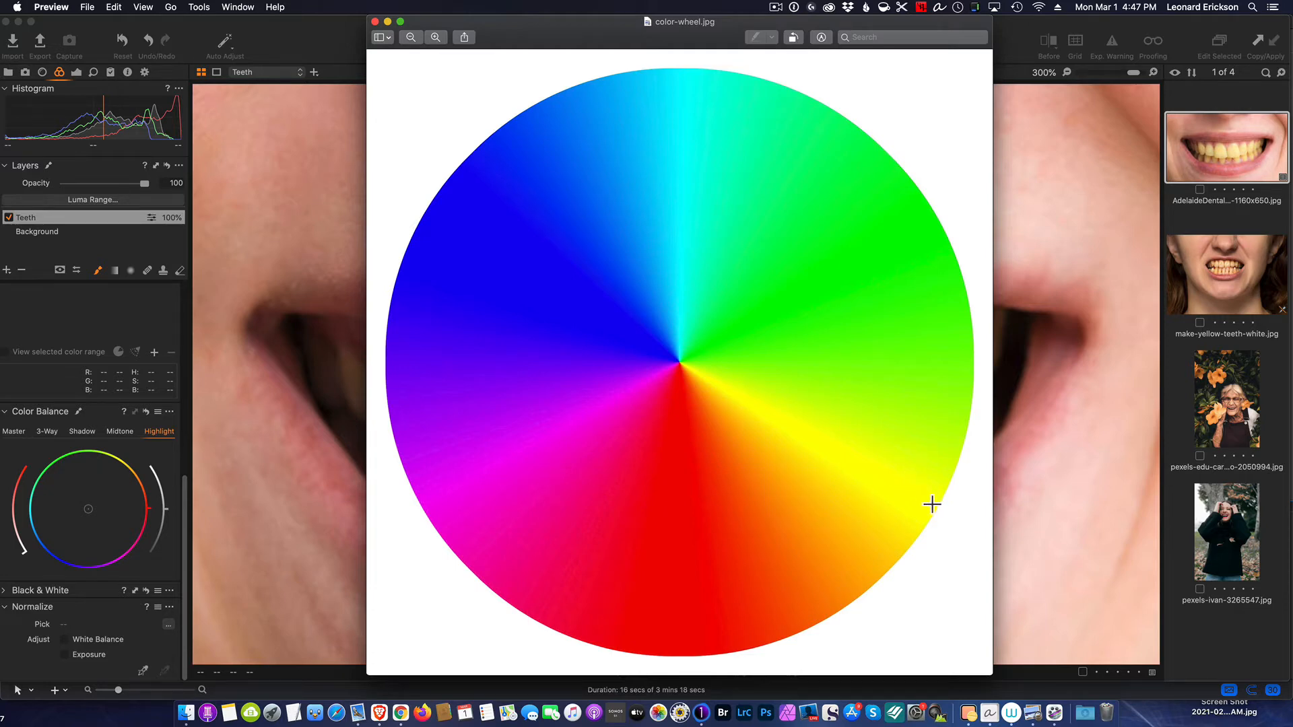
mouse_move(434, 203)
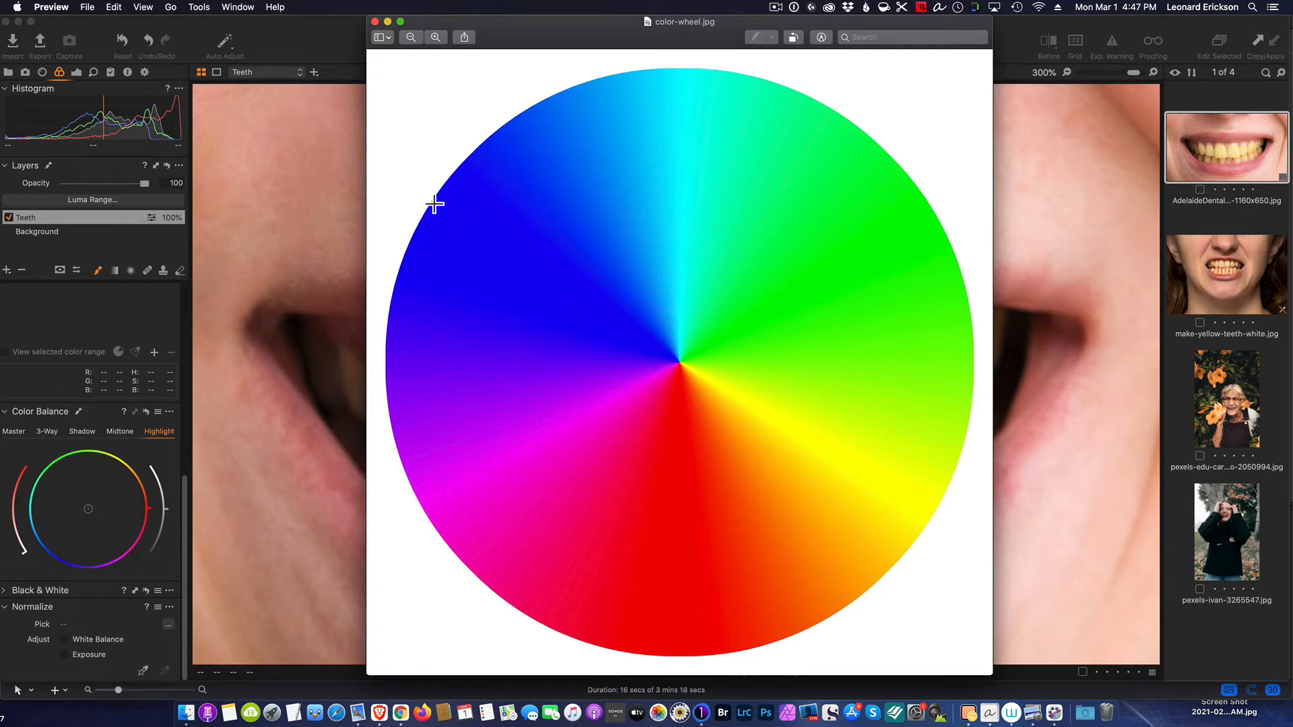
mouse_move(623, 318)
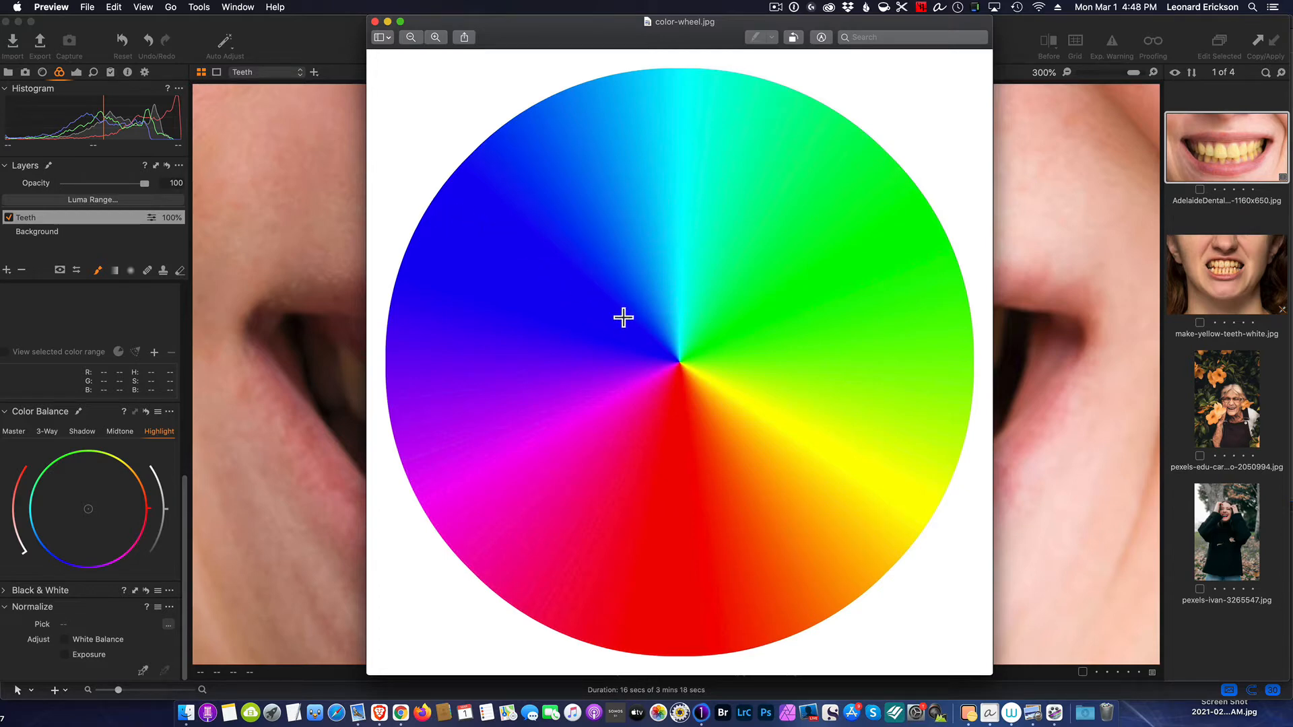
mouse_move(929, 496)
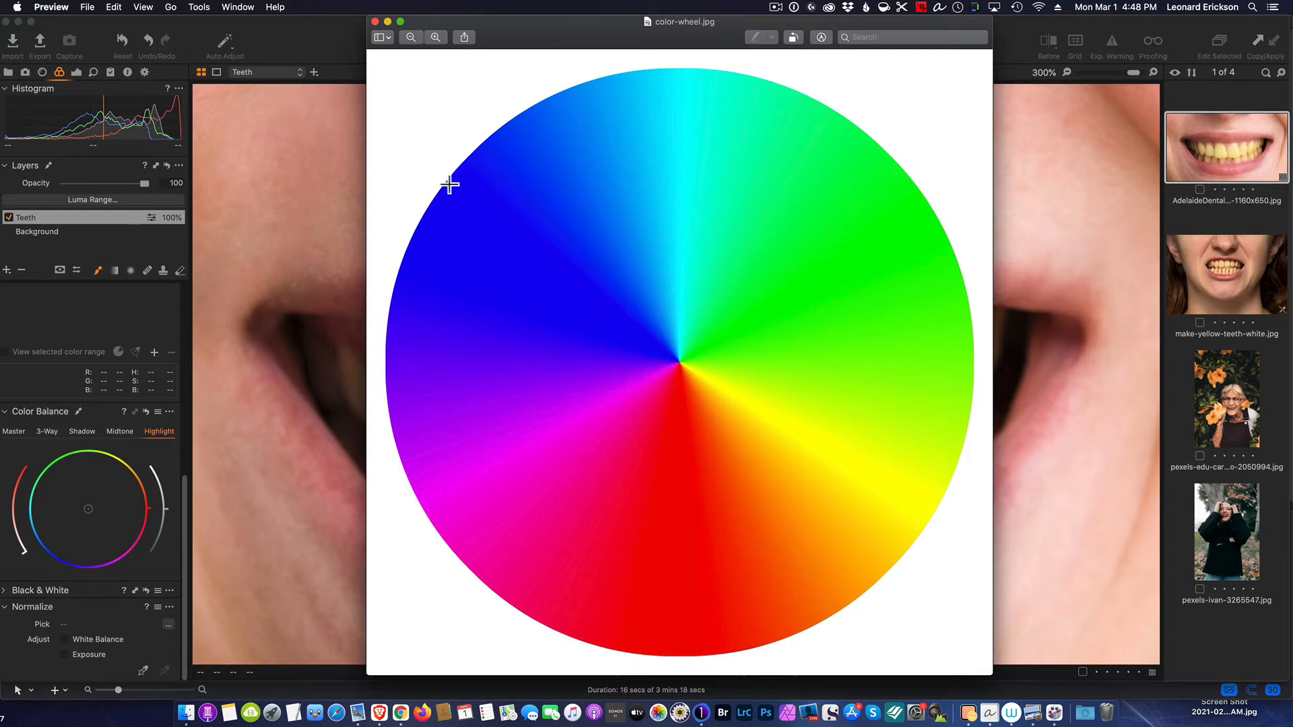
mouse_move(438, 327)
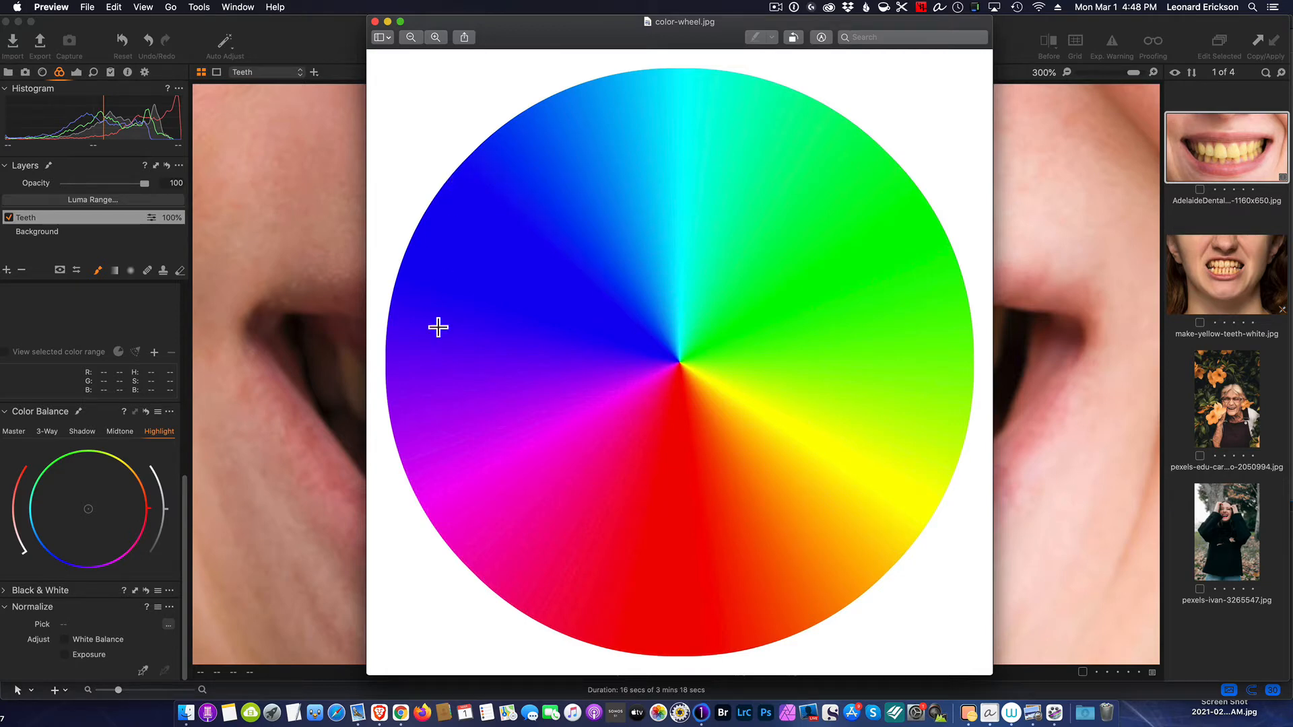
mouse_move(910, 295)
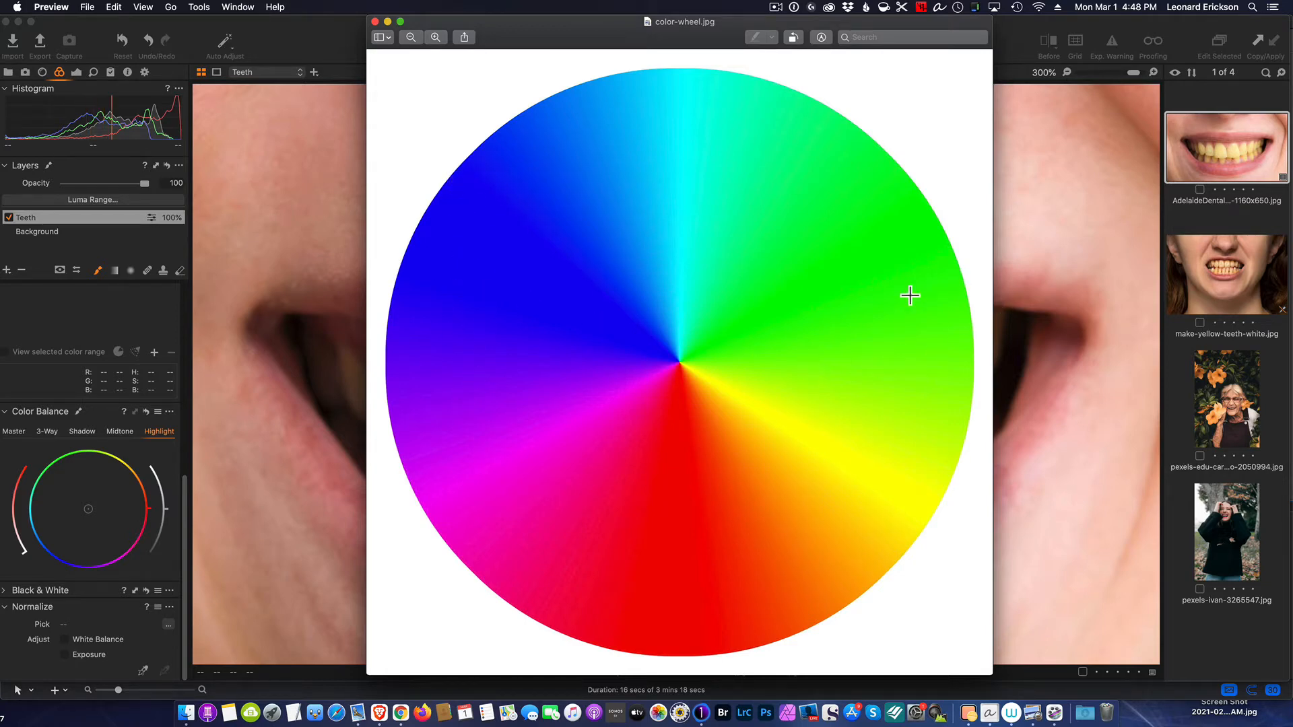
mouse_move(452, 184)
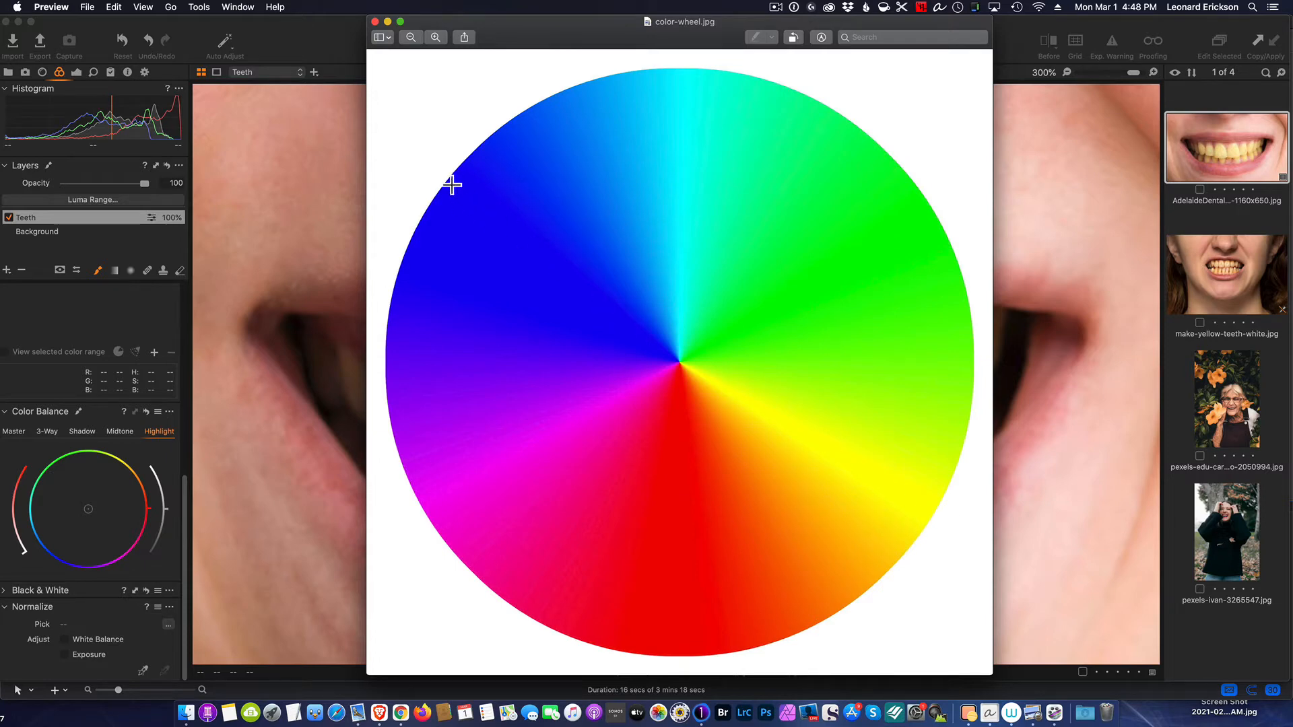
mouse_move(802, 408)
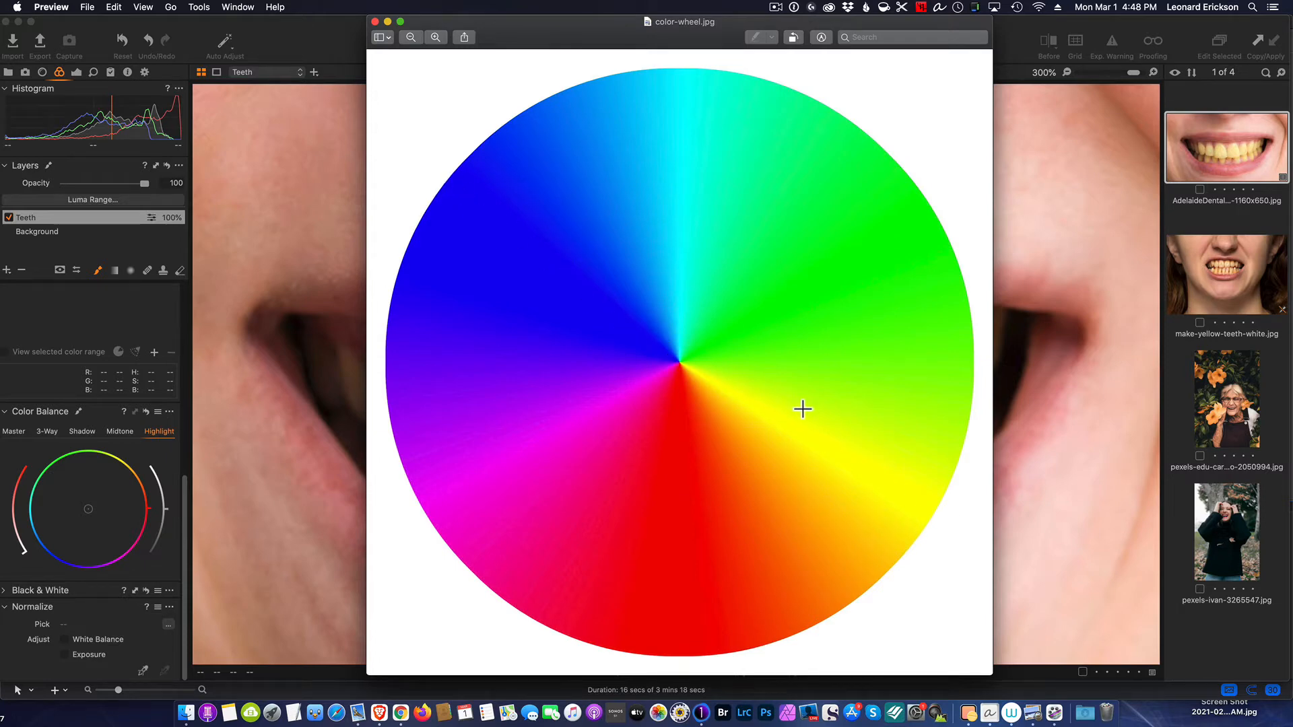
mouse_move(456, 168)
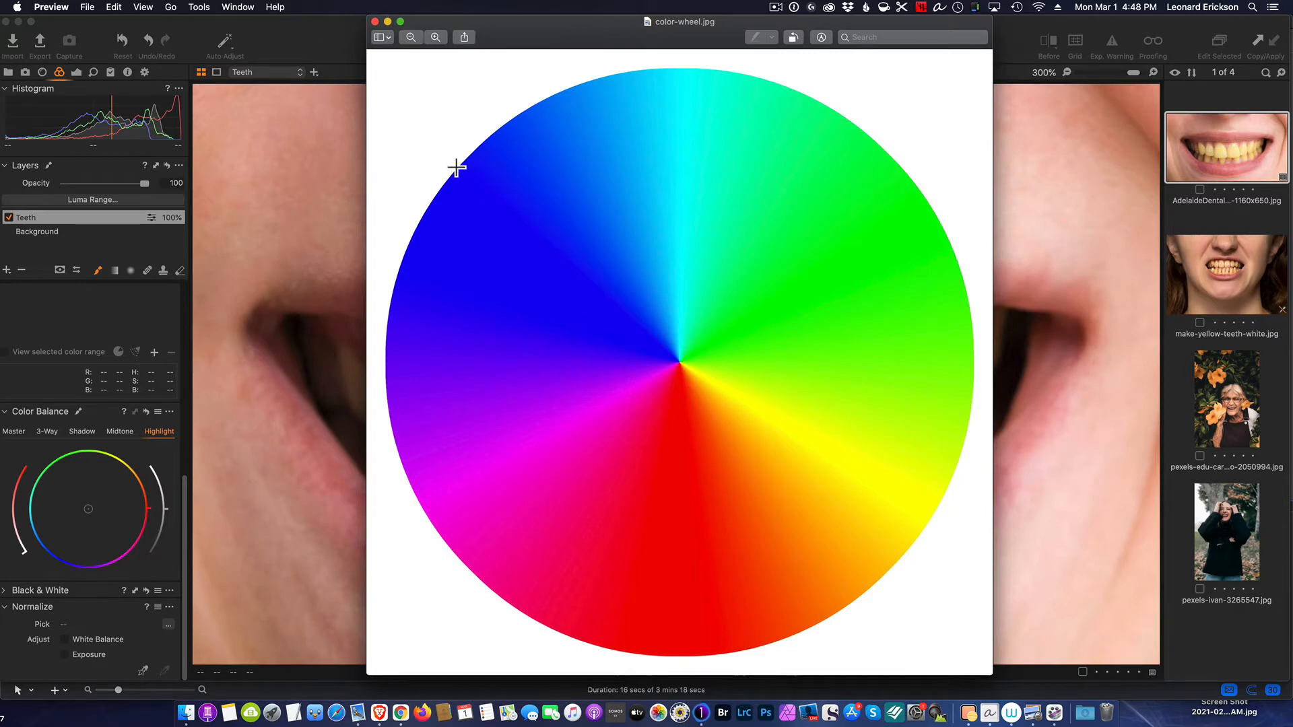
mouse_move(474, 155)
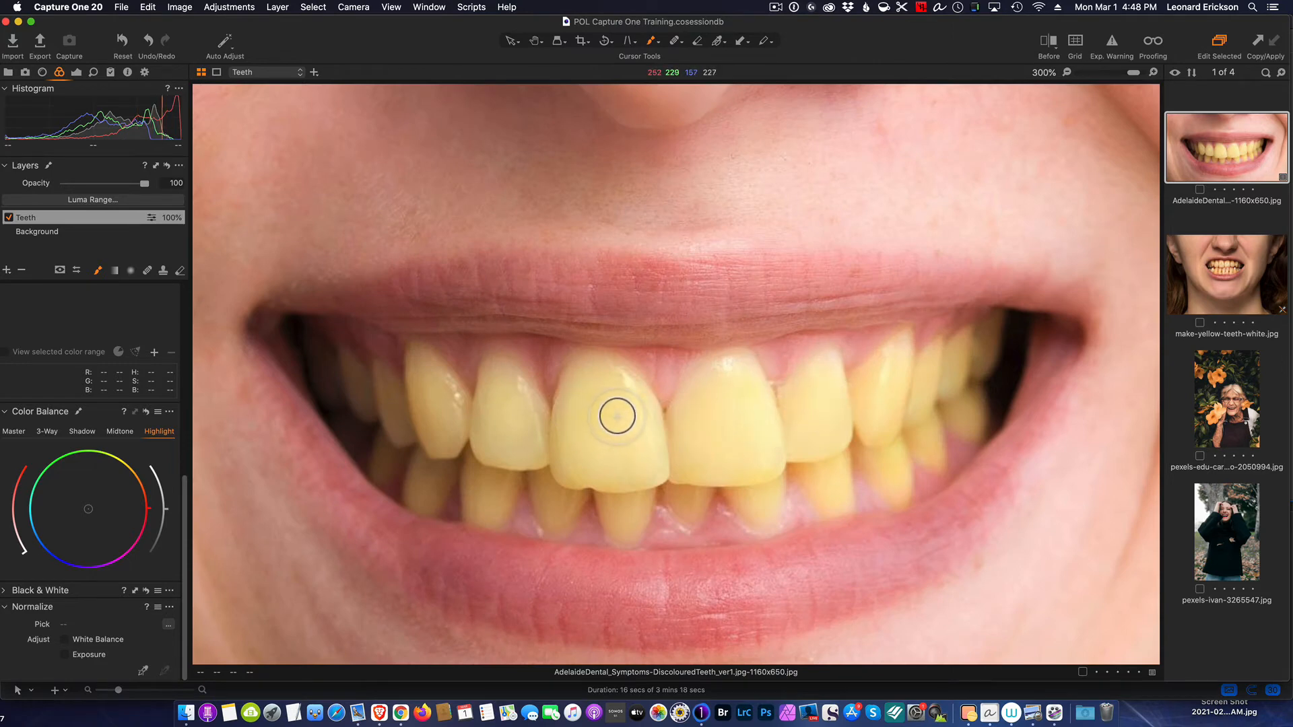
mouse_move(345, 431)
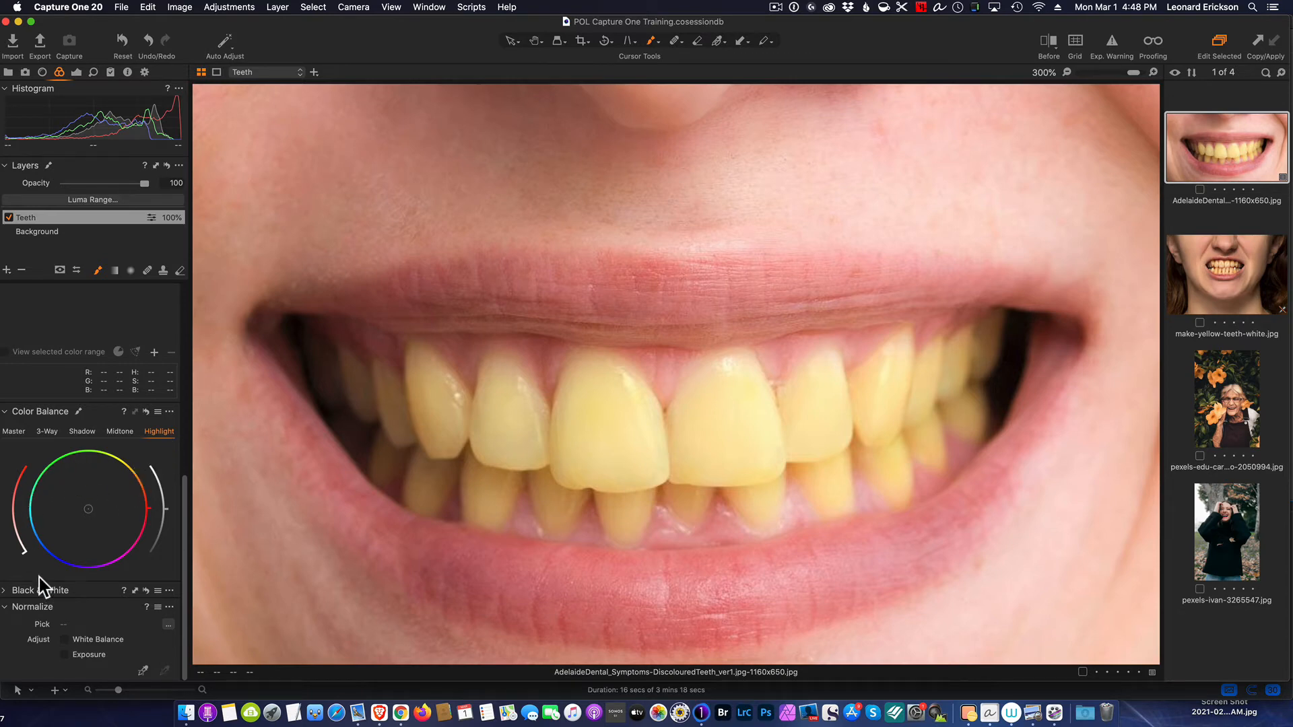
mouse_move(120, 495)
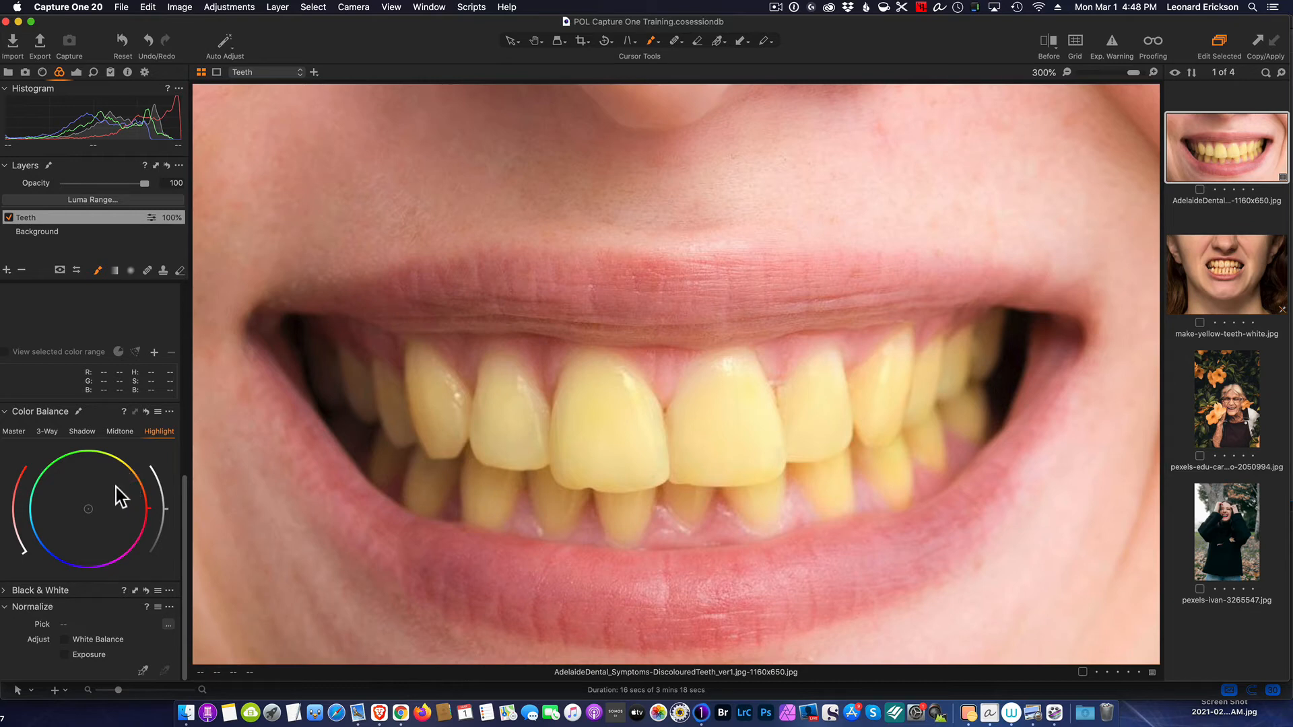
mouse_move(122, 475)
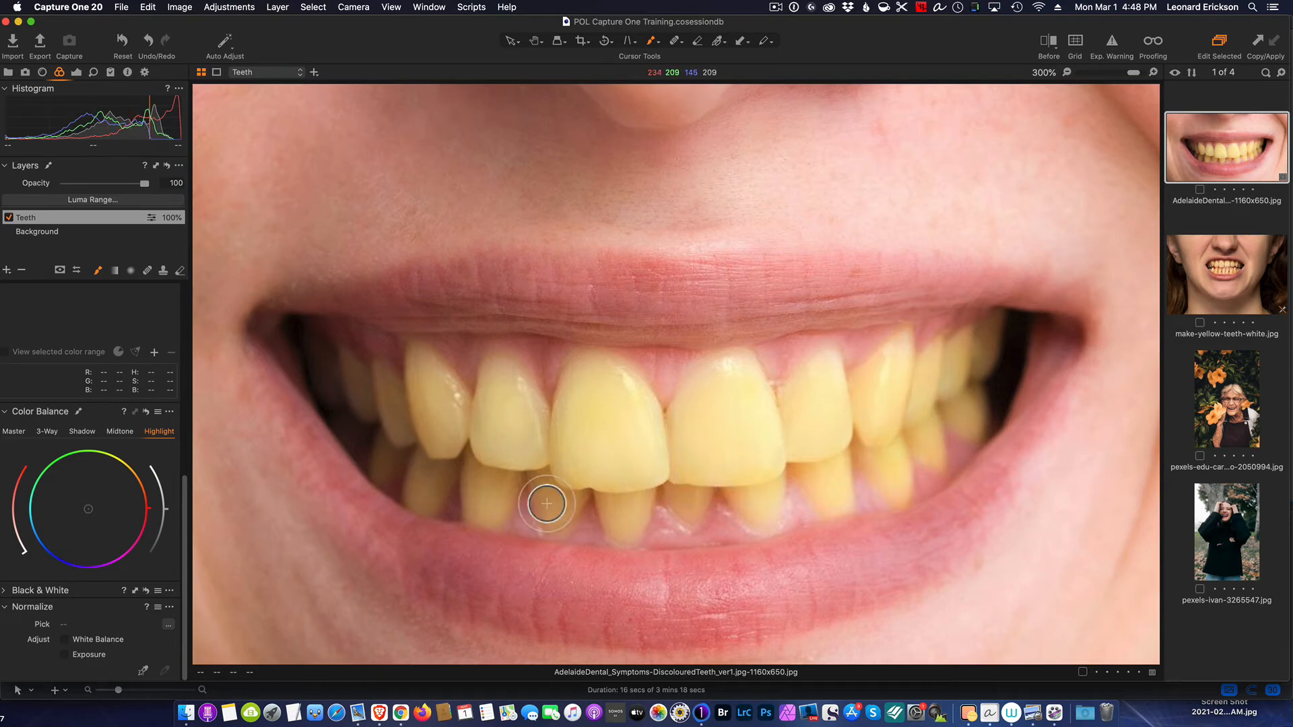
mouse_move(315, 529)
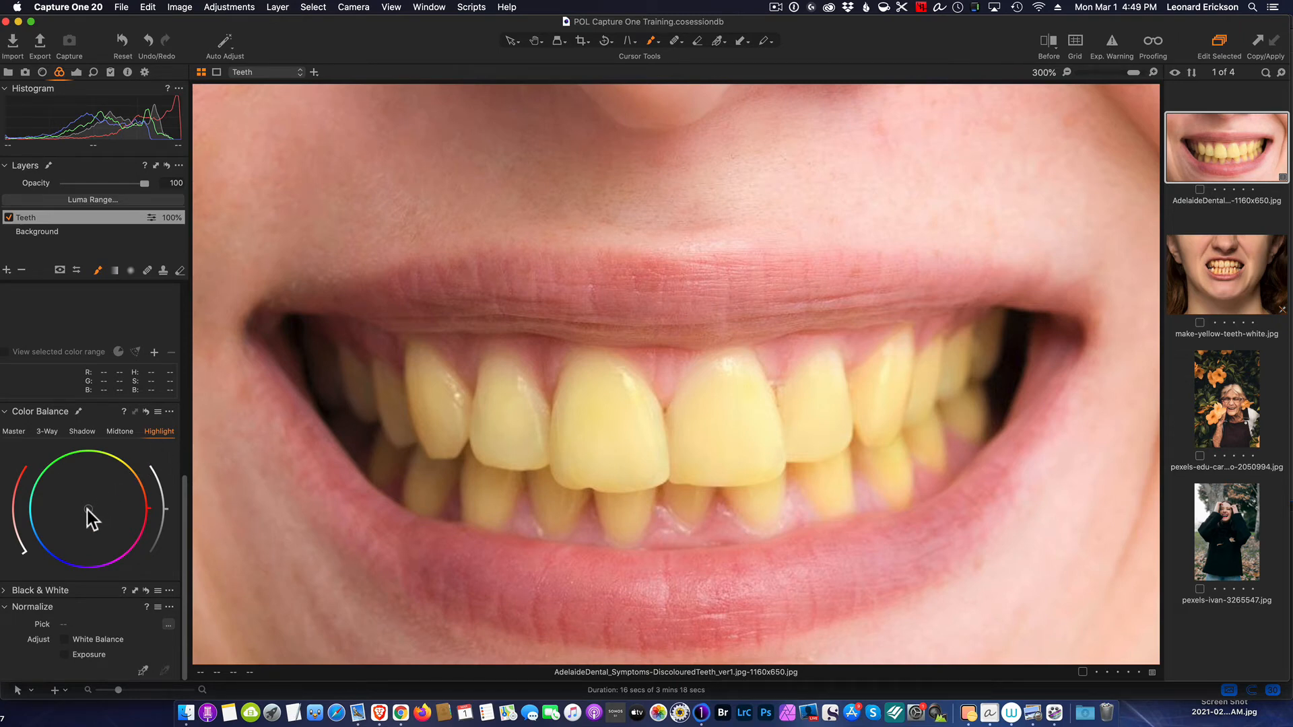
- Push the highlight colour wheel toward blue, overshoot, then settle on a subtle blue shift
drag(88, 510, 84, 514)
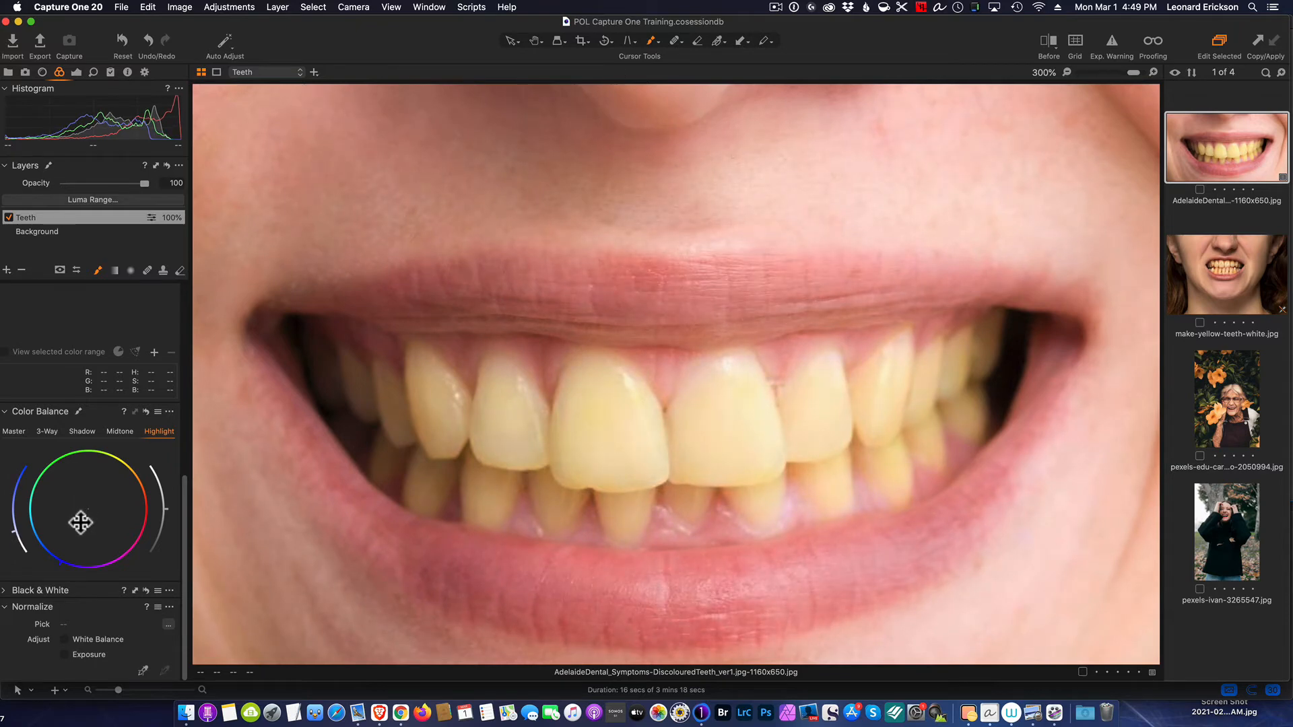
drag(81, 522, 60, 538)
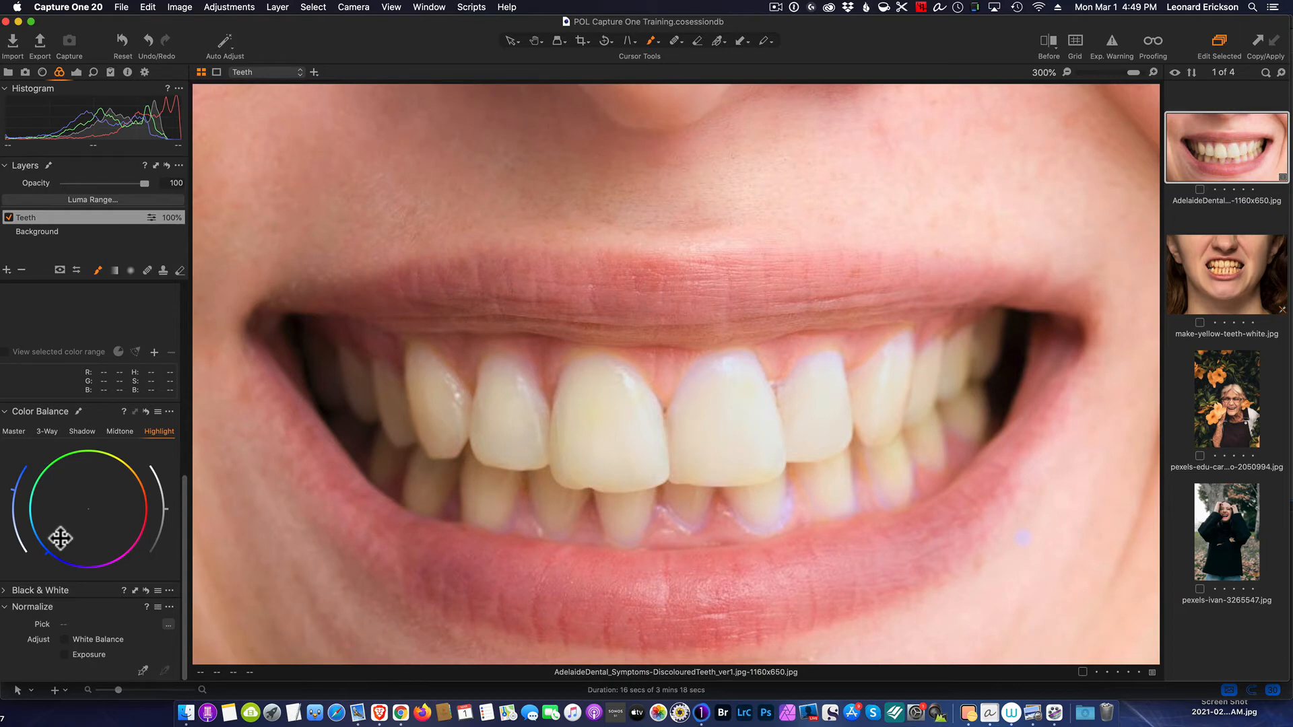
drag(59, 539, 88, 513)
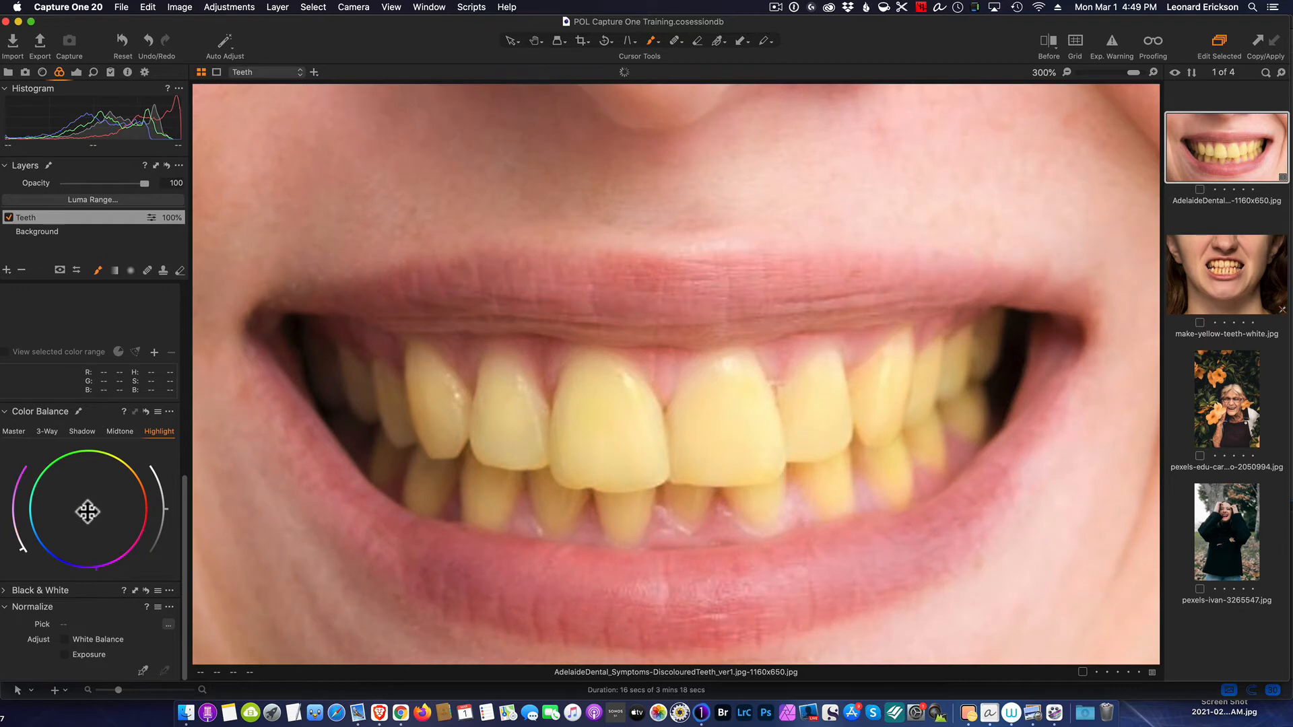
drag(88, 511, 82, 522)
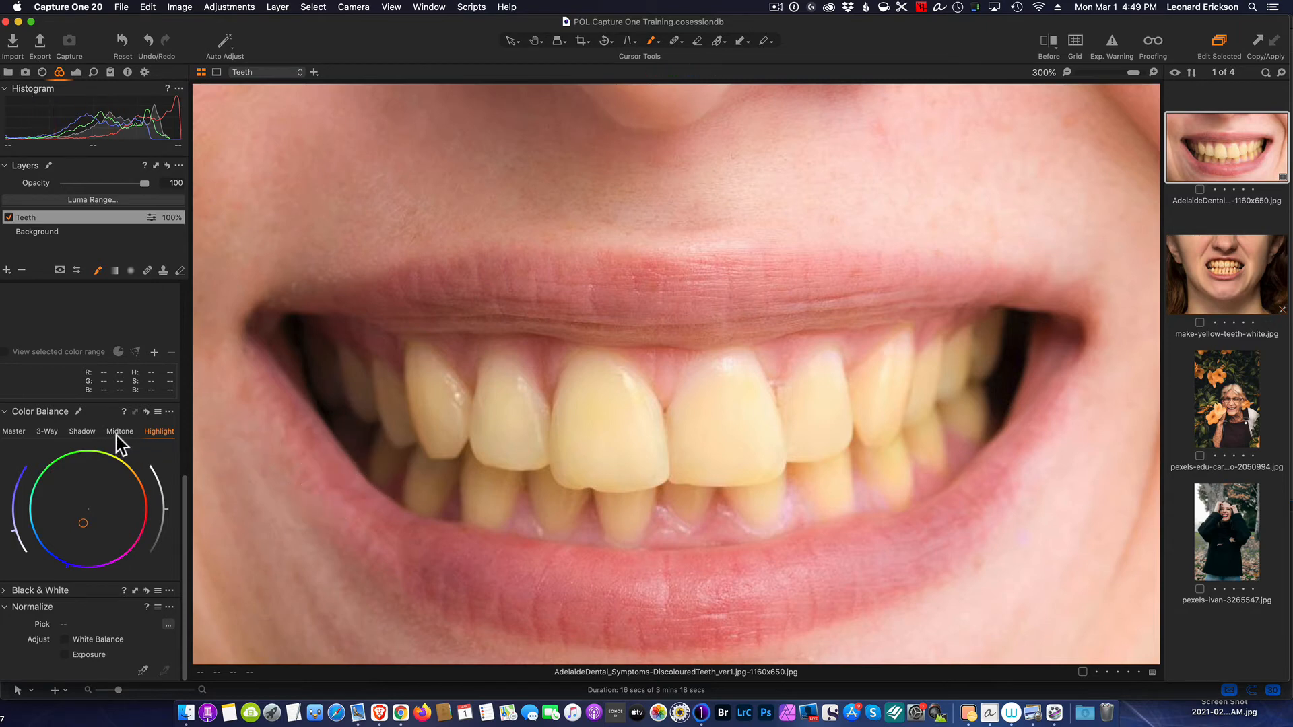
- Nudge the midtone colour wheel slightly toward blue, then select the Shadow wheel
click(120, 431)
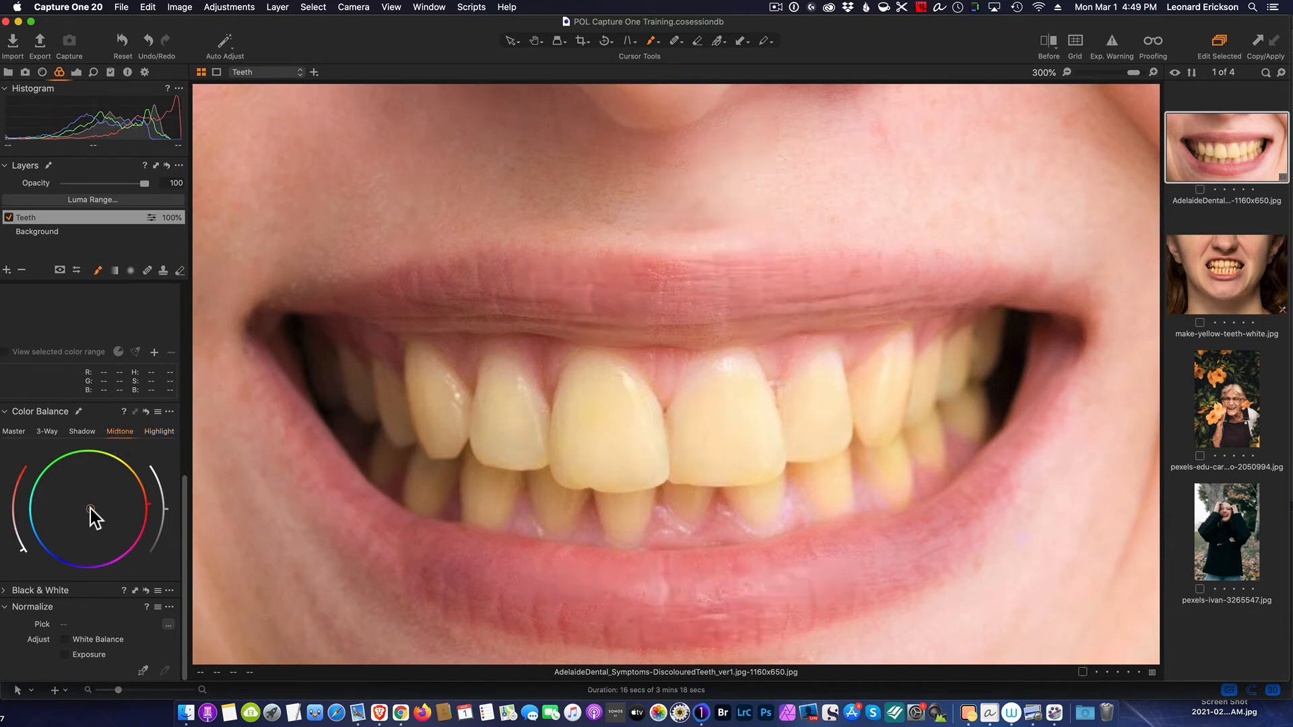
drag(91, 510, 85, 514)
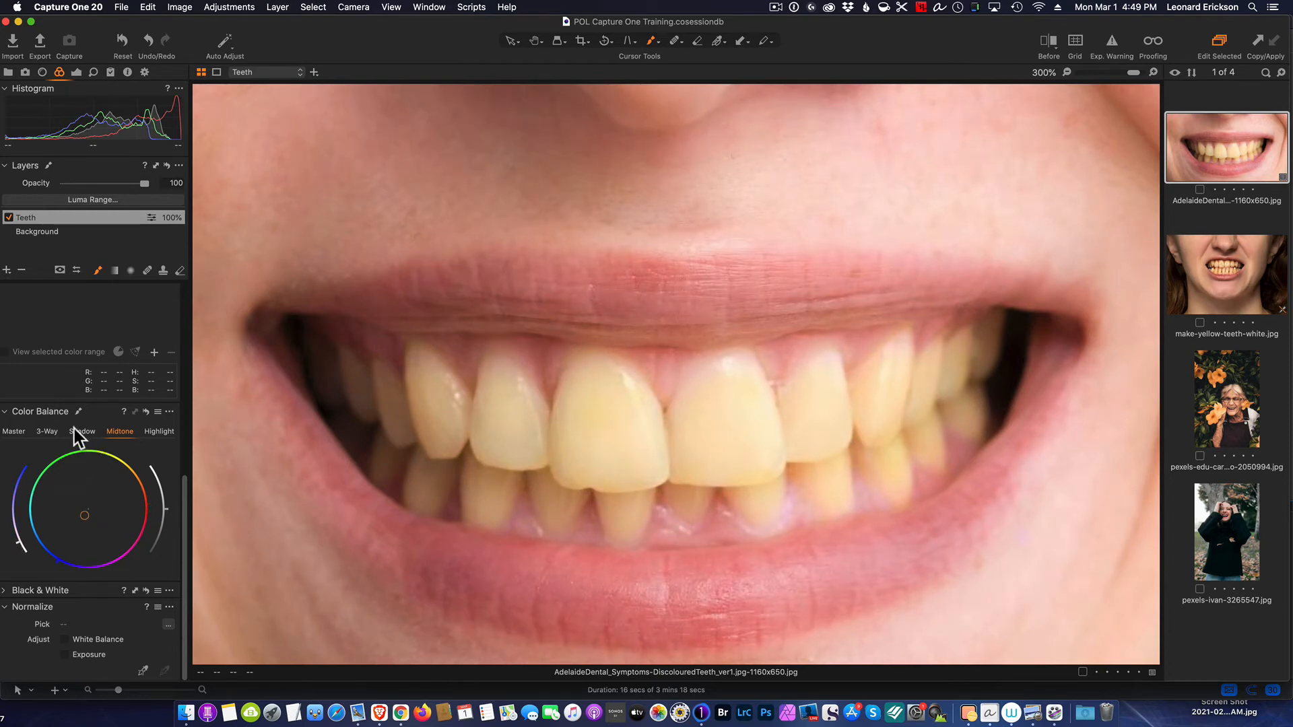
click(82, 431)
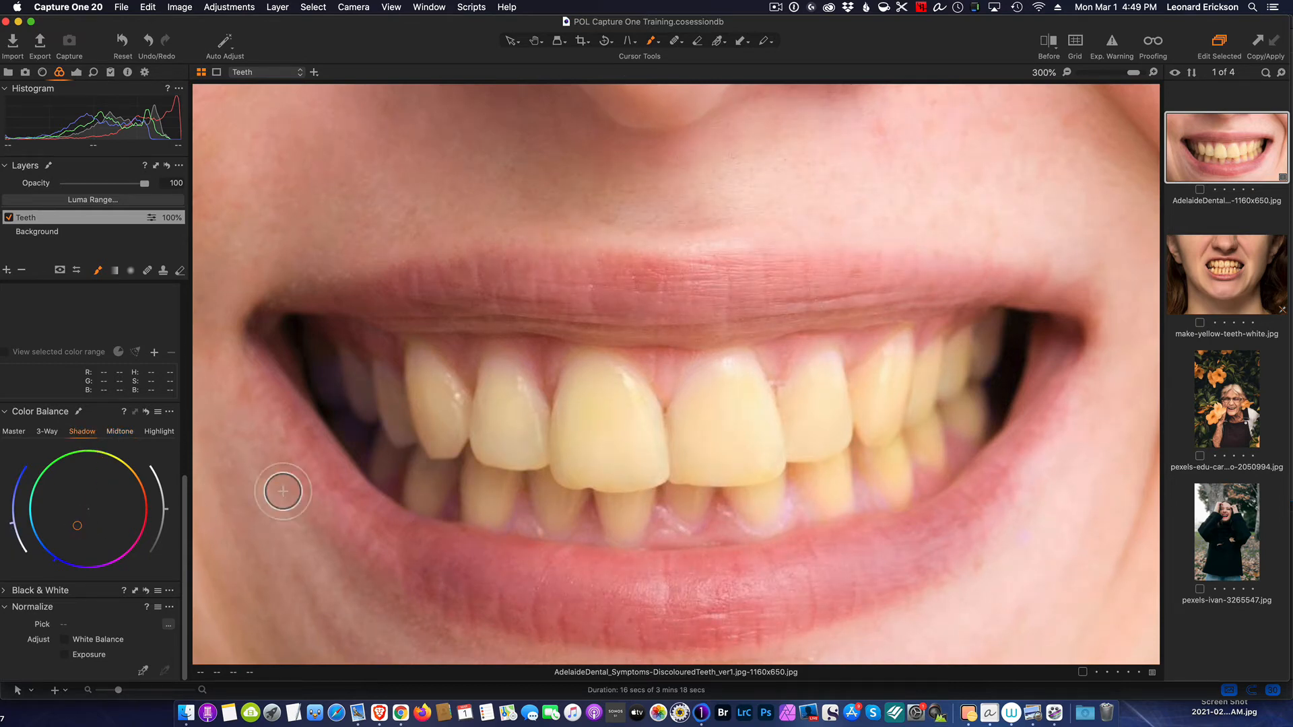
mouse_move(835, 388)
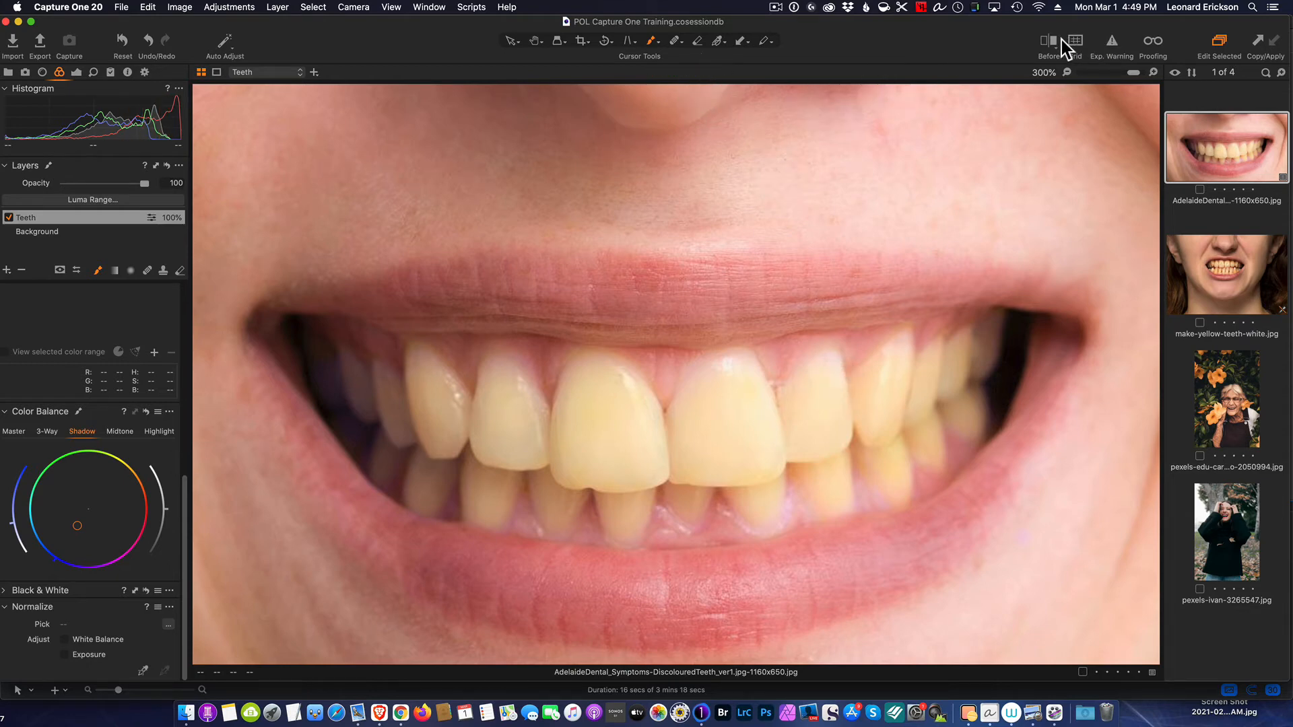
click(1050, 40)
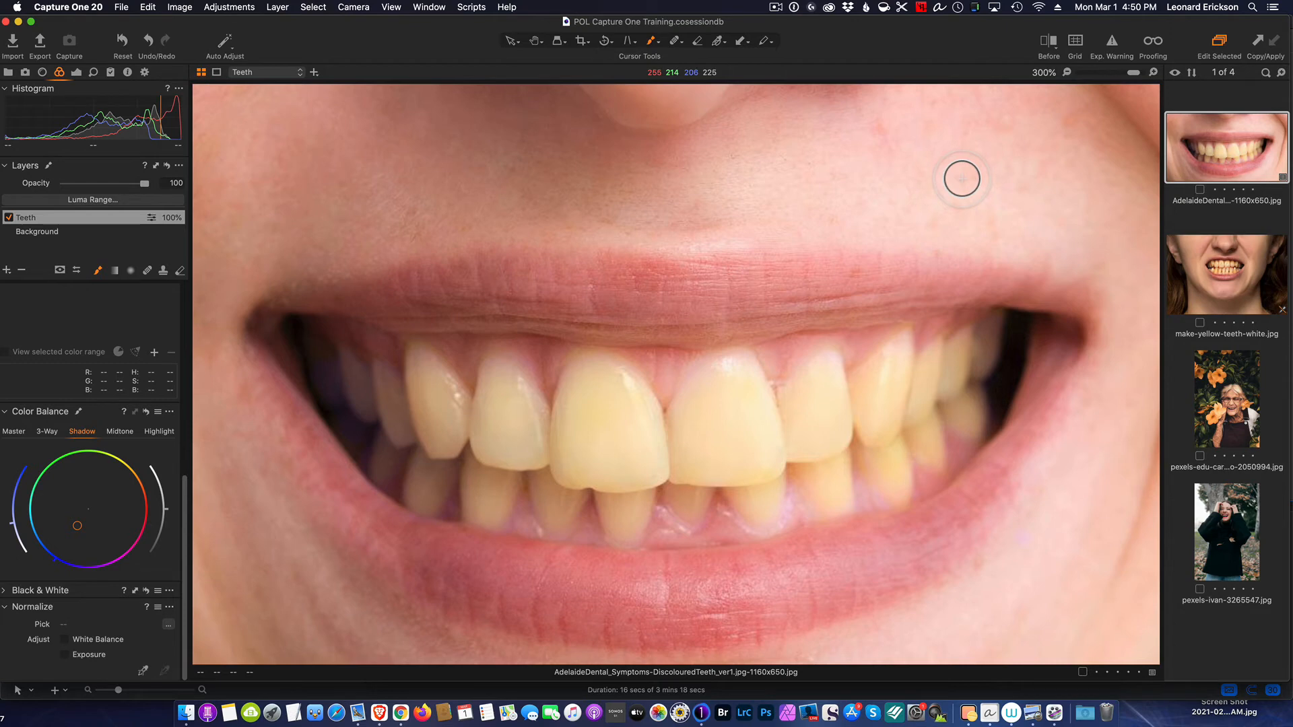
mouse_move(954, 200)
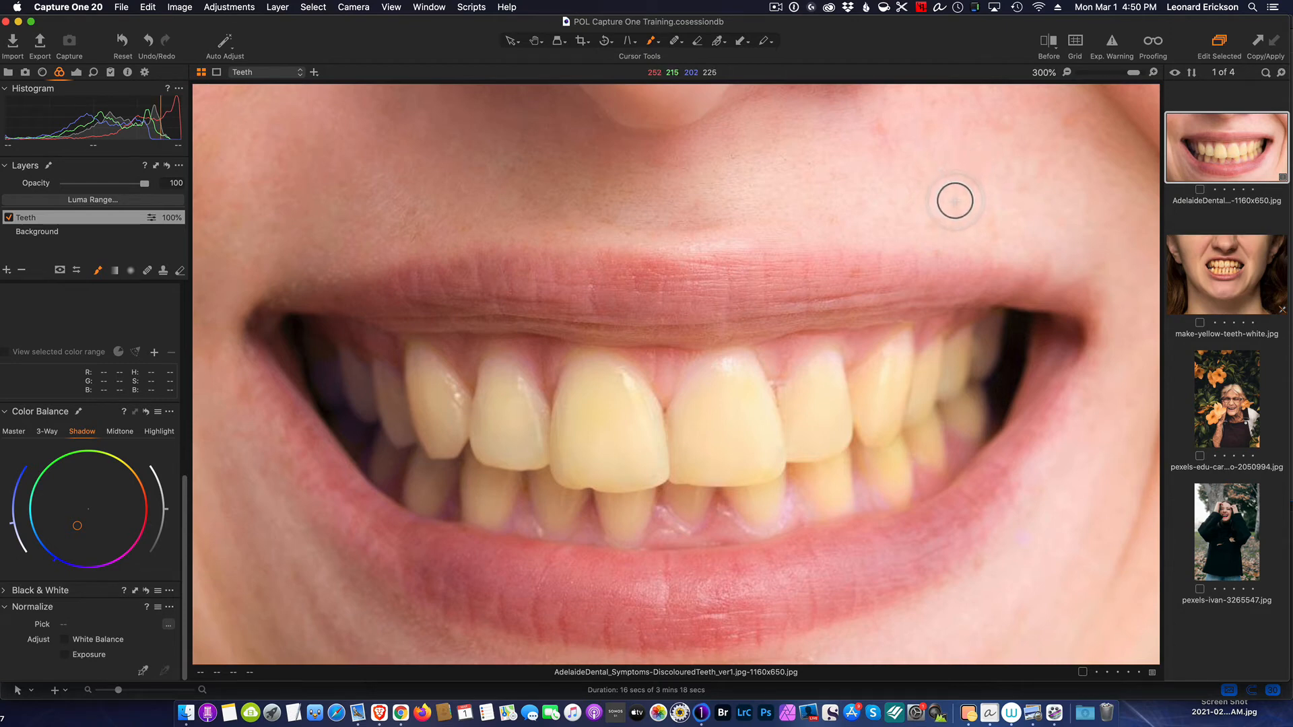
mouse_move(347, 355)
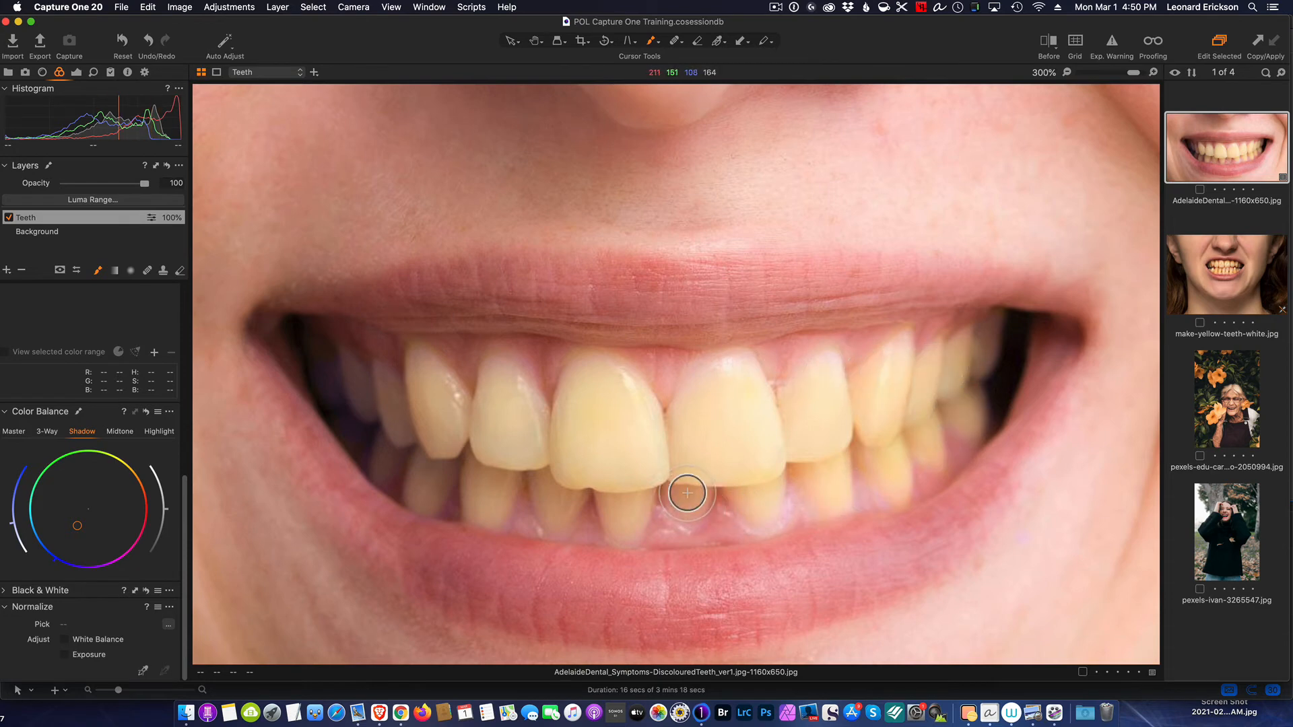
mouse_move(1004, 436)
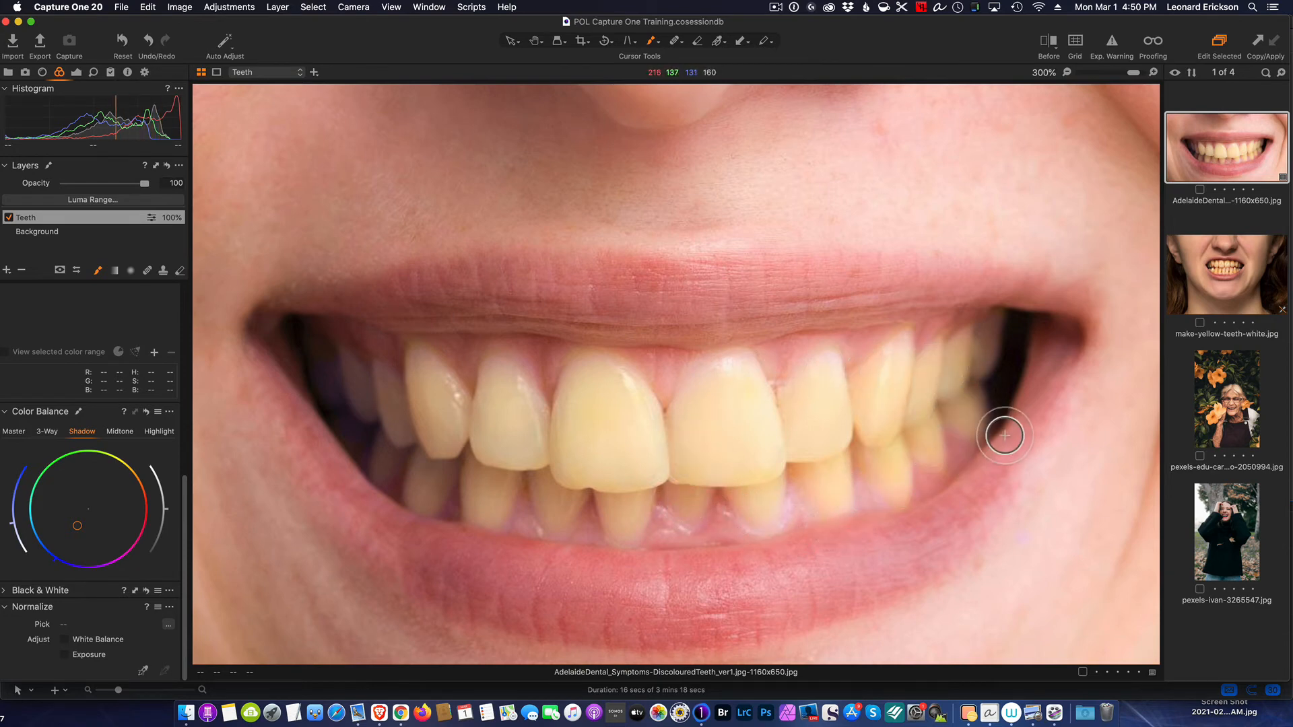
mouse_move(914, 481)
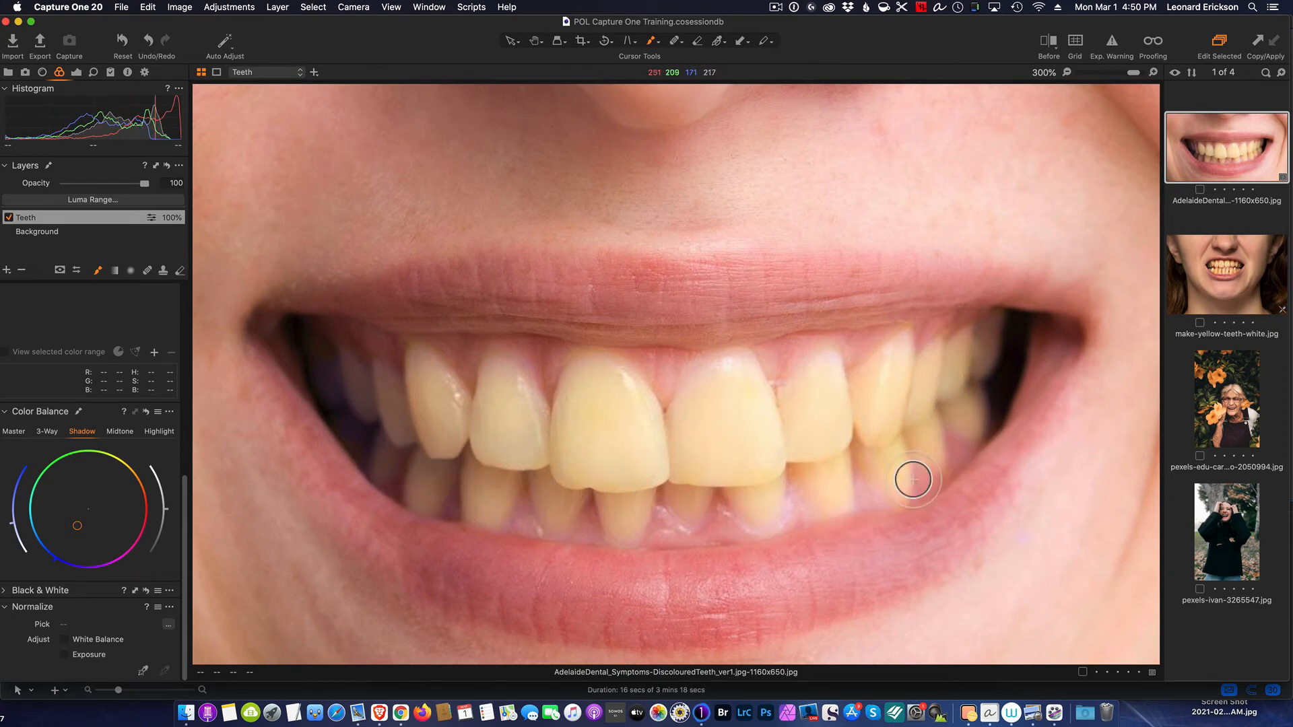
mouse_move(282, 476)
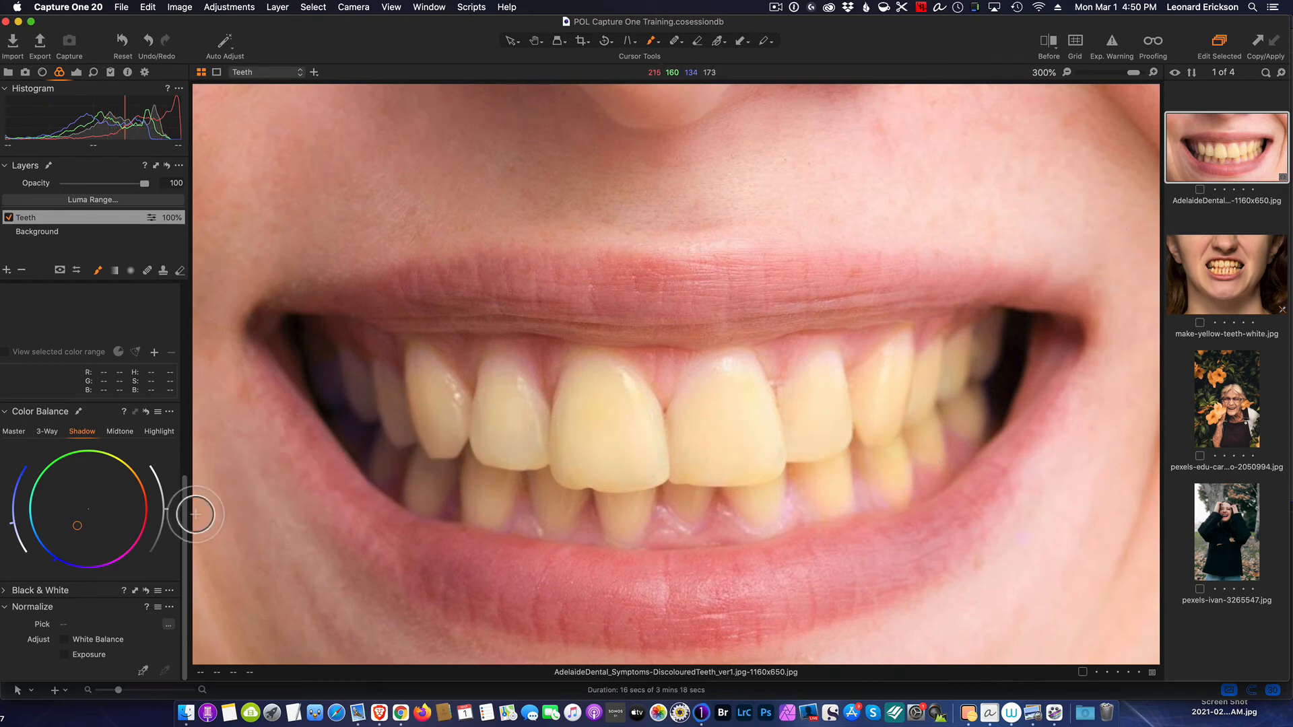
- Scroll the tool panel down to reach the Color Editor's colour-range tools
scroll(down, 3)
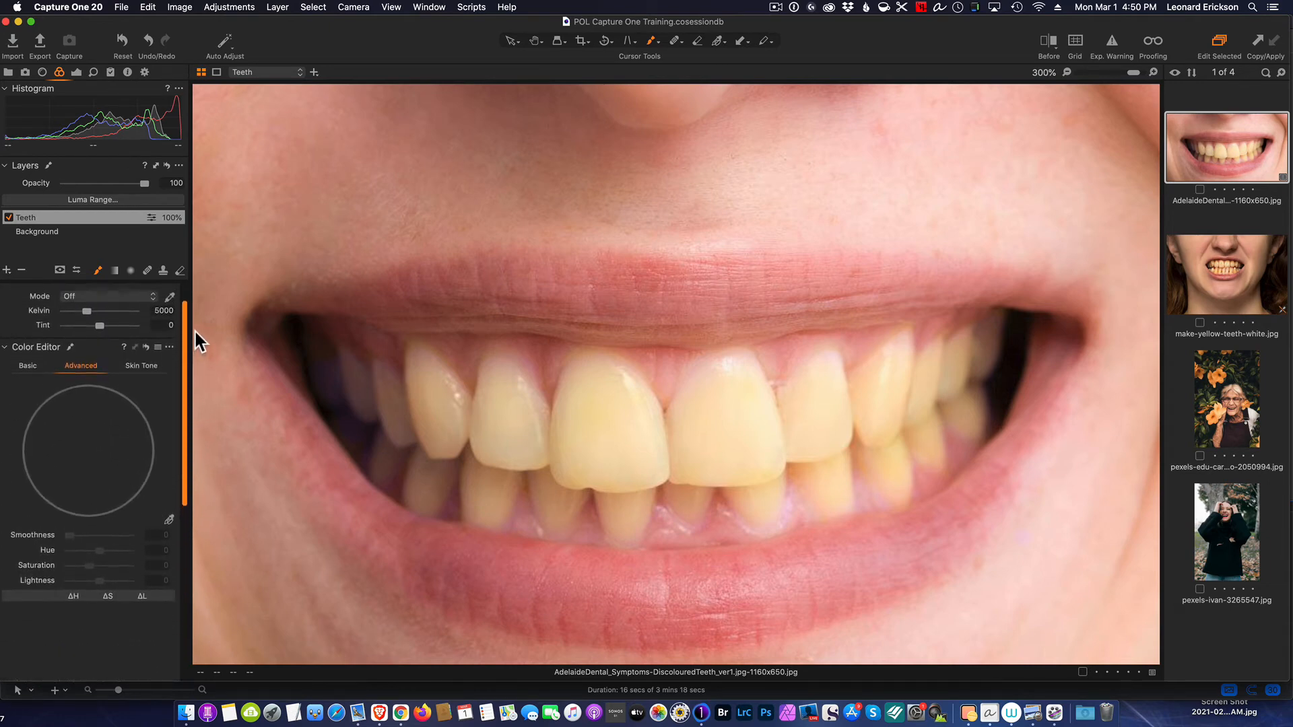
mouse_move(124, 452)
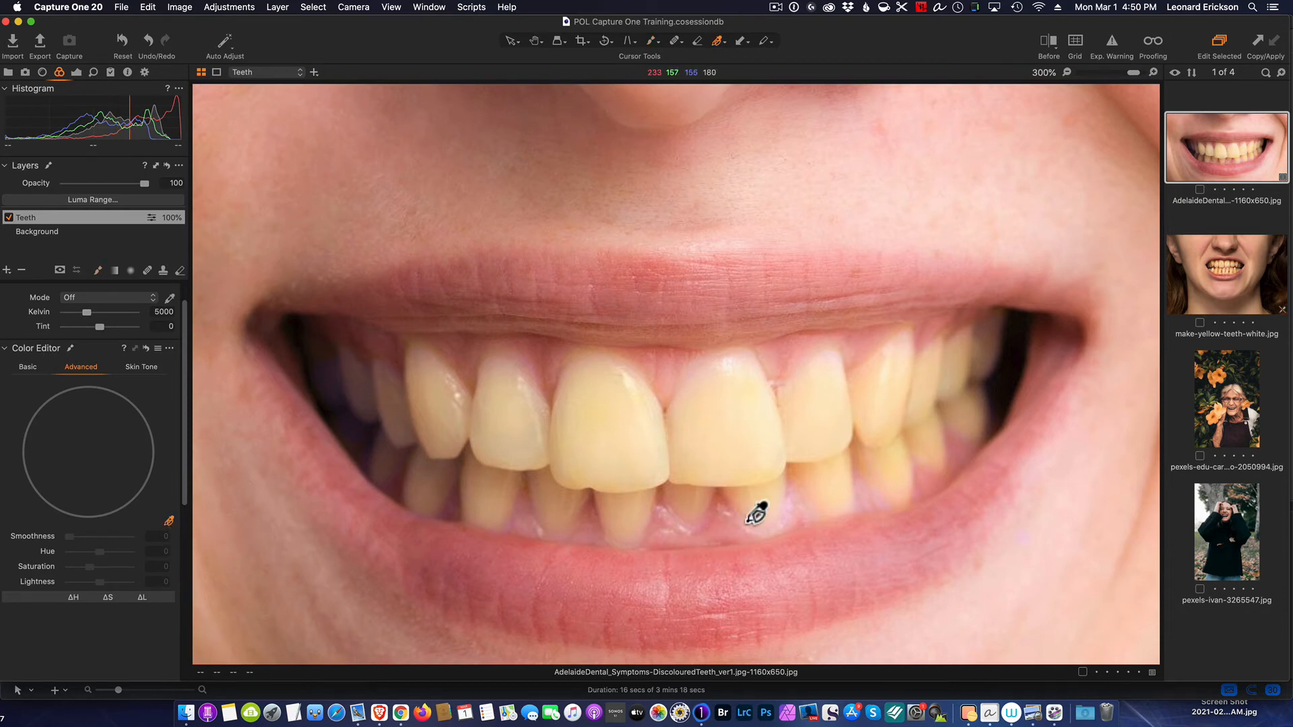
mouse_move(815, 466)
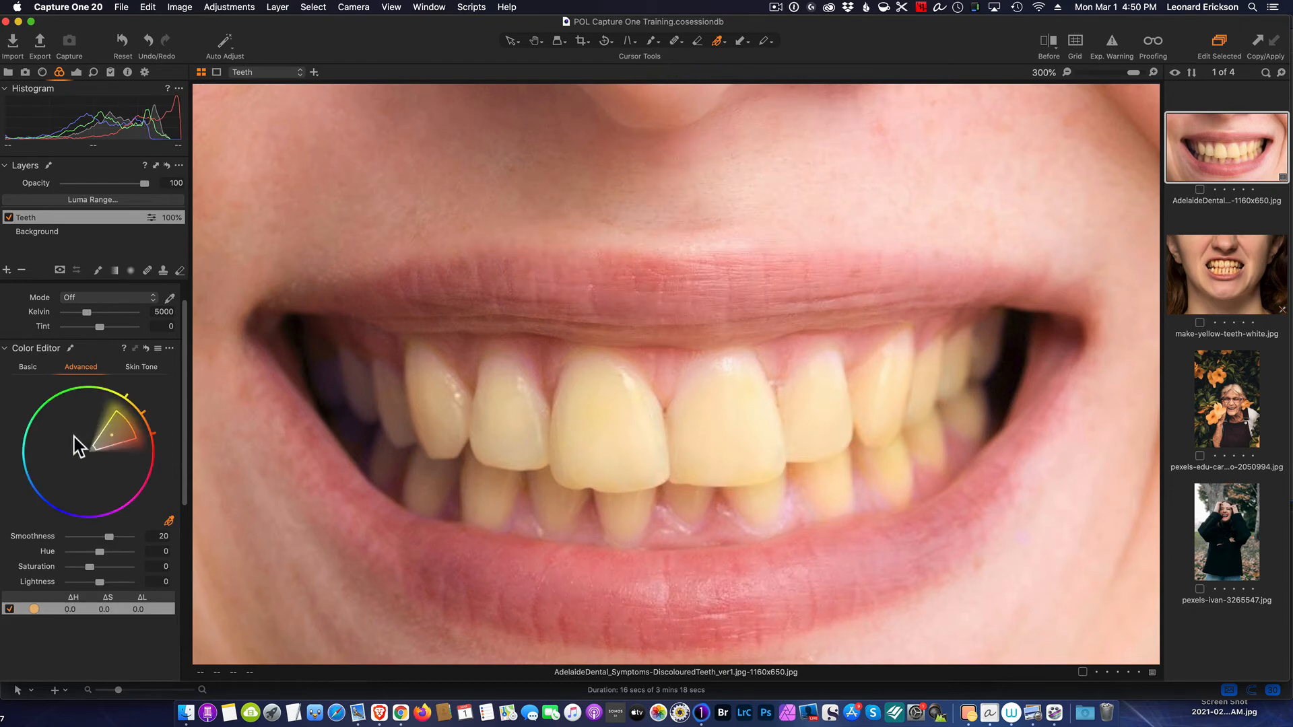
mouse_move(161, 462)
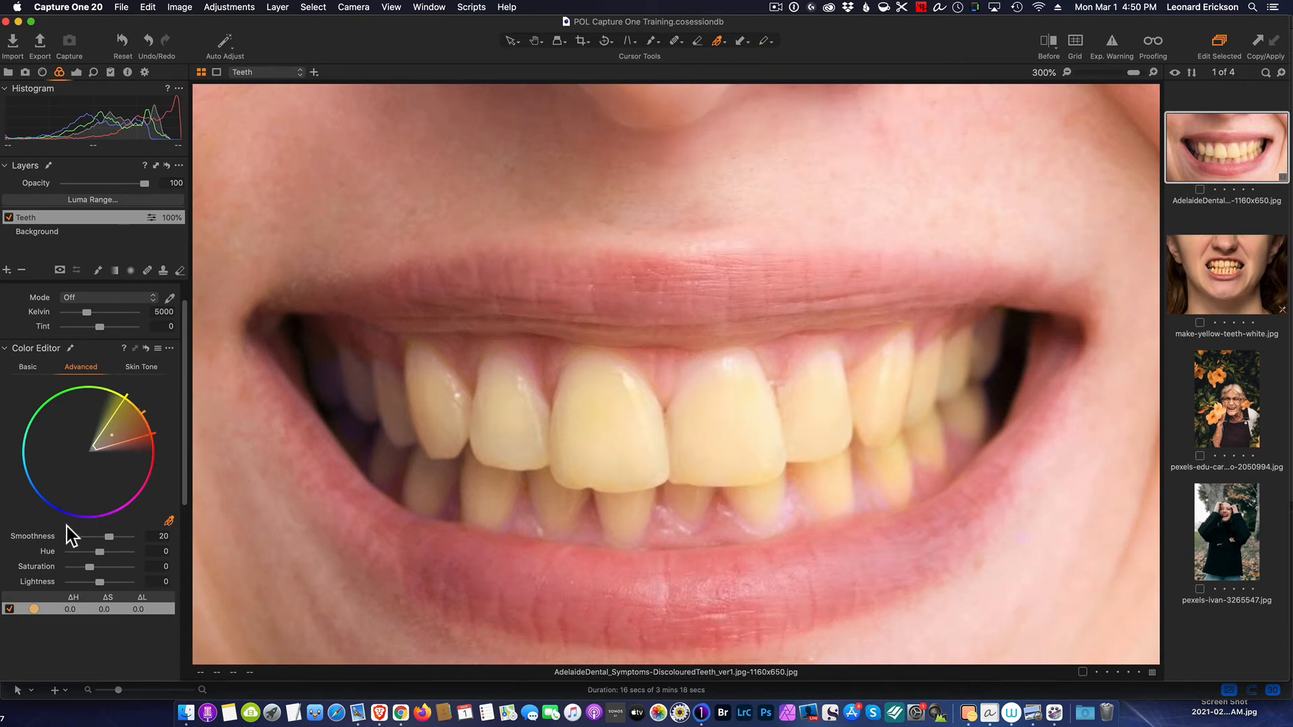
mouse_move(812, 418)
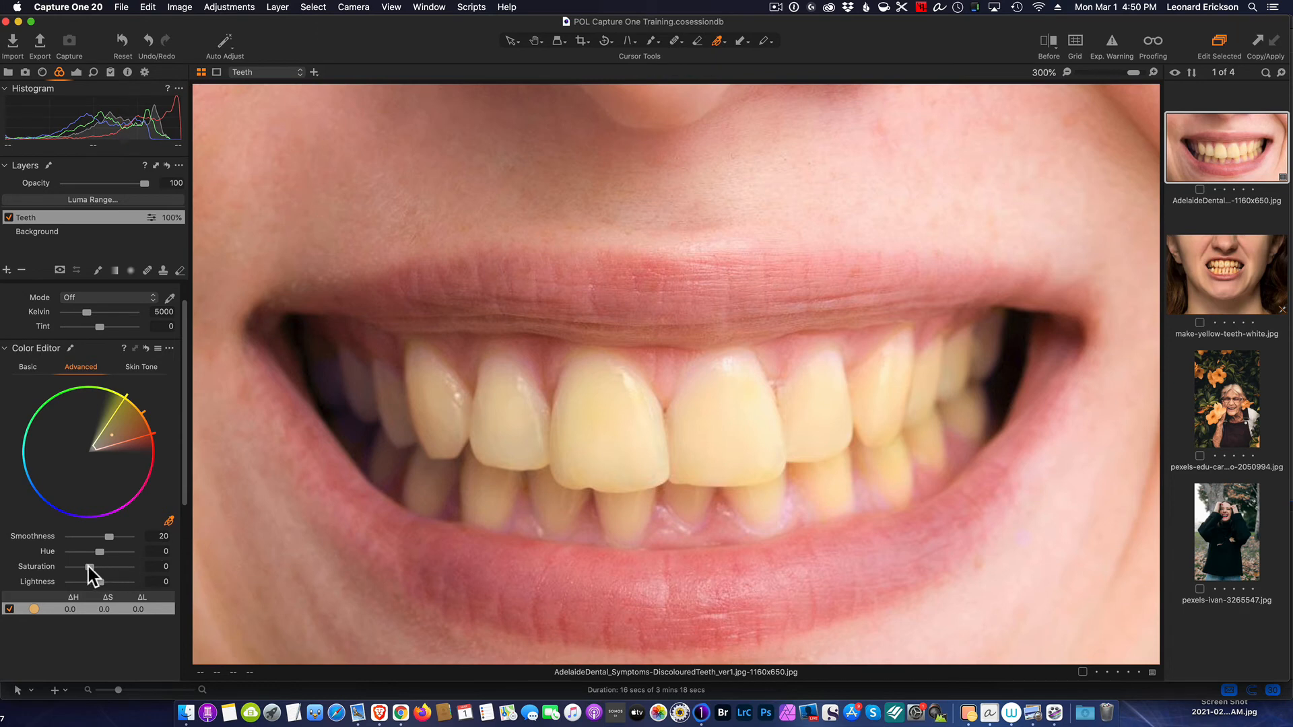
- Try extreme Saturation values on the yellow range, then settle at -22.4
drag(99, 566, 78, 567)
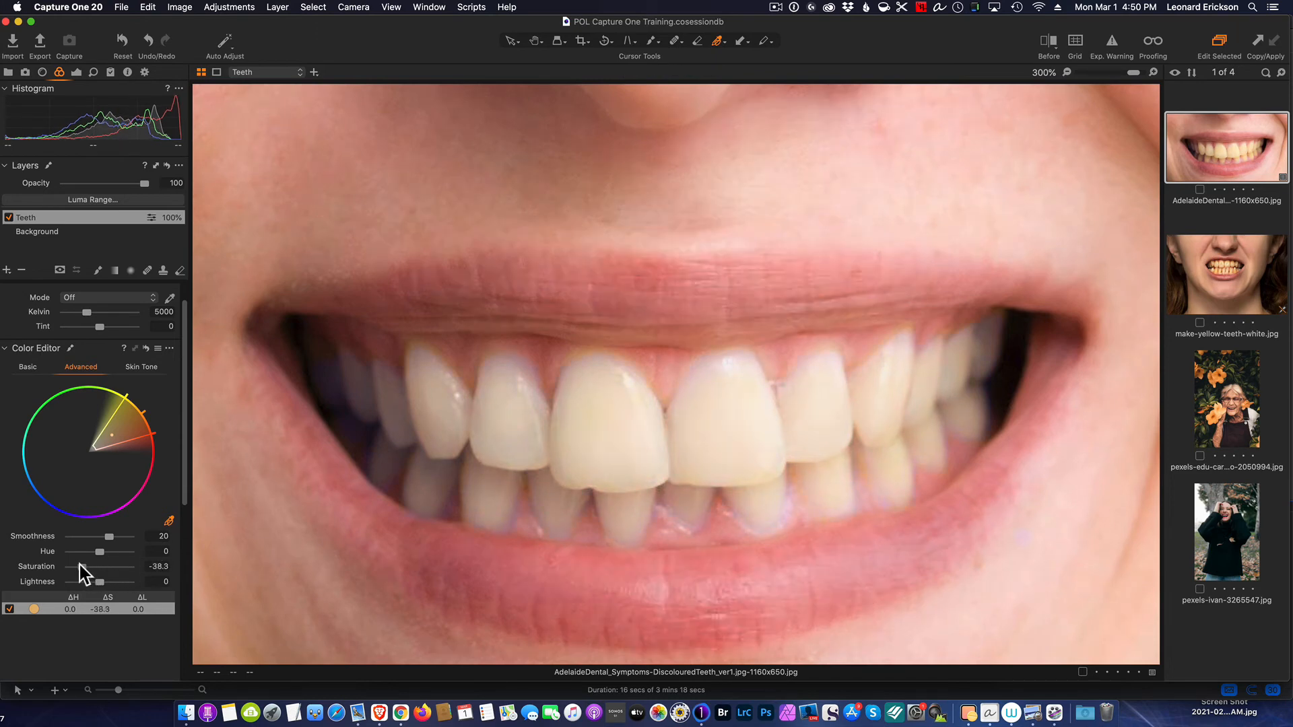
drag(91, 567, 103, 567)
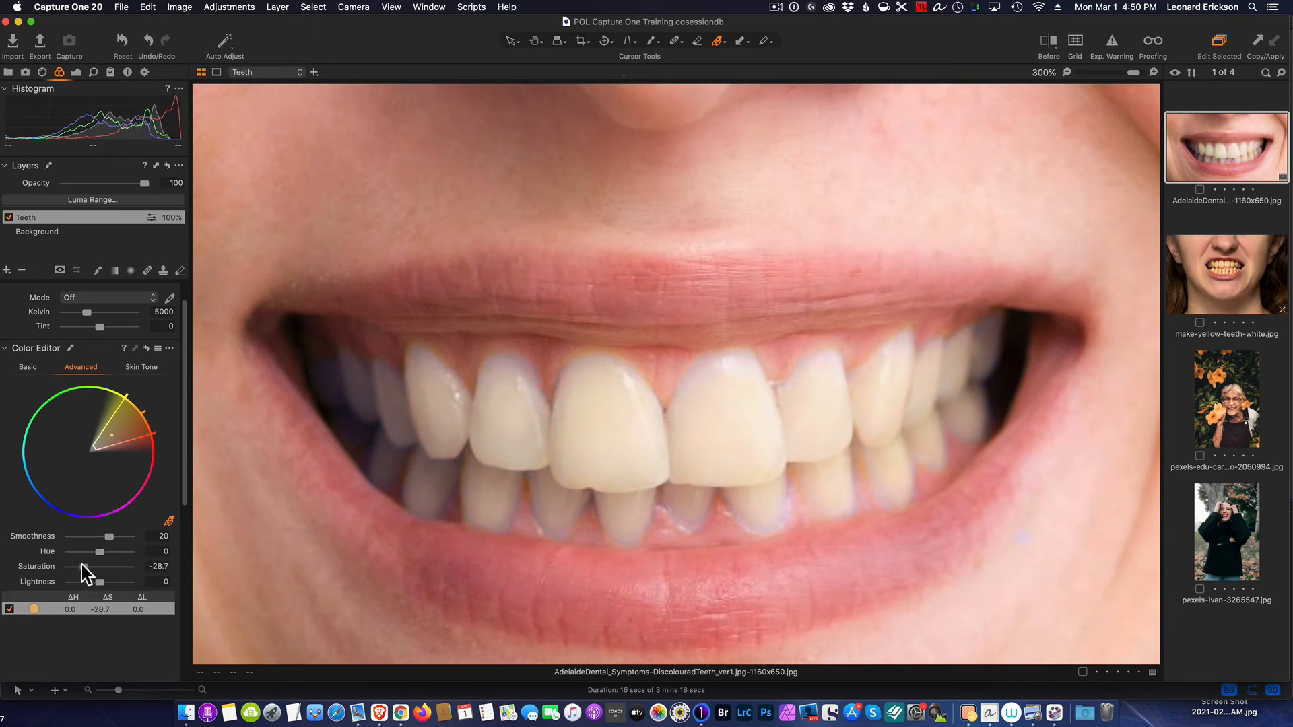
drag(98, 567, 70, 567)
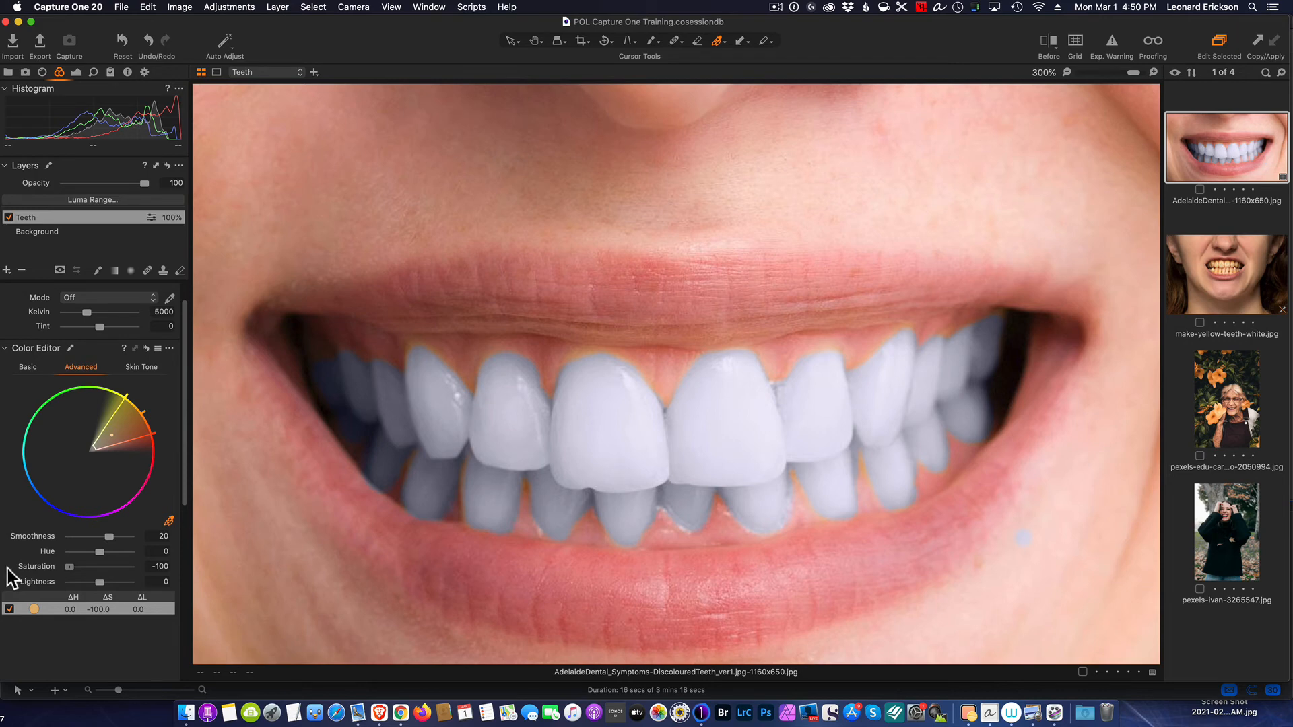
drag(68, 566, 88, 566)
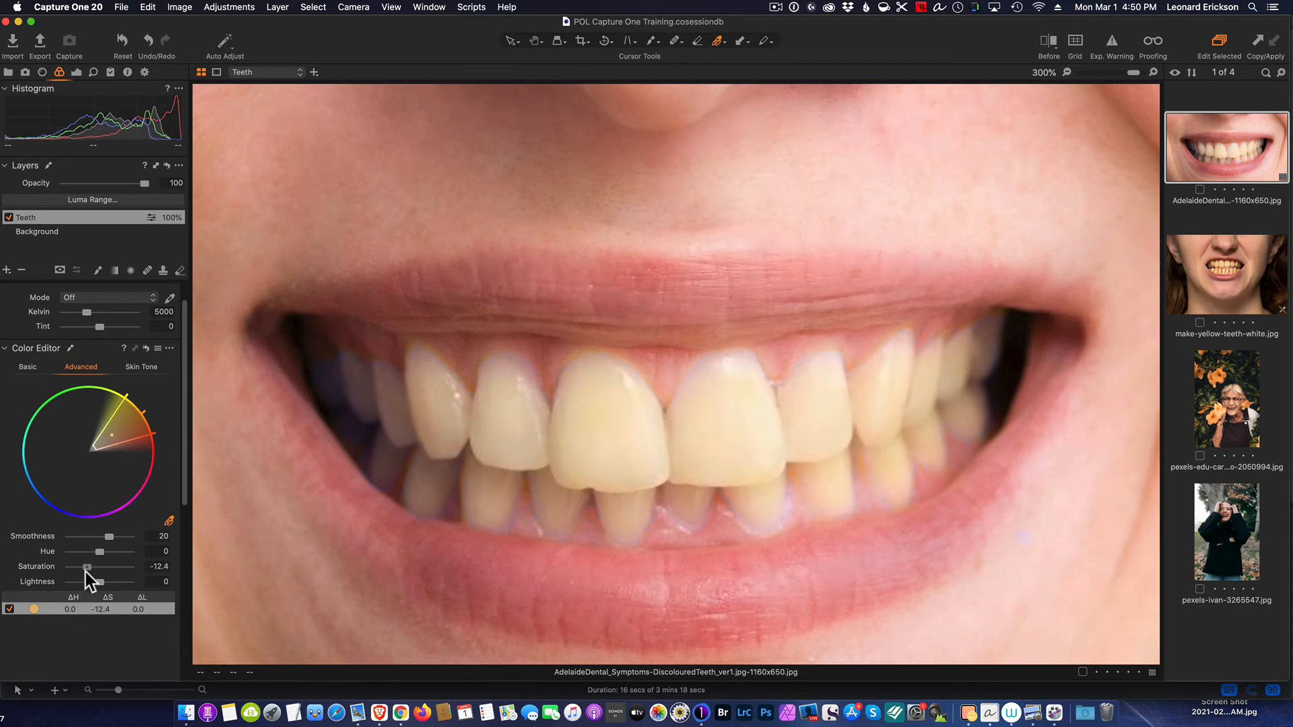
drag(87, 566, 91, 566)
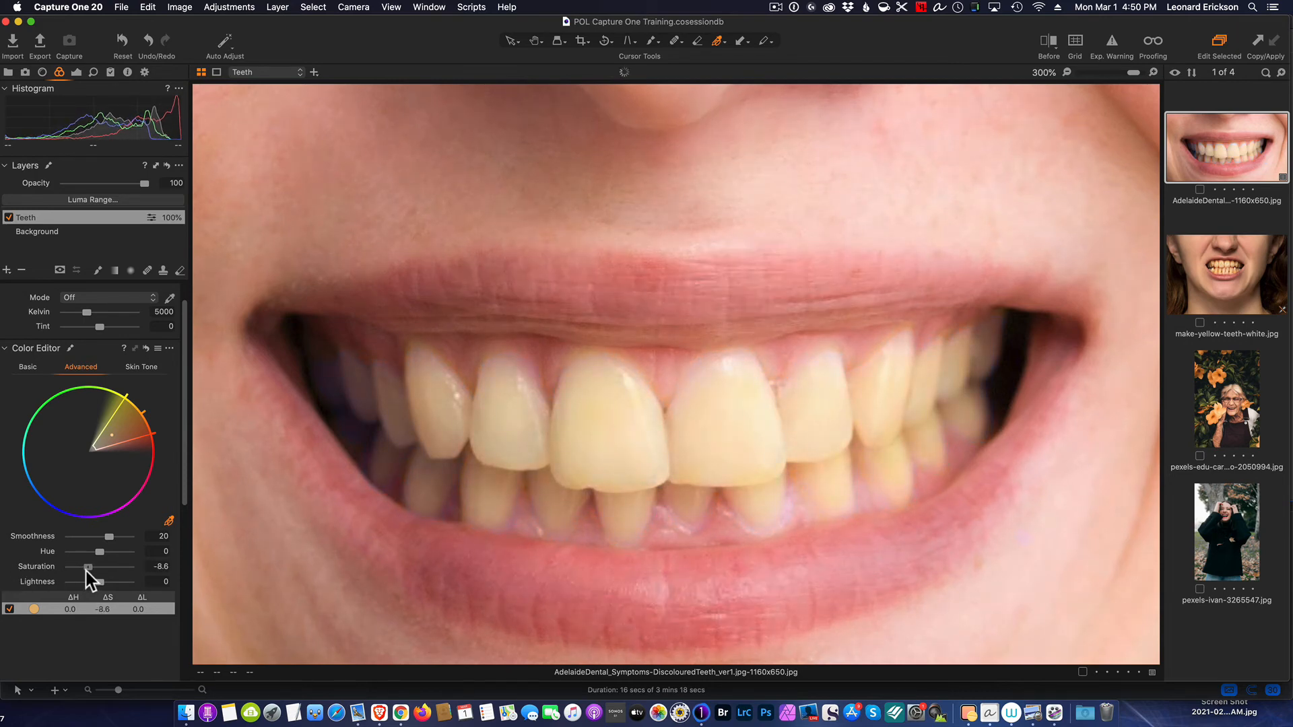
drag(88, 566, 78, 567)
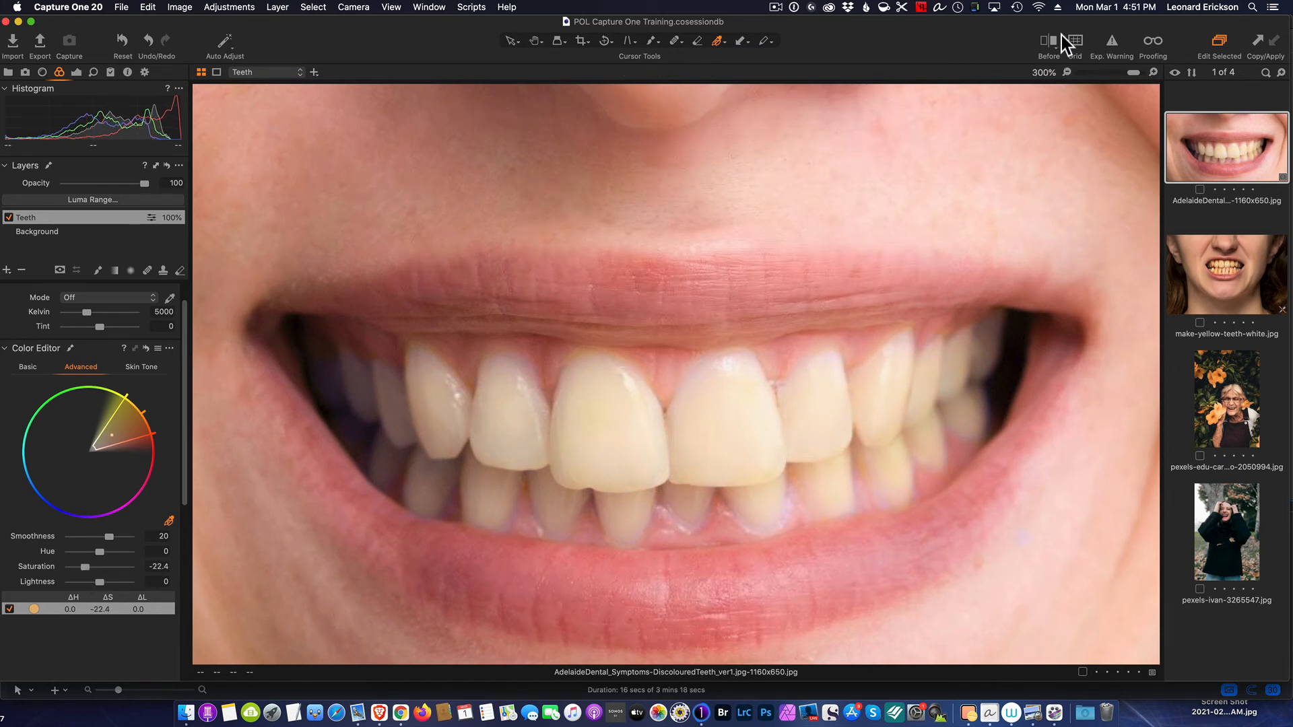
- Show the original yellow teeth with Before, then open the Full View/Split View Slider options
click(1048, 41)
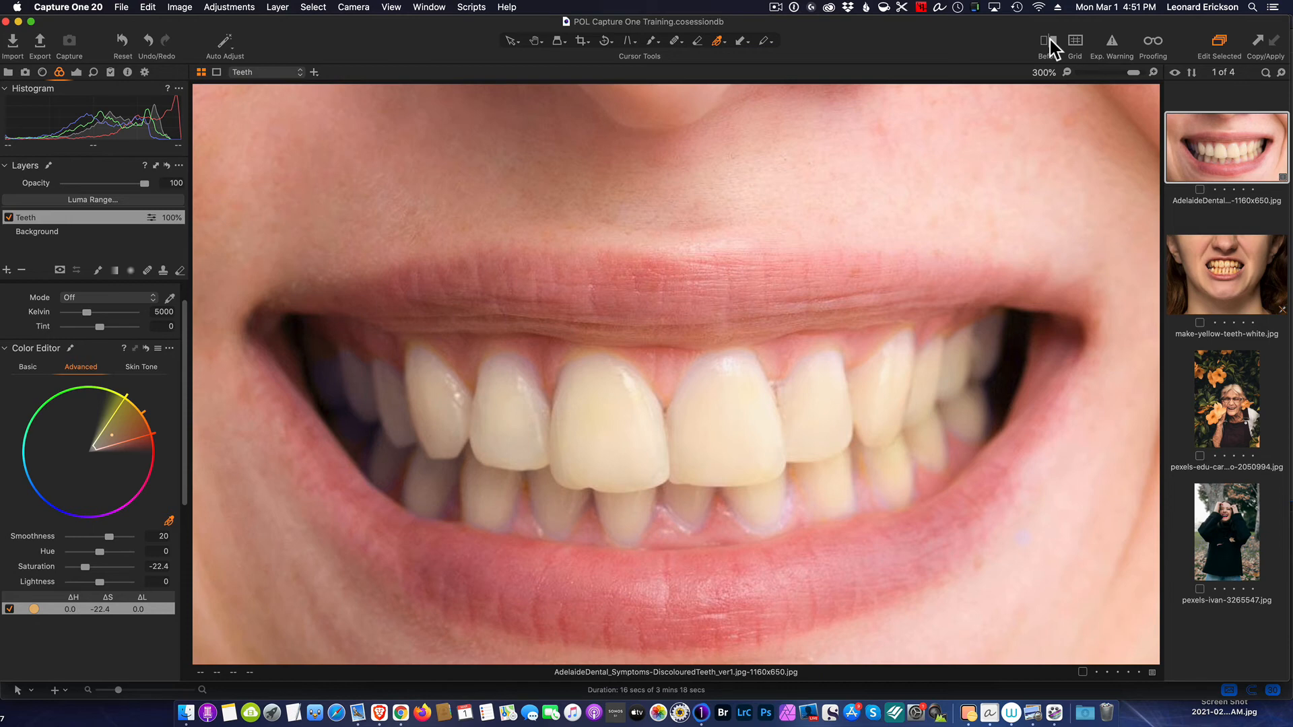
click(1044, 41)
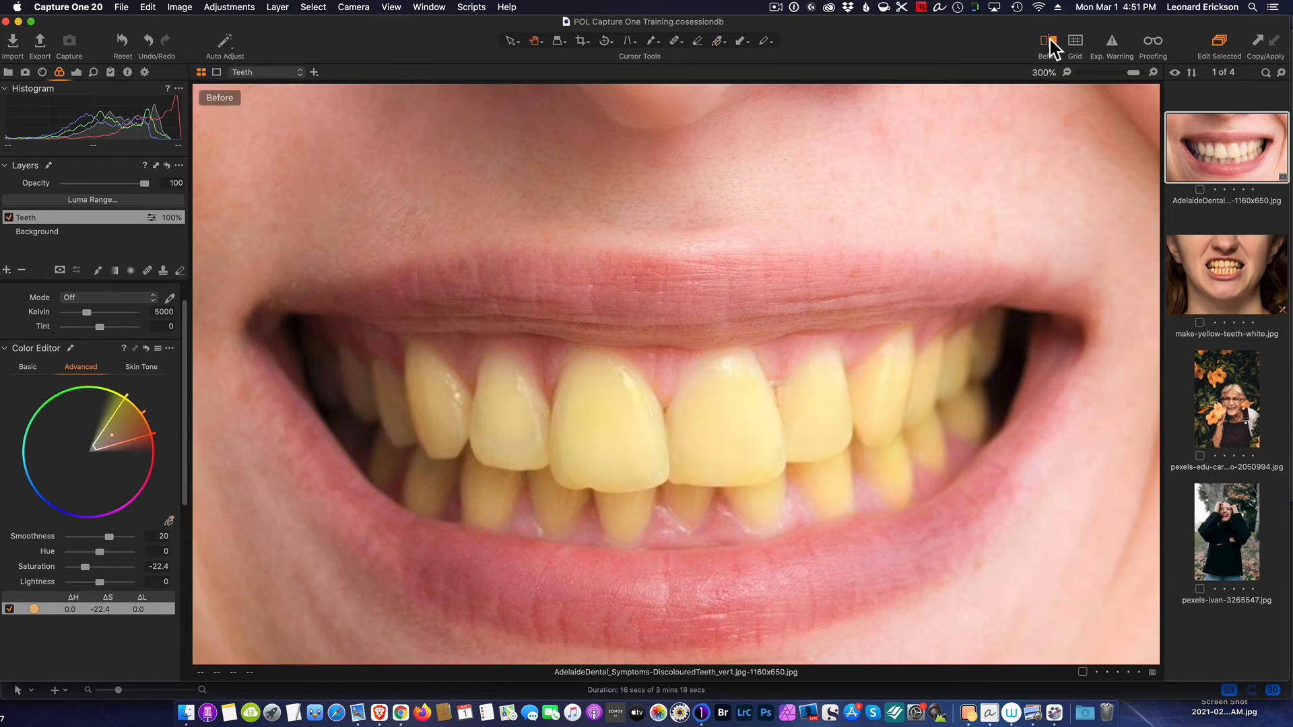
click(1046, 41)
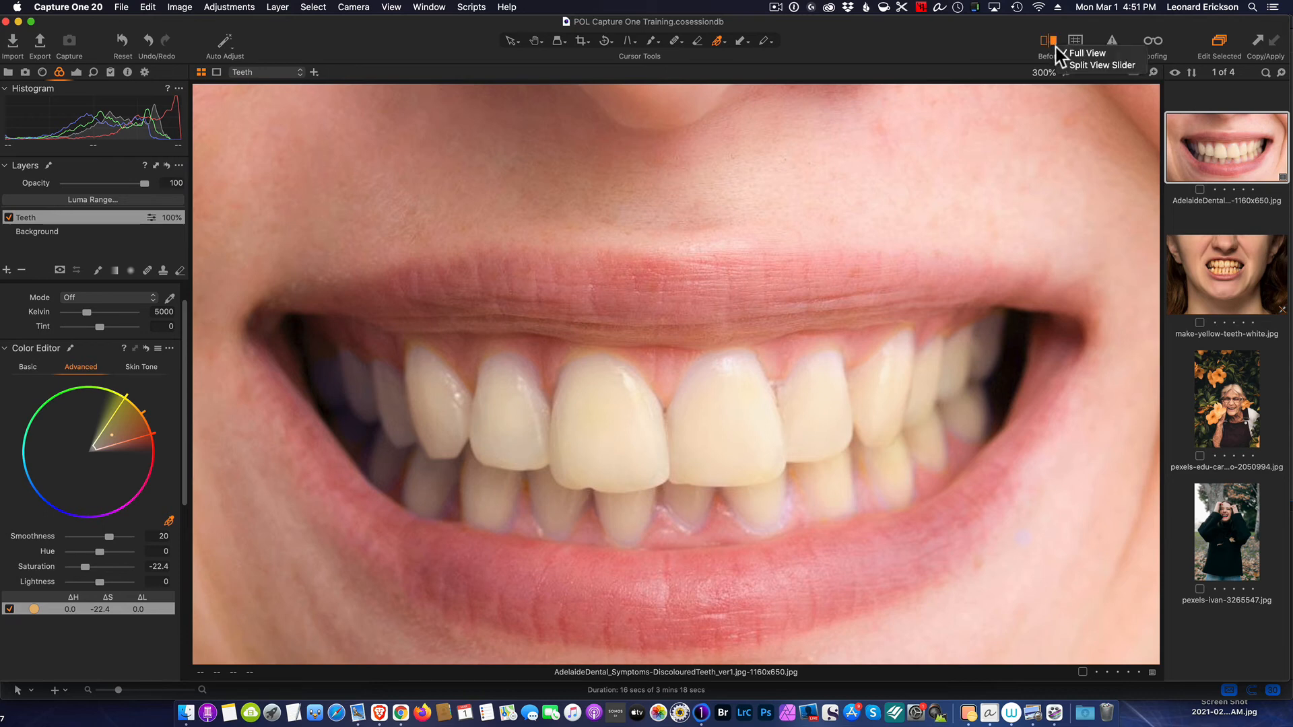
- Choose Split View Slider and move the split line onto the left front tooth
click(1099, 65)
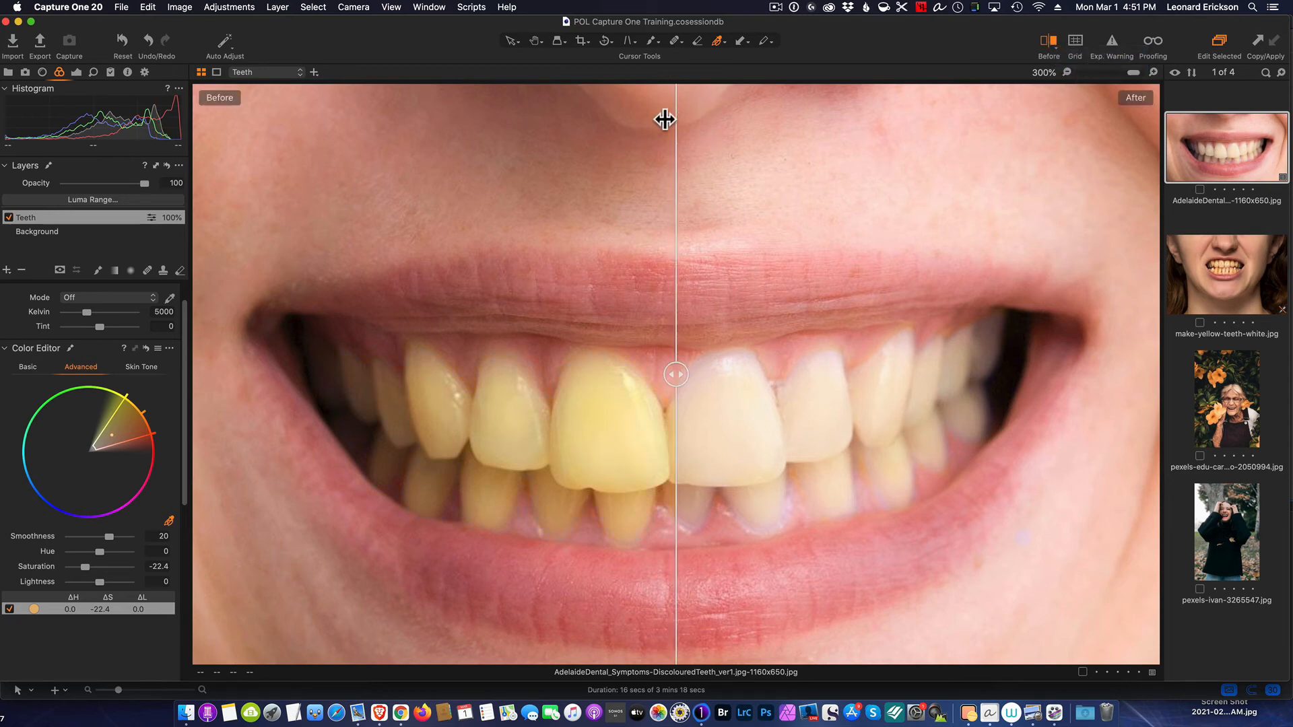
drag(675, 373, 759, 378)
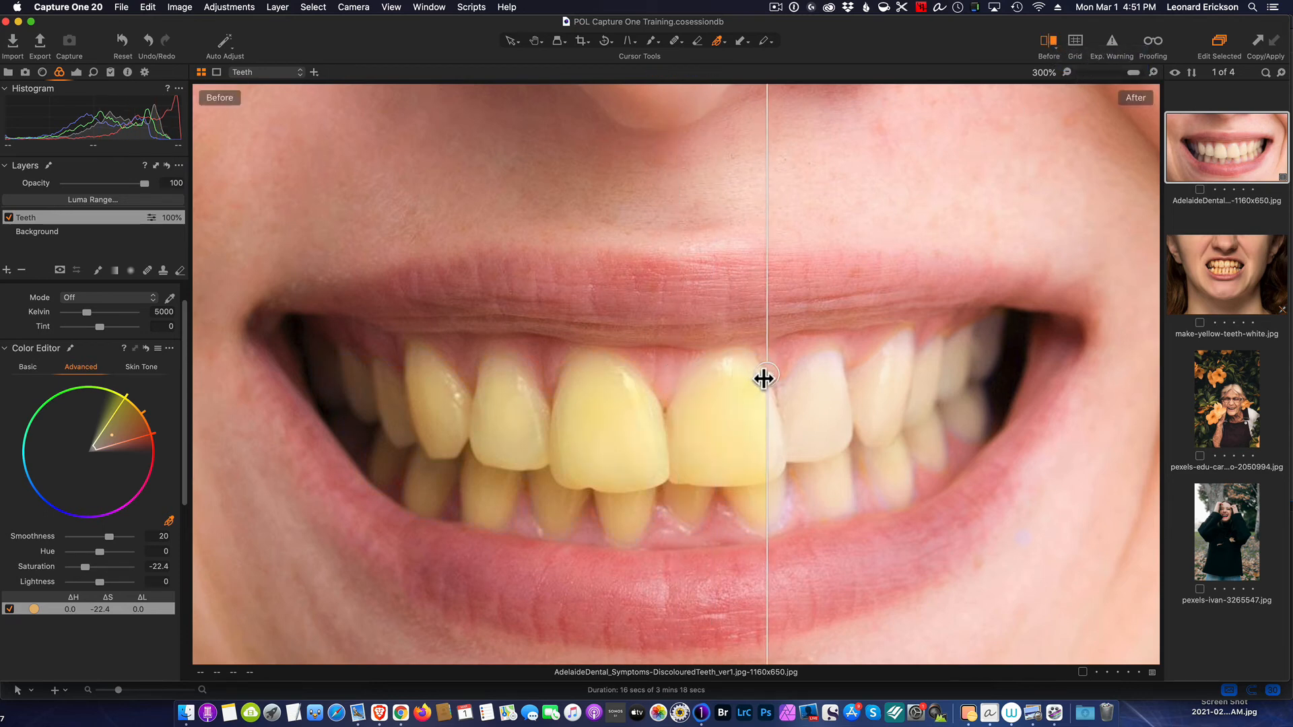
drag(763, 378, 592, 385)
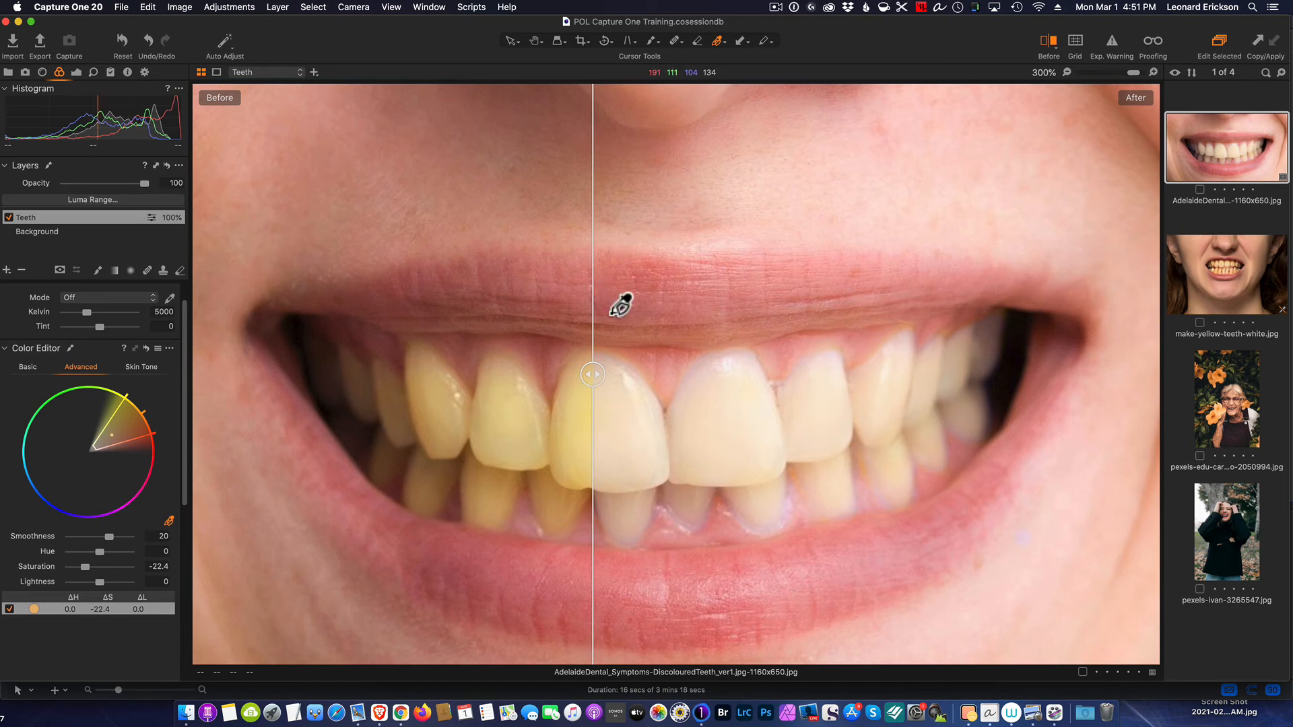
mouse_move(1004, 355)
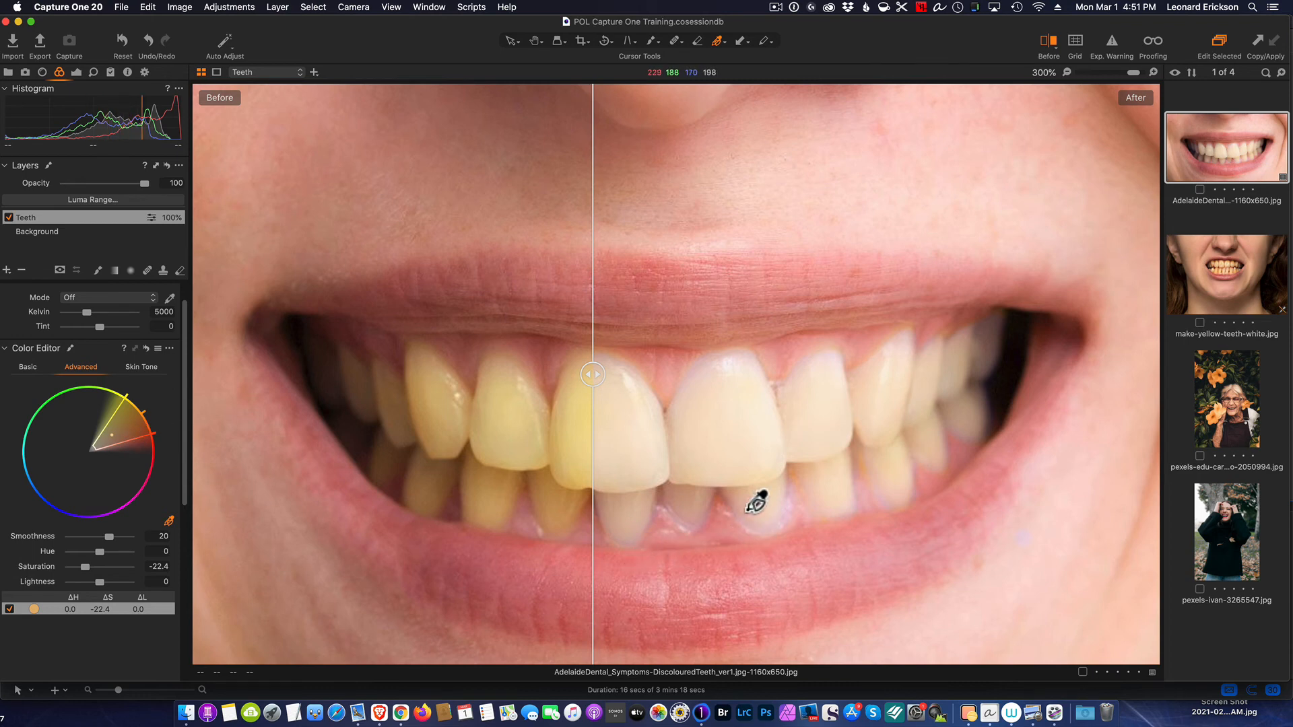
mouse_move(851, 629)
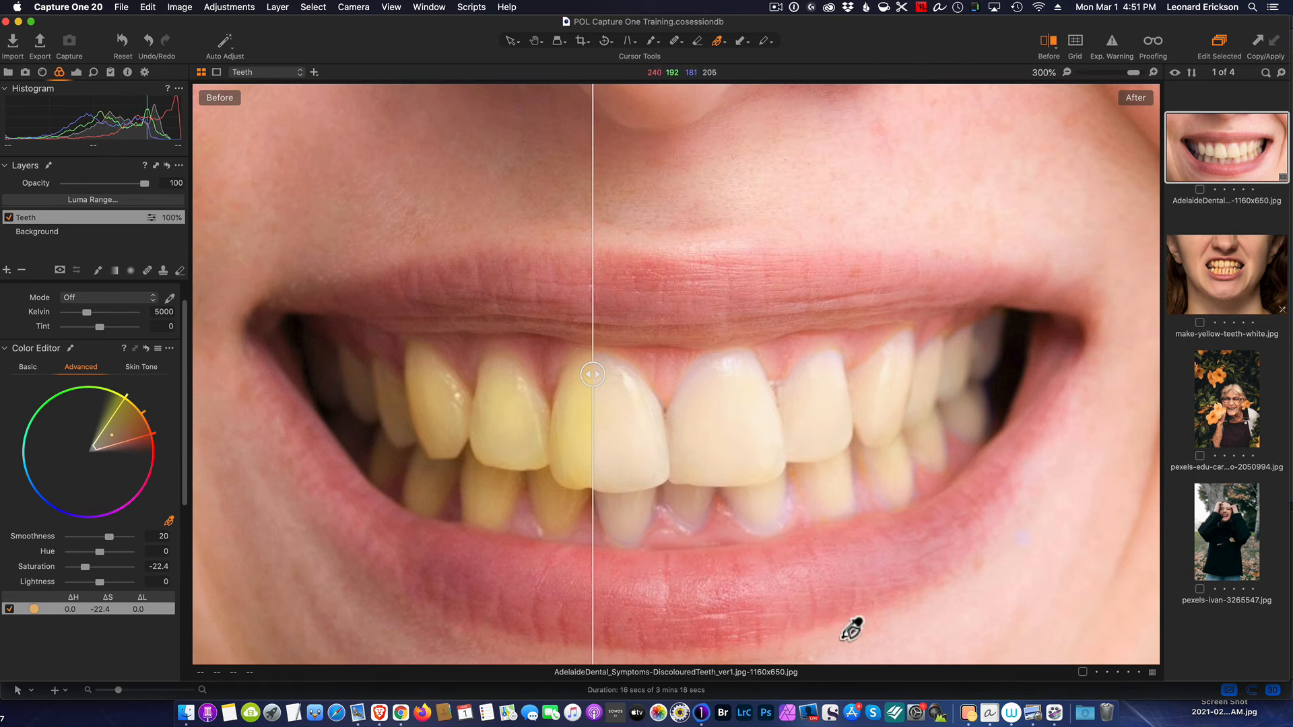
mouse_move(1055, 705)
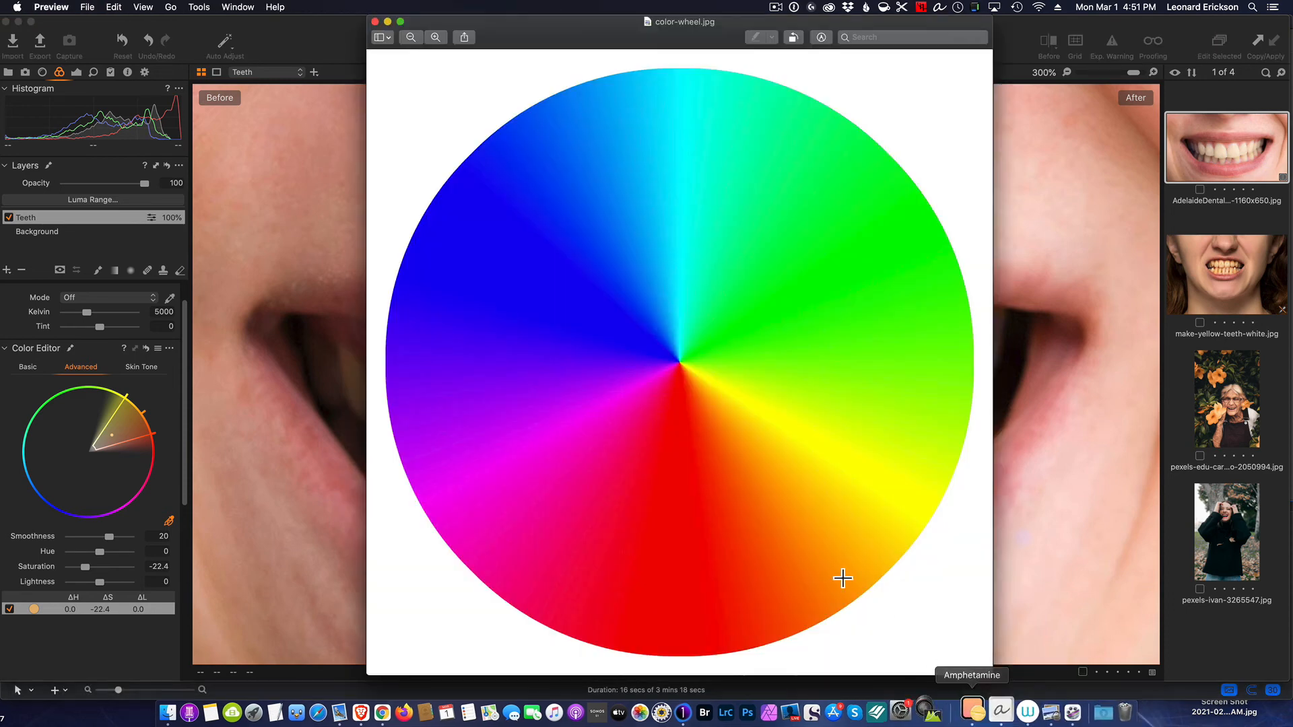
mouse_move(660, 193)
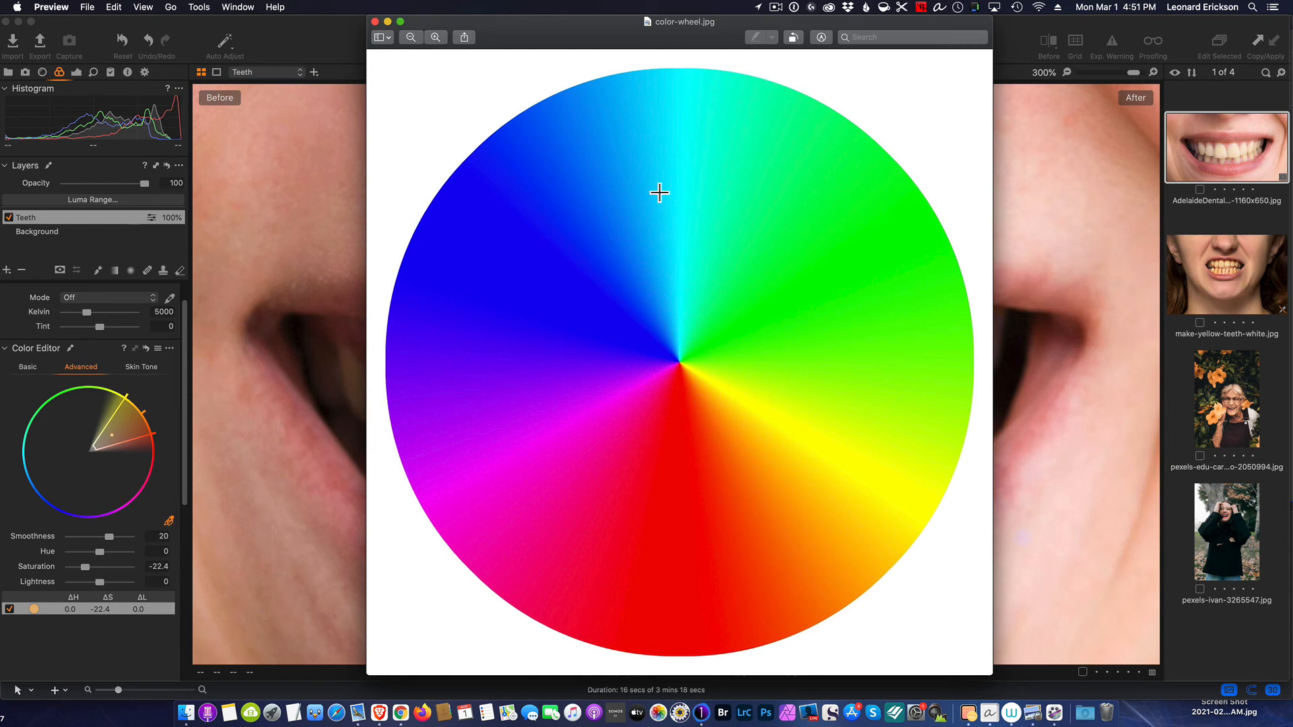
mouse_move(728, 221)
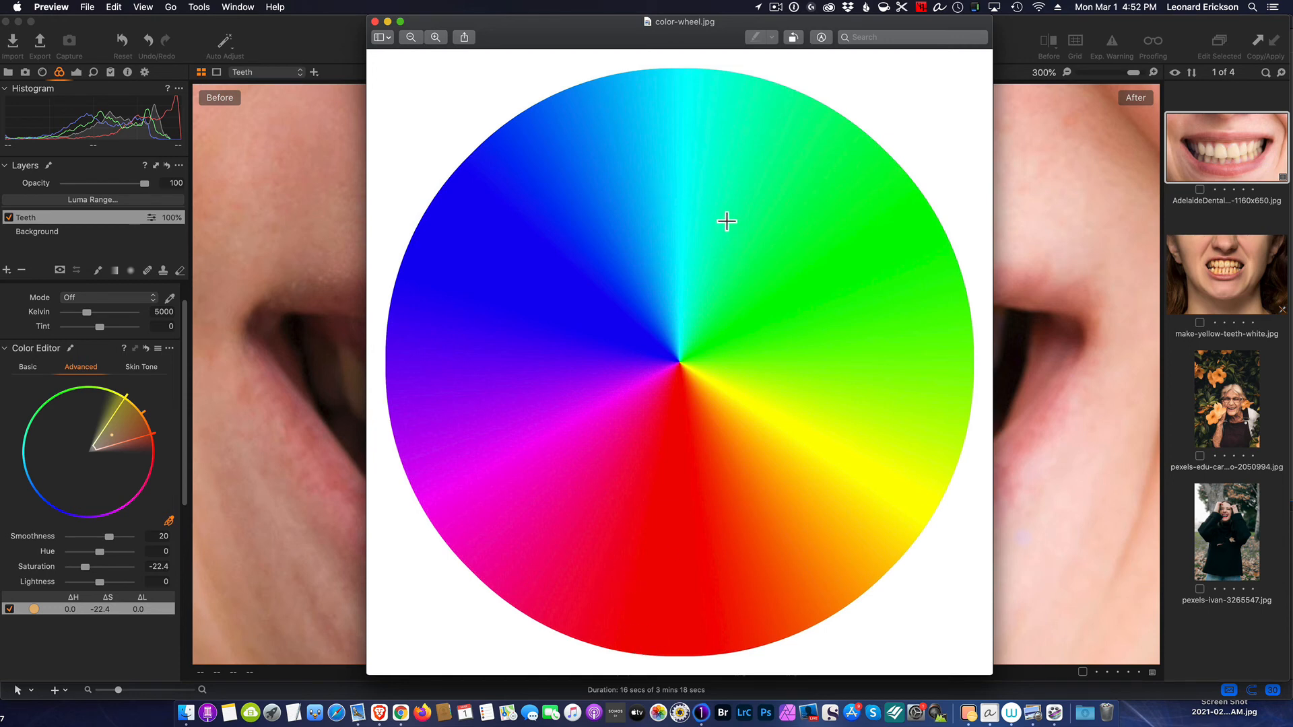
mouse_move(690, 346)
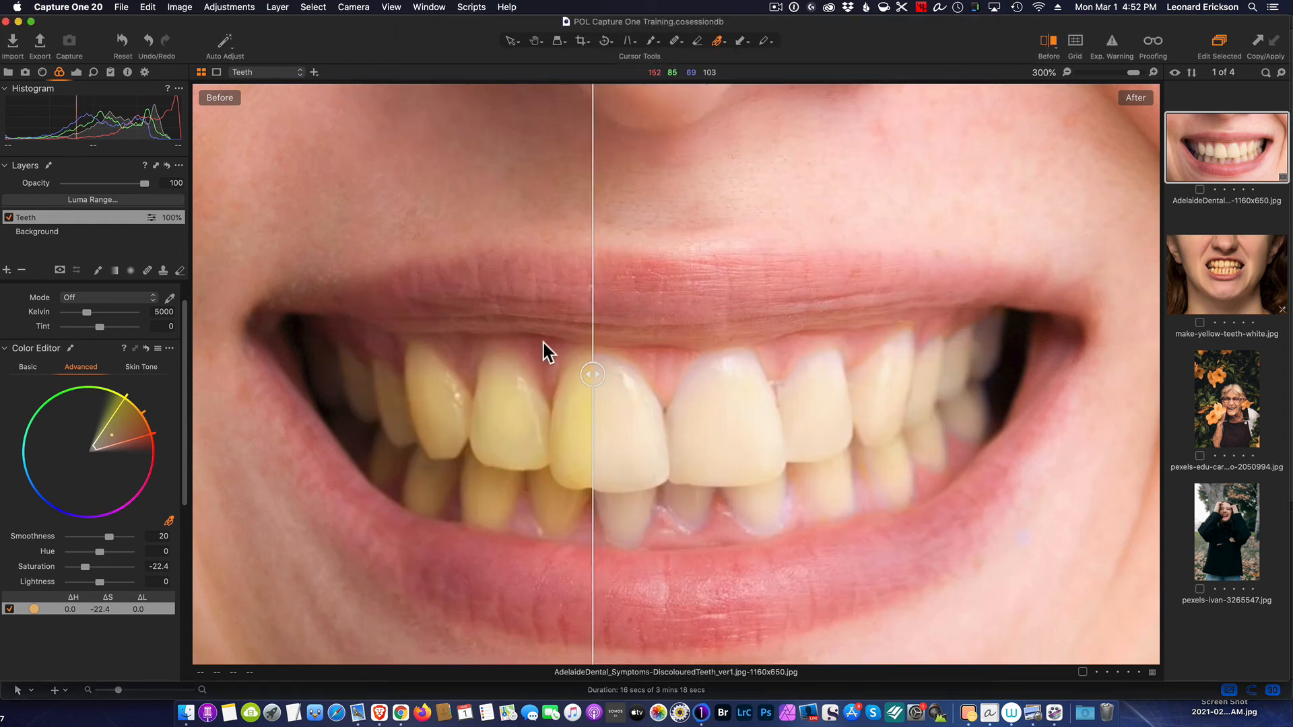
- Sweep the split line fully right, then fully left, then centre it between the front teeth
drag(592, 375, 994, 371)
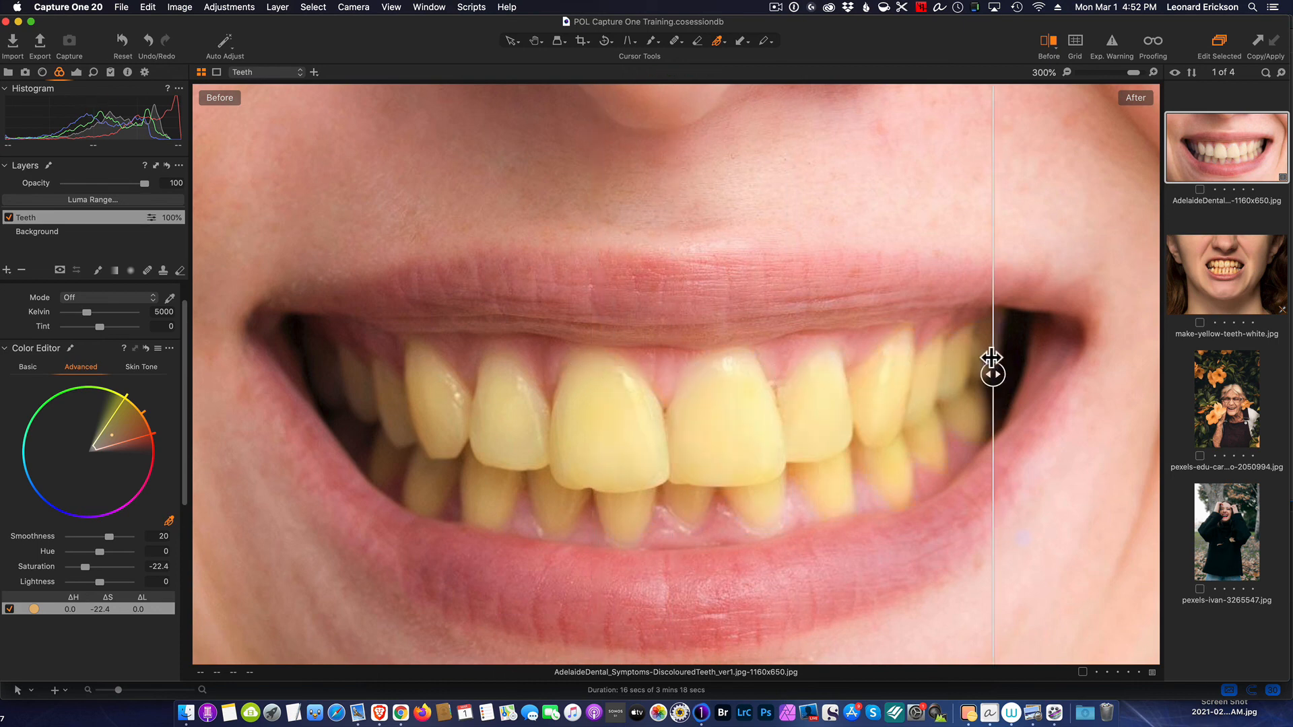
drag(994, 372, 302, 374)
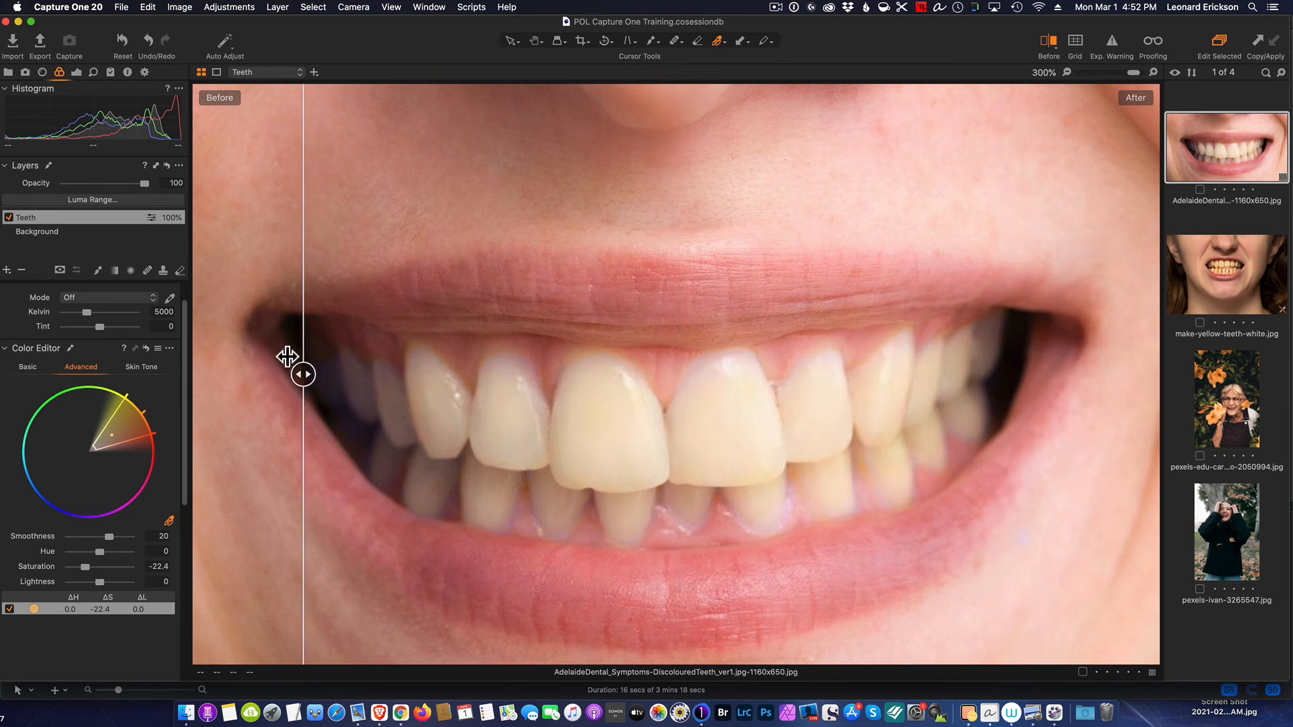
drag(302, 373, 216, 374)
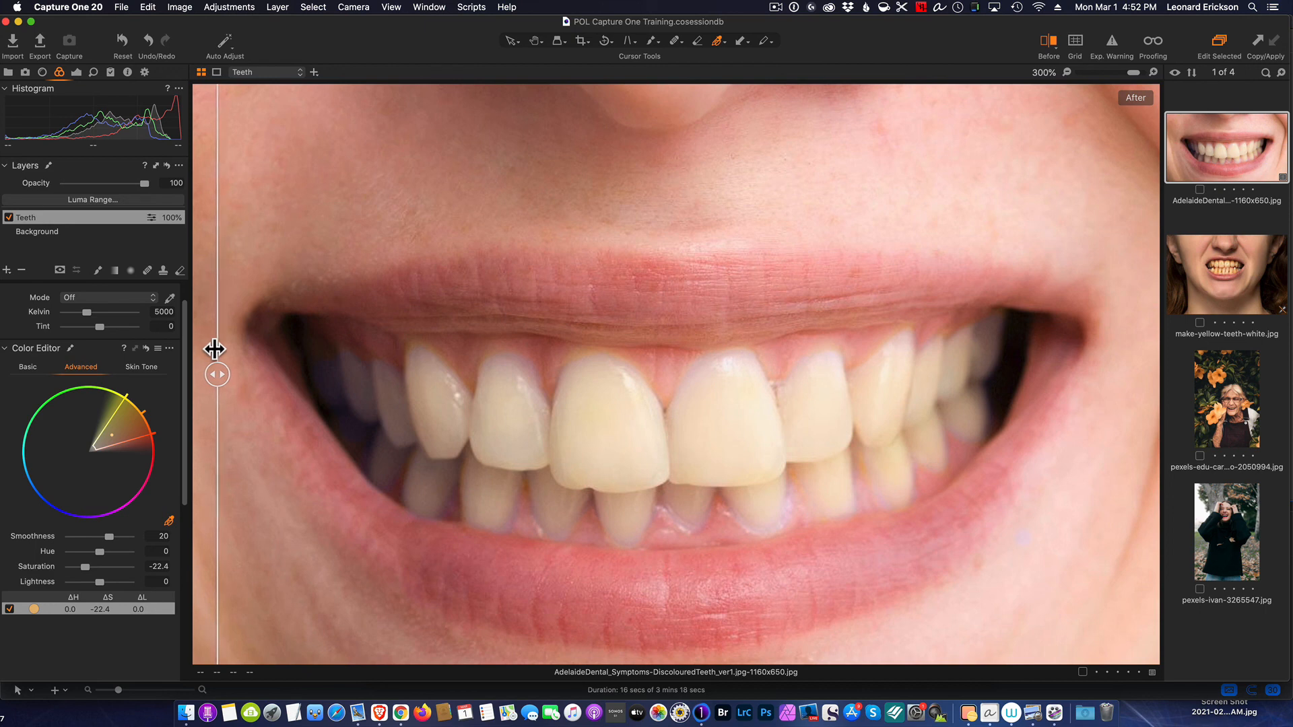
drag(214, 374, 680, 382)
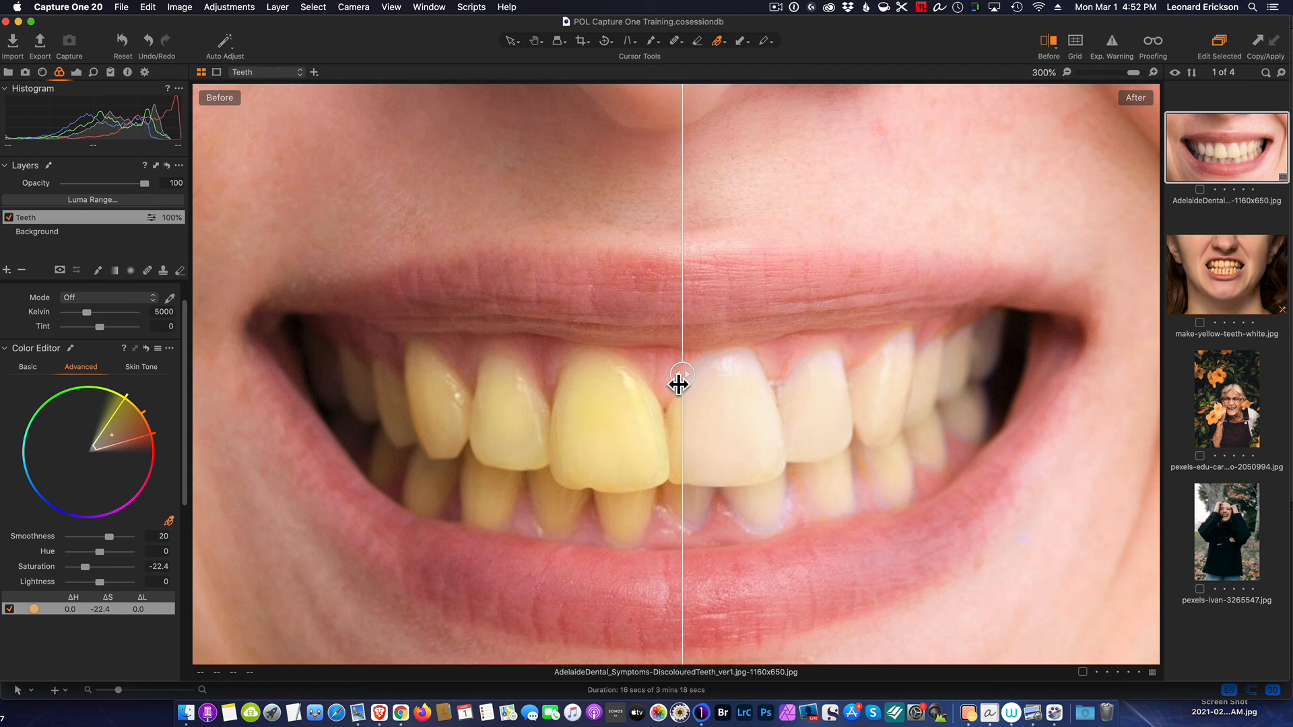
mouse_move(781, 11)
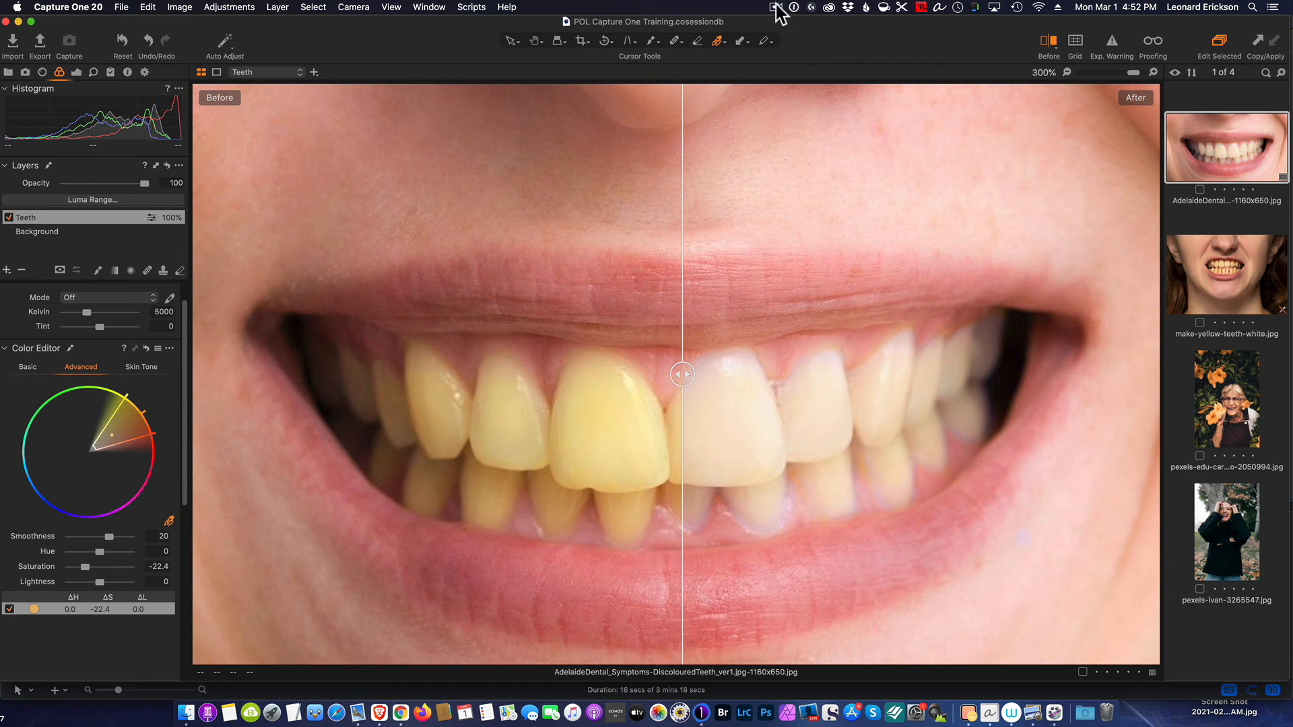